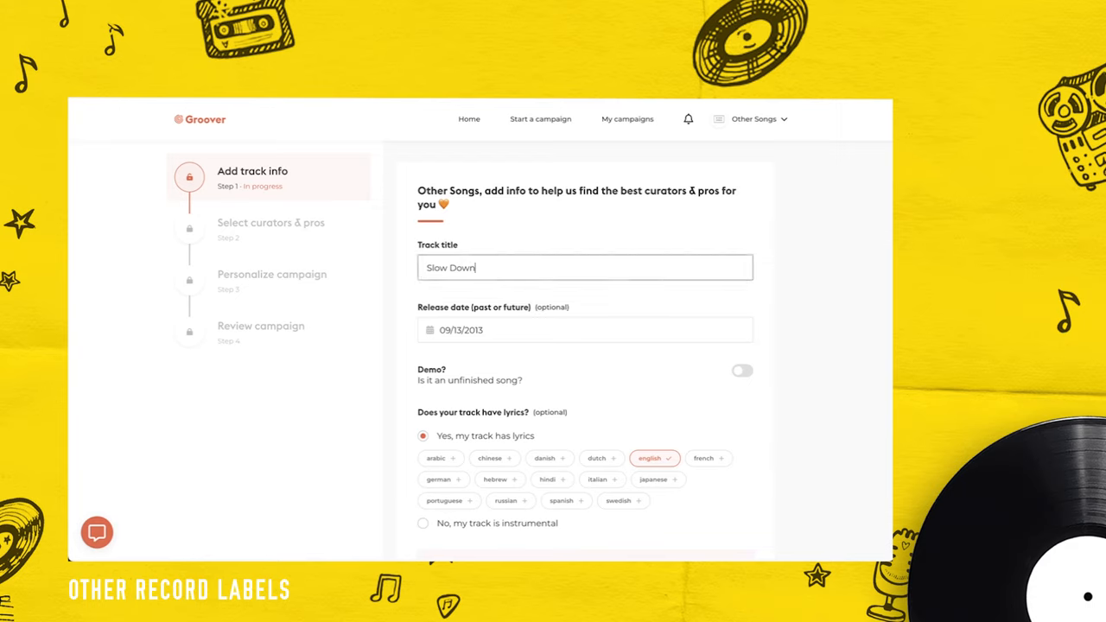
# Complete the 'Slow Down' track info, detect Spotify streaming links, and submit to curator selection.
pyautogui.click(585, 329)
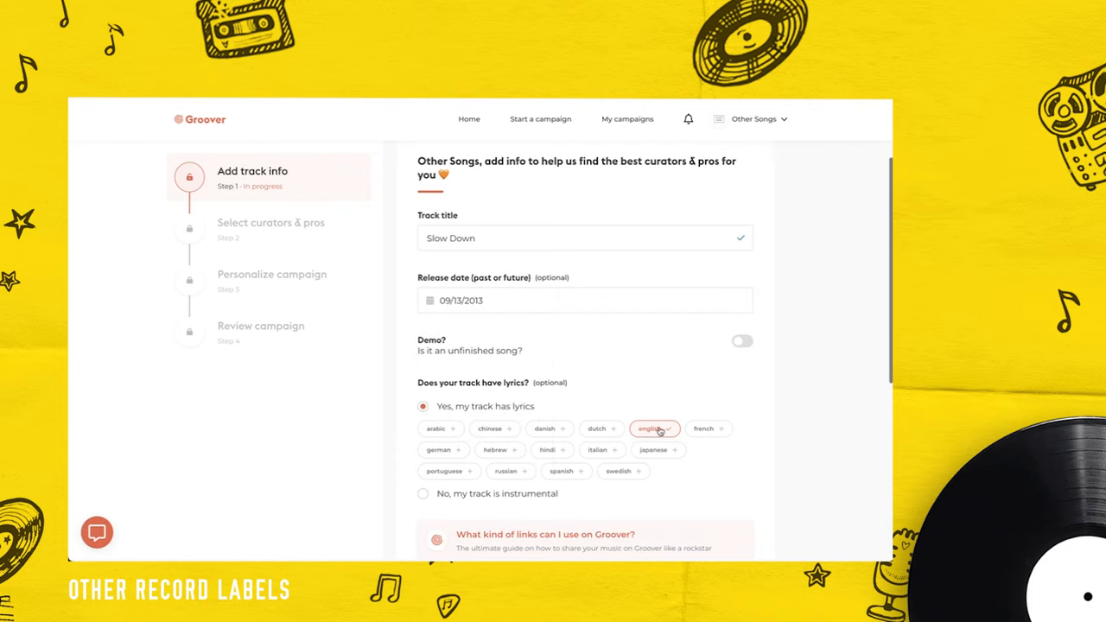
pyautogui.scroll(-3)
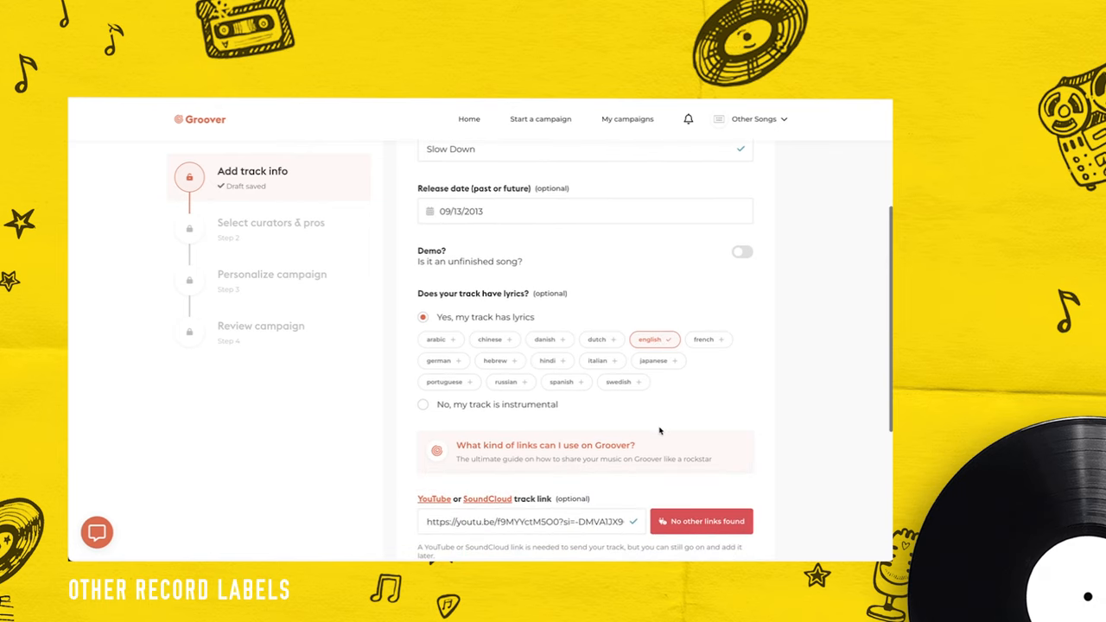
pyautogui.scroll(-3)
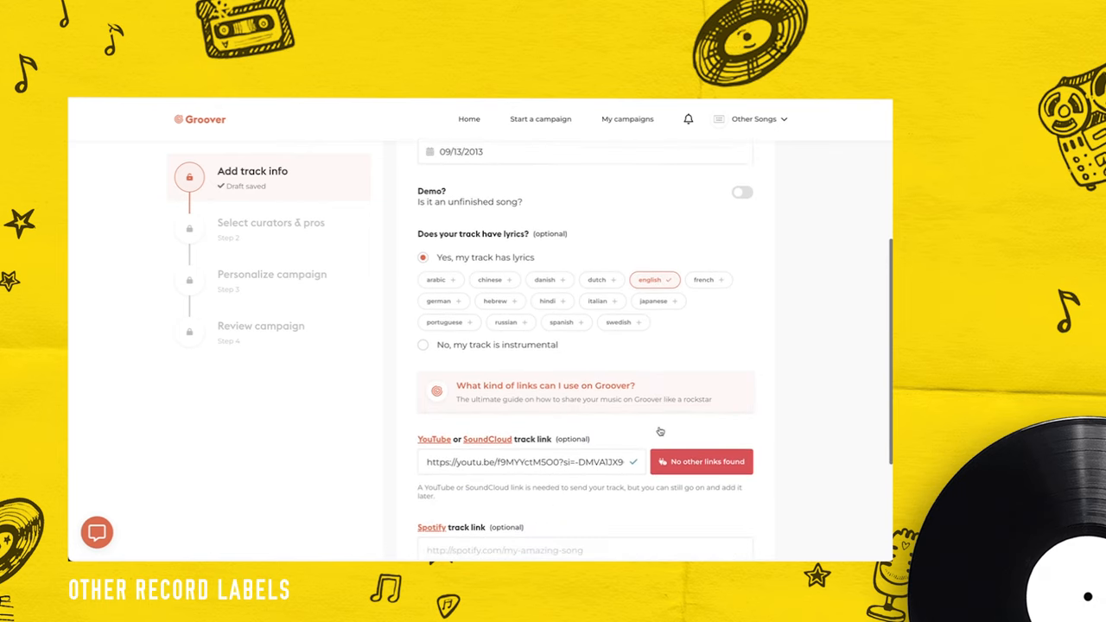
pyautogui.scroll(-3)
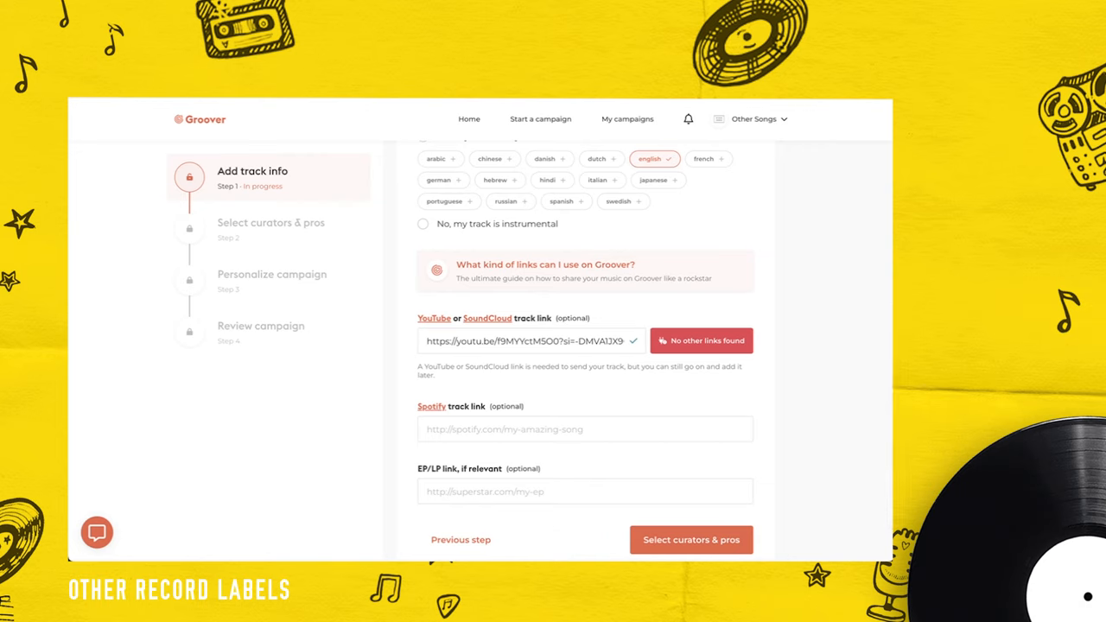
pyautogui.moveTo(853, 443)
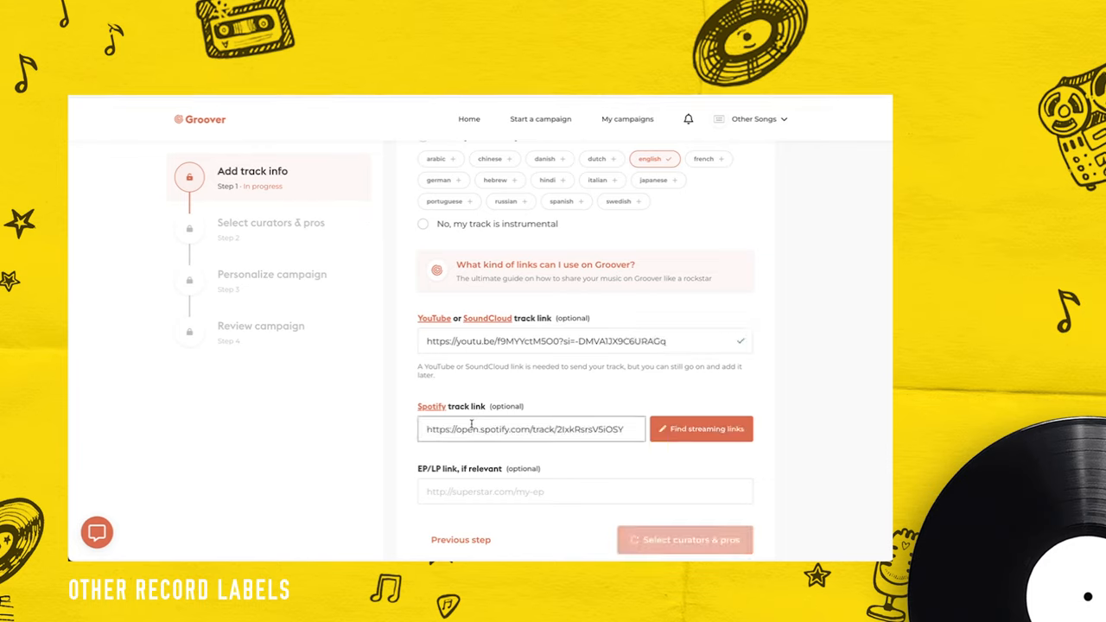
pyautogui.click(700, 428)
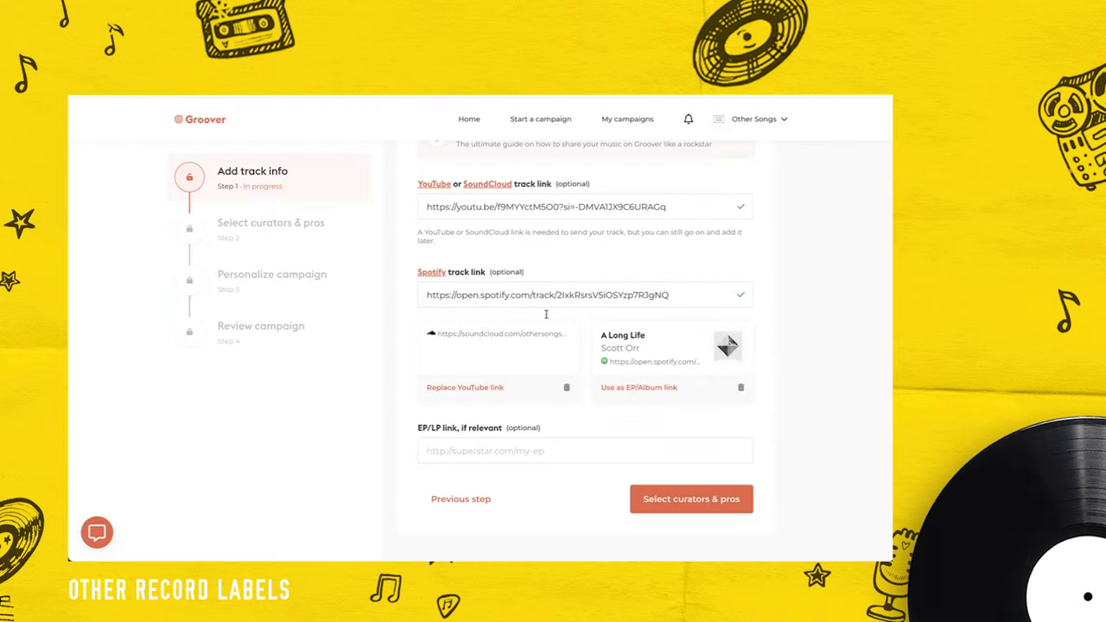
pyautogui.click(691, 499)
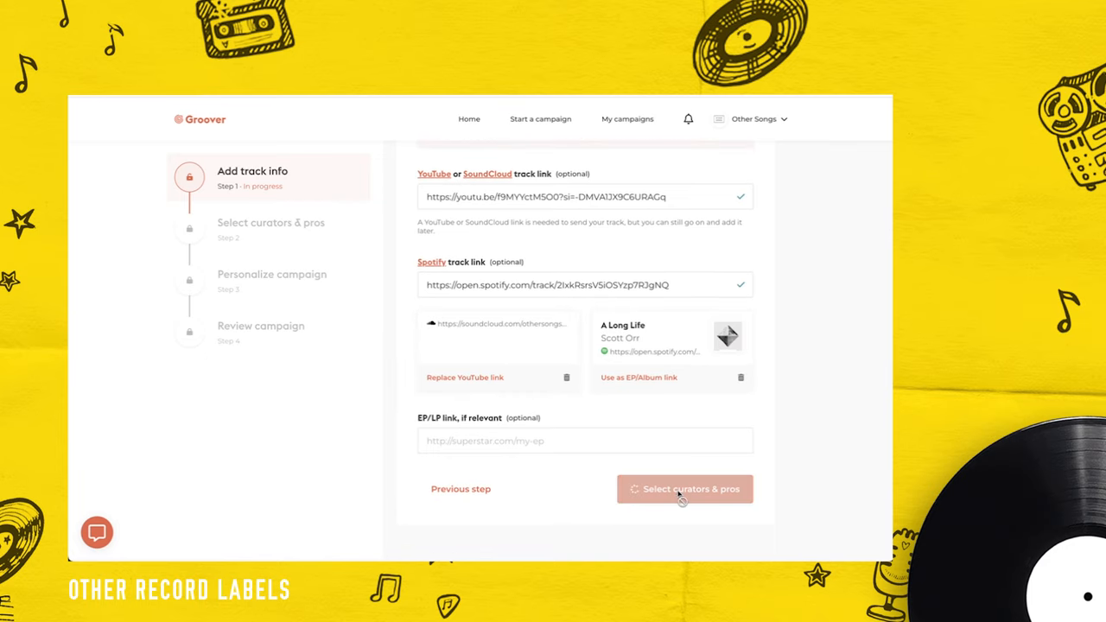
# Check the Genres filter on curator selection, then go to the Other Songs artist profile.
pyautogui.click(684, 488)
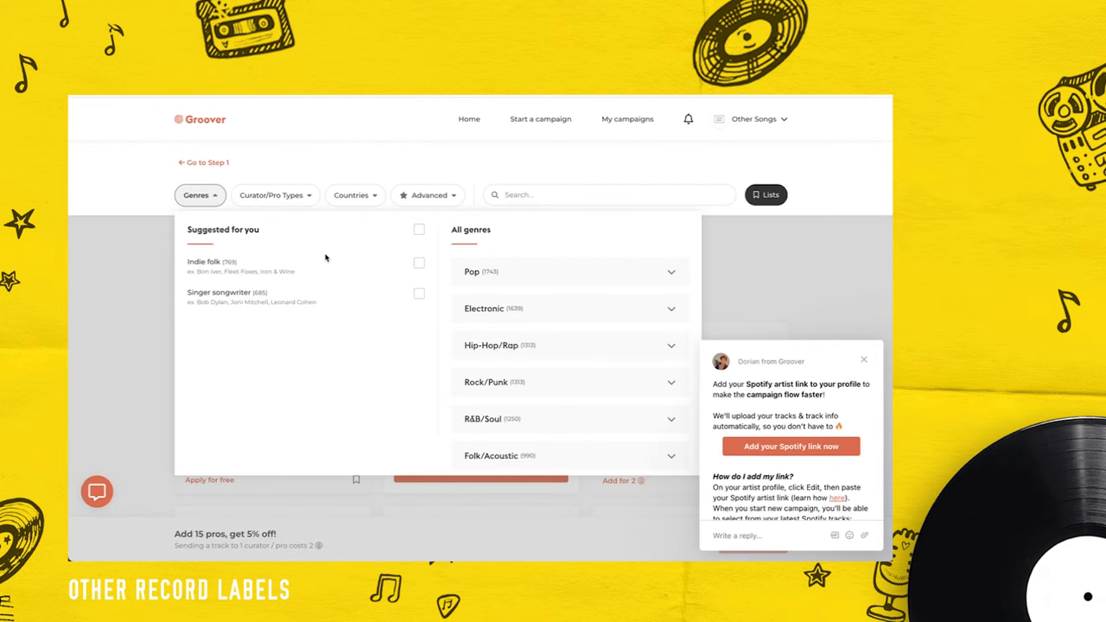
pyautogui.click(419, 263)
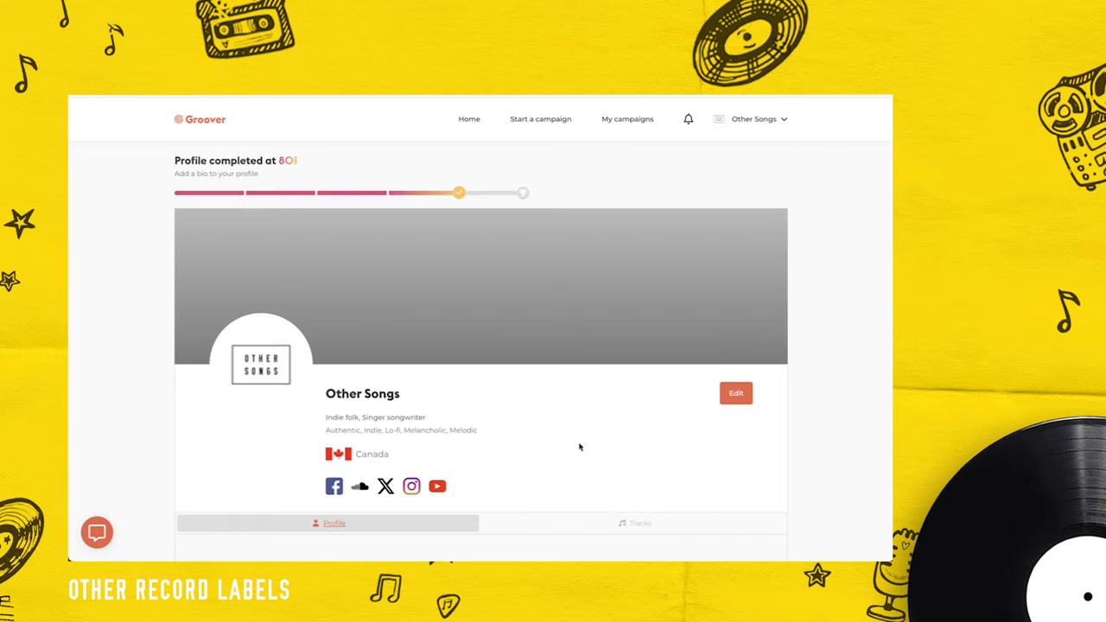
# Rename the artist to Scott Orr and apply the ivy-wall photo as profile picture.
pyautogui.click(735, 393)
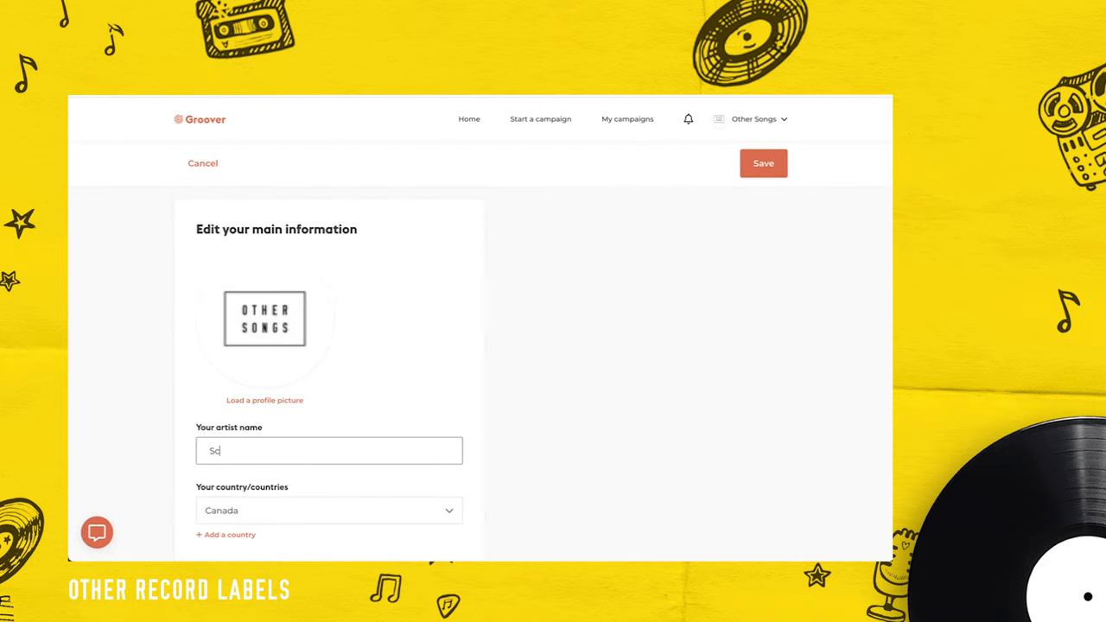
pyautogui.write('cott Orr')
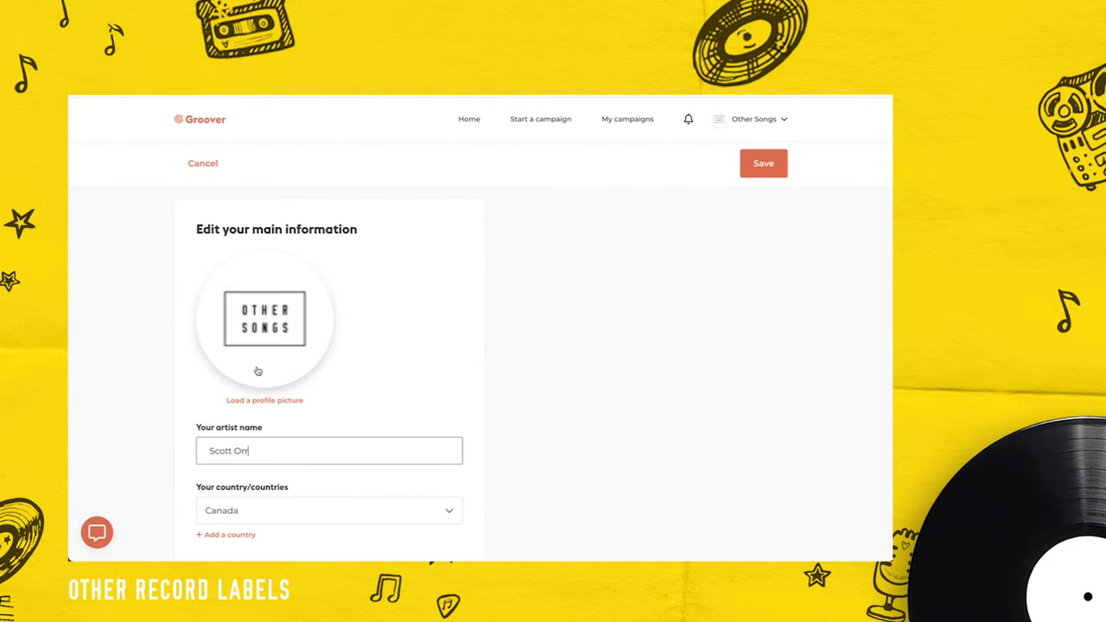
pyautogui.click(761, 163)
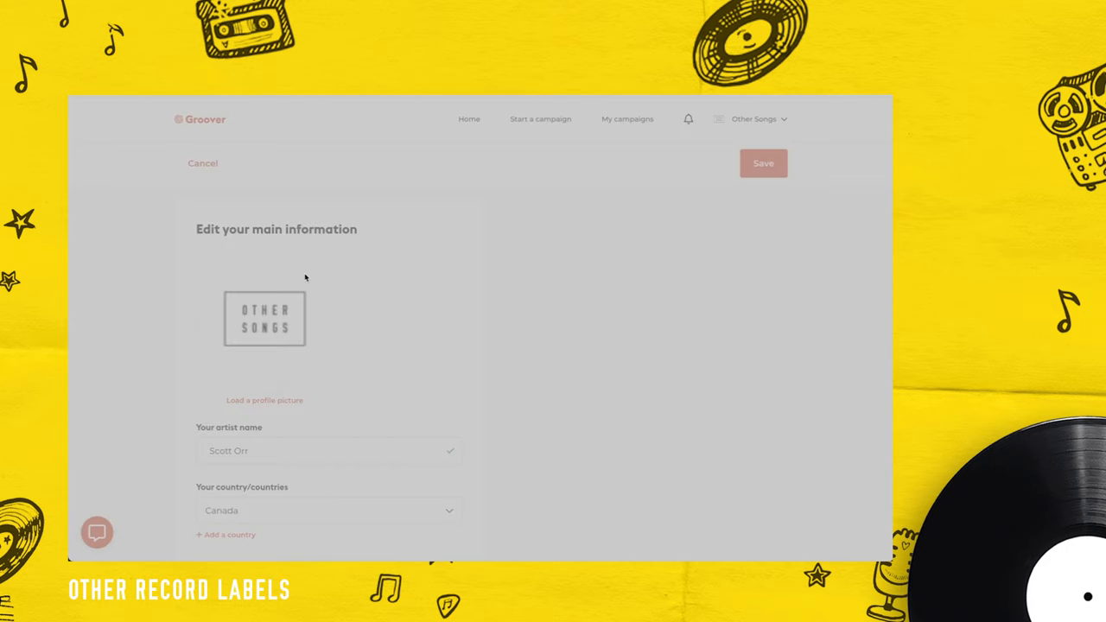
pyautogui.moveTo(301, 279)
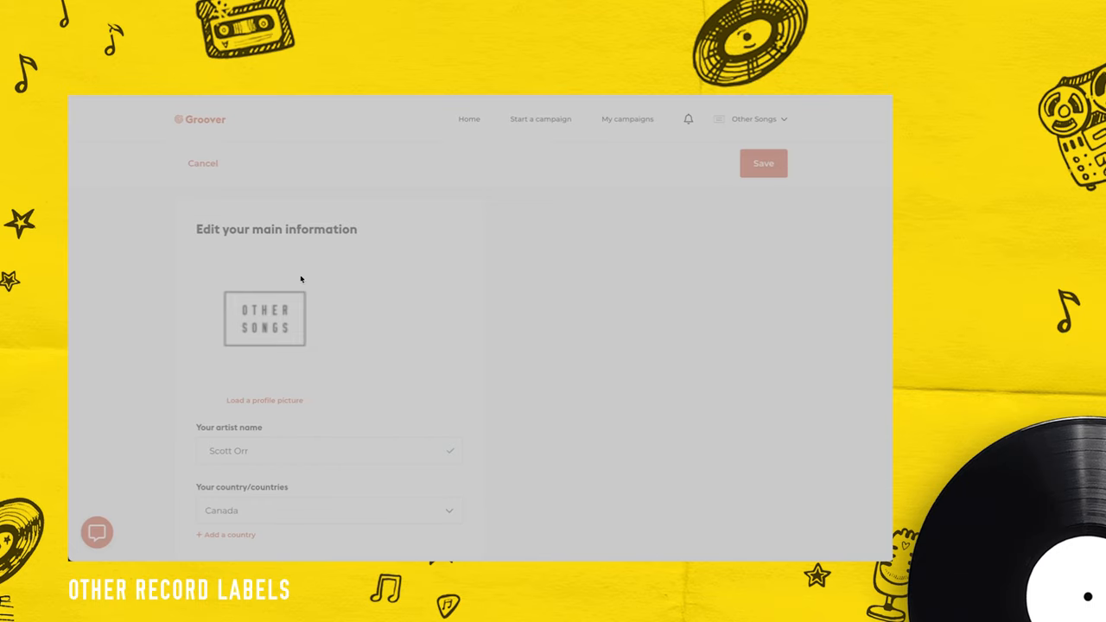
pyautogui.moveTo(207, 301)
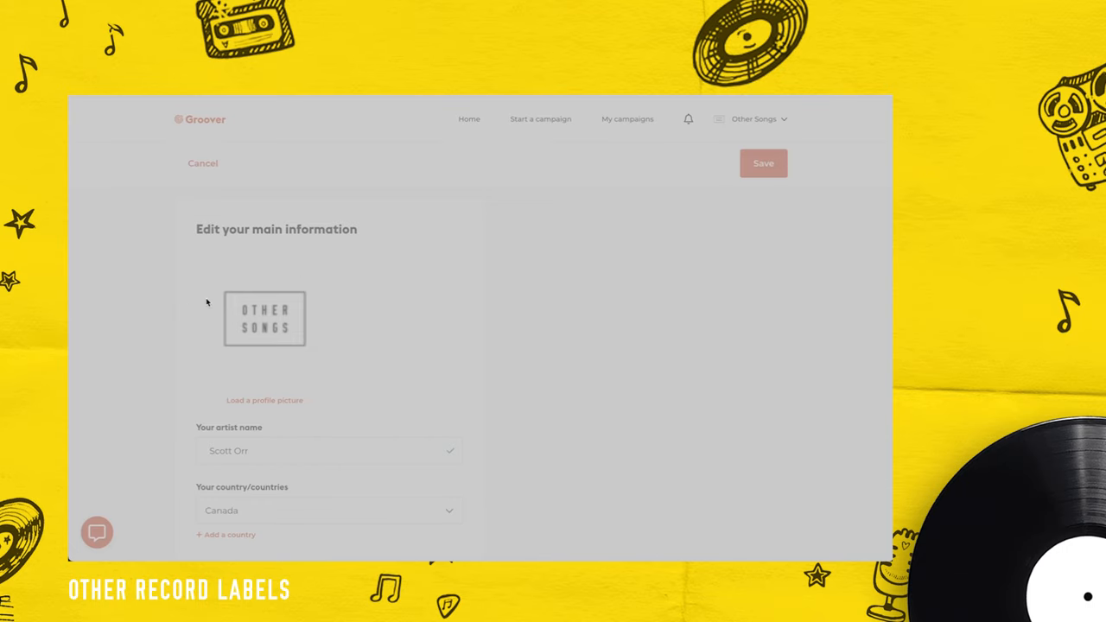
pyautogui.click(264, 399)
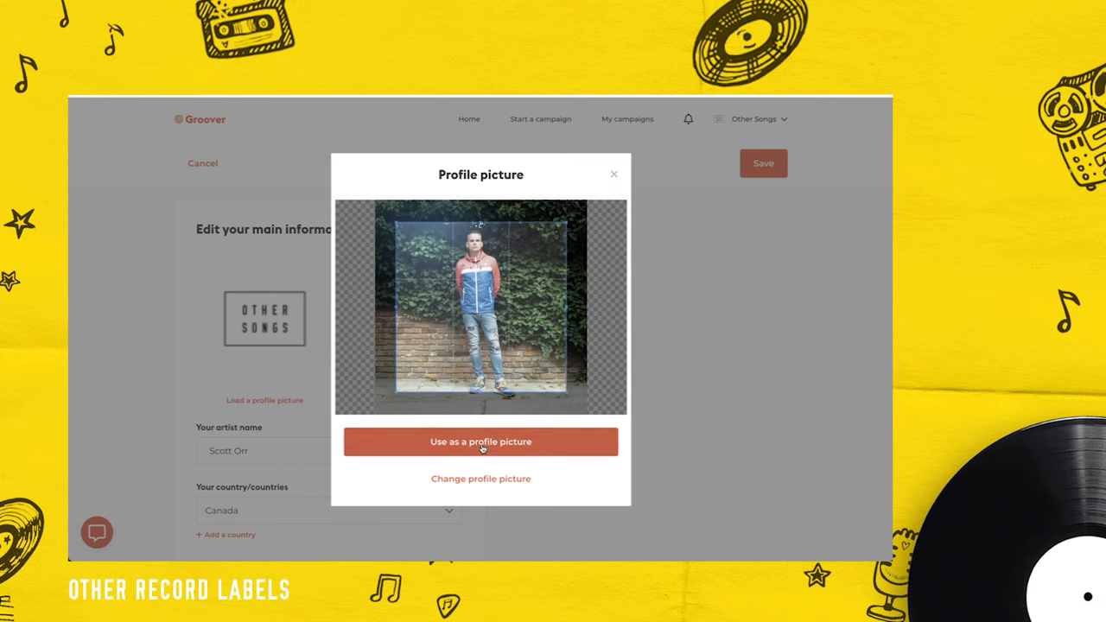
pyautogui.click(480, 441)
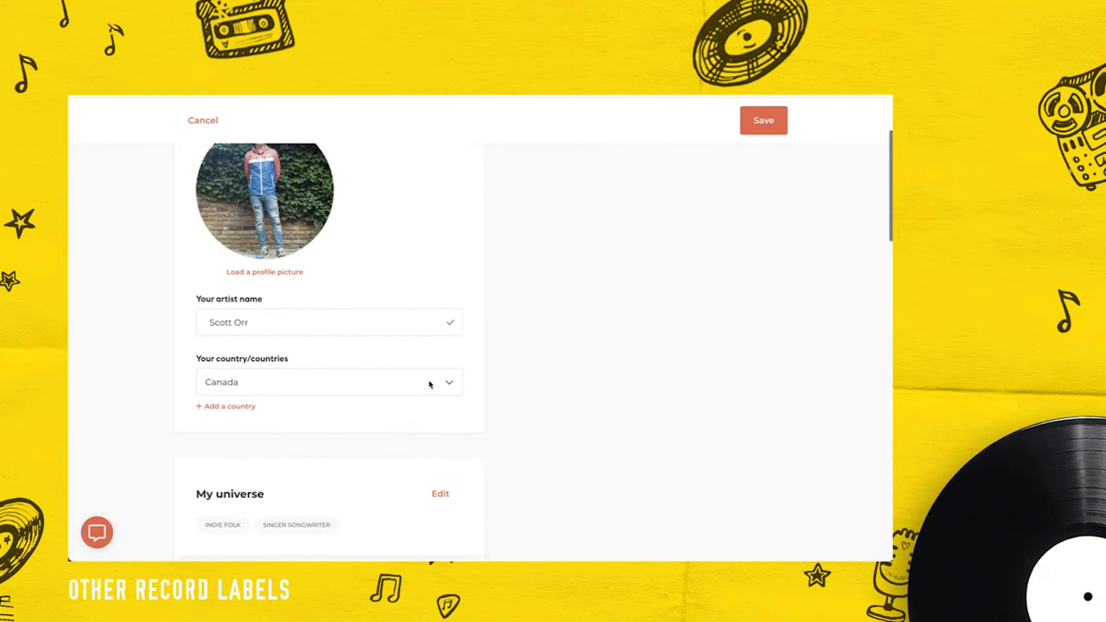
# Fill in Scott Orr's social links (orrmusic, rrMusic, scott-orr.com) and save the profile.
pyautogui.scroll(-3)
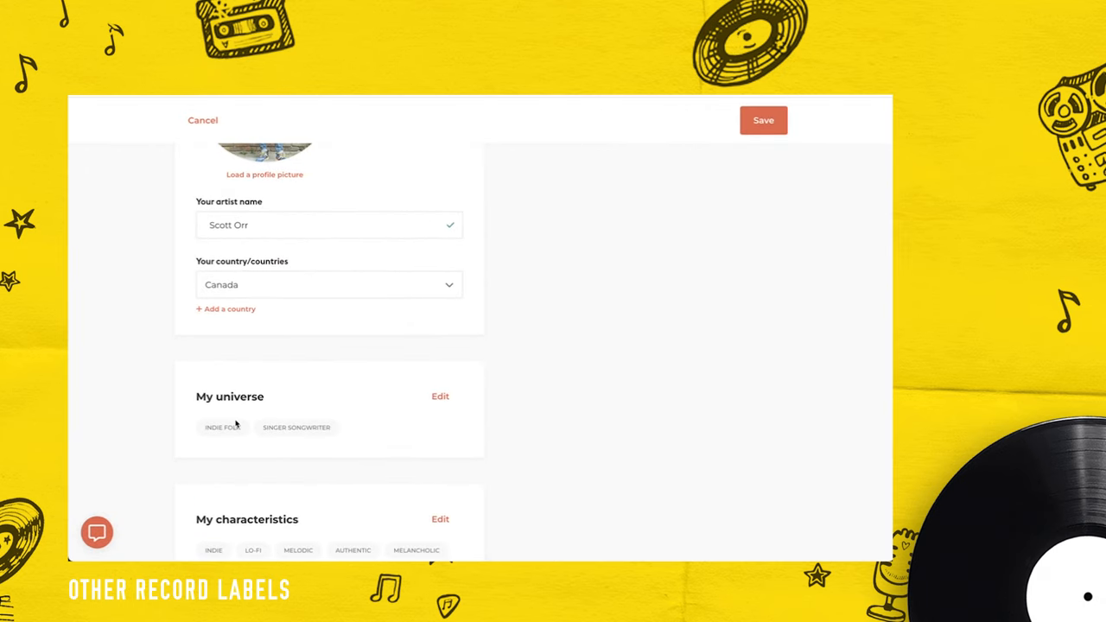
pyautogui.scroll(-3)
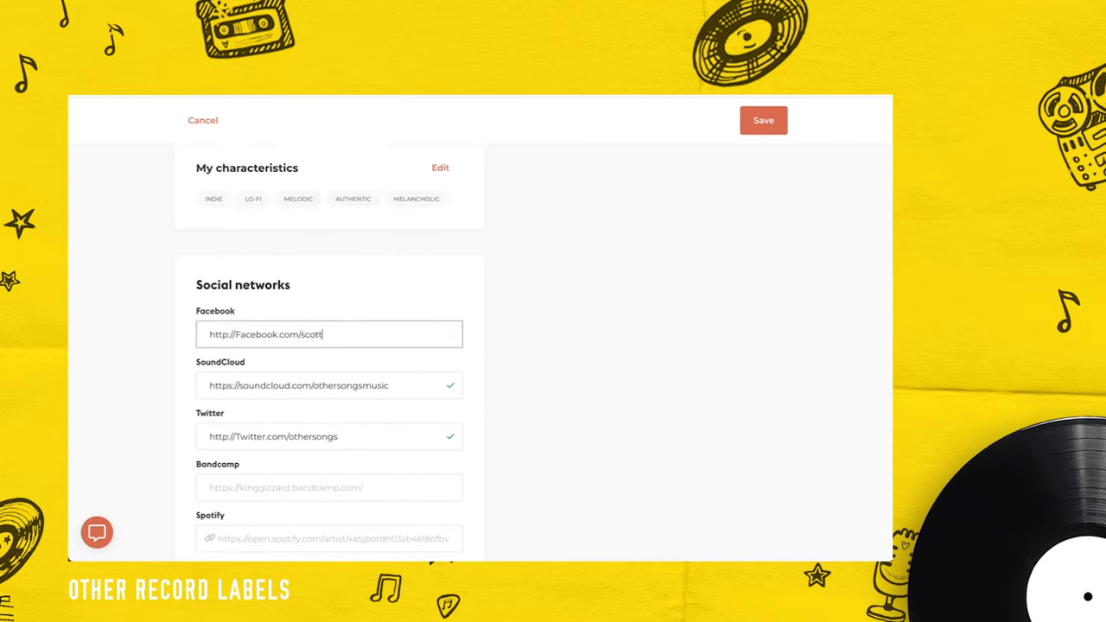
pyautogui.write('orrmusic')
pyautogui.click(329, 488)
pyautogui.write('bandc')
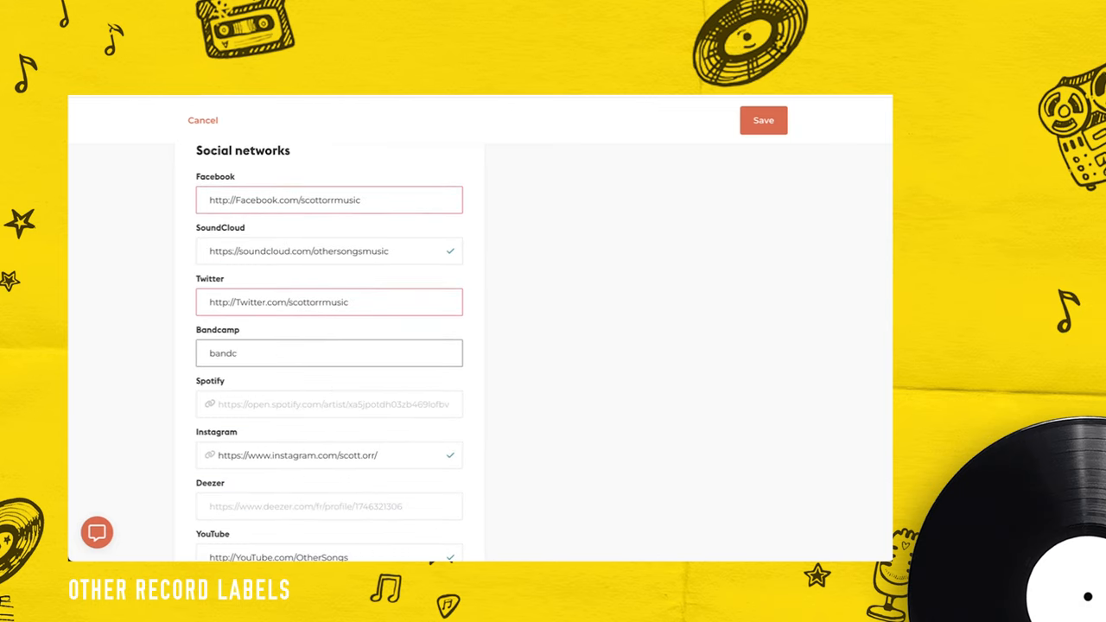
pyautogui.scroll(-3)
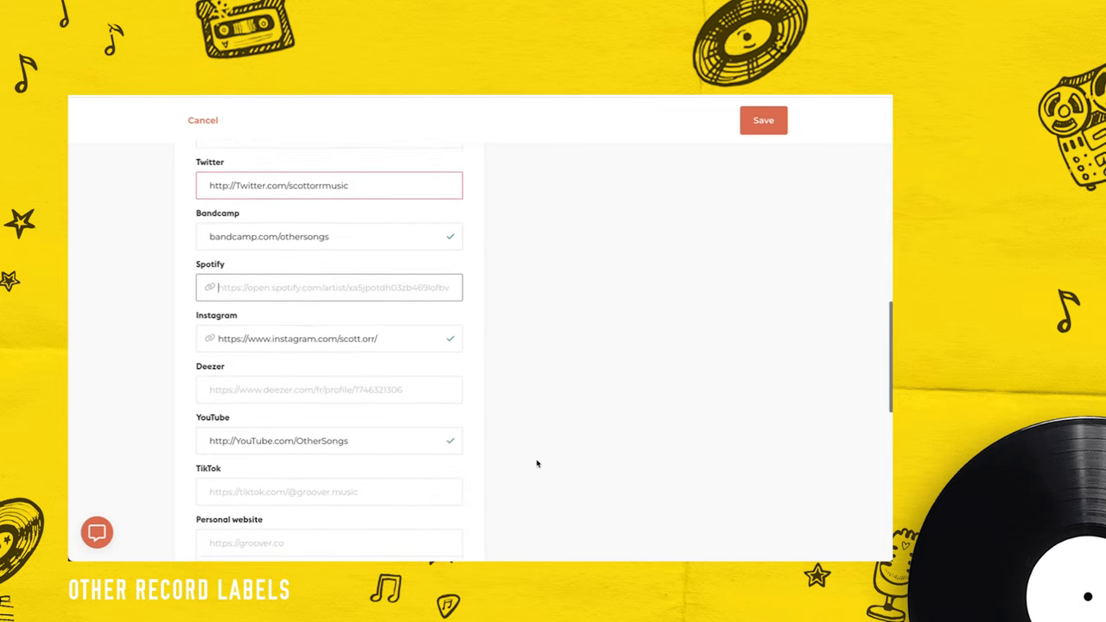
pyautogui.scroll(-3)
pyautogui.write('Scott')
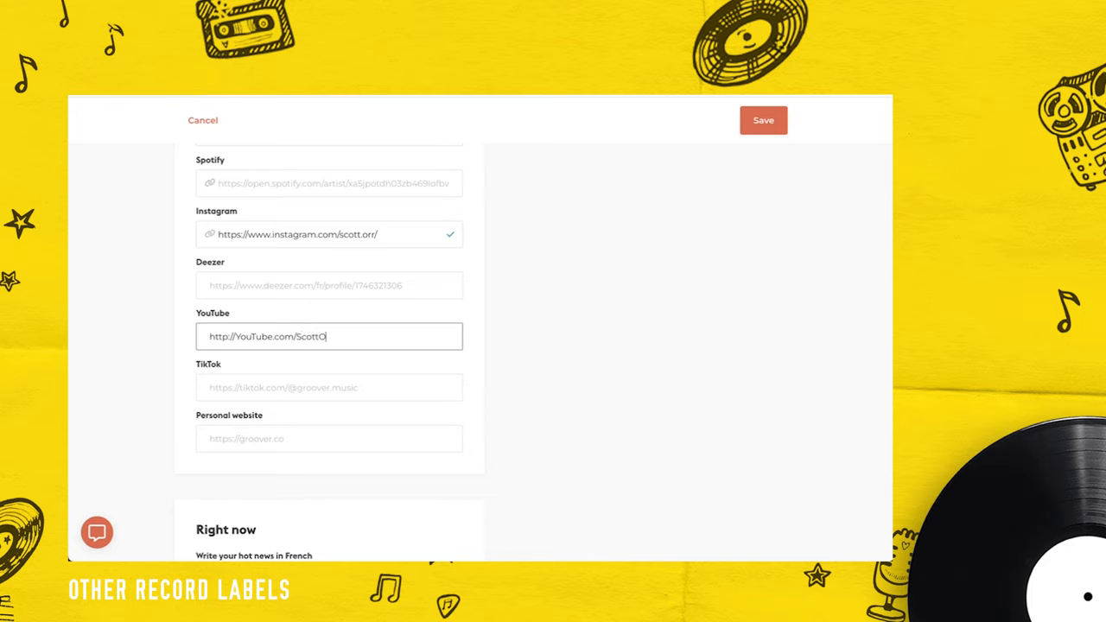
pyautogui.write('rrMusic')
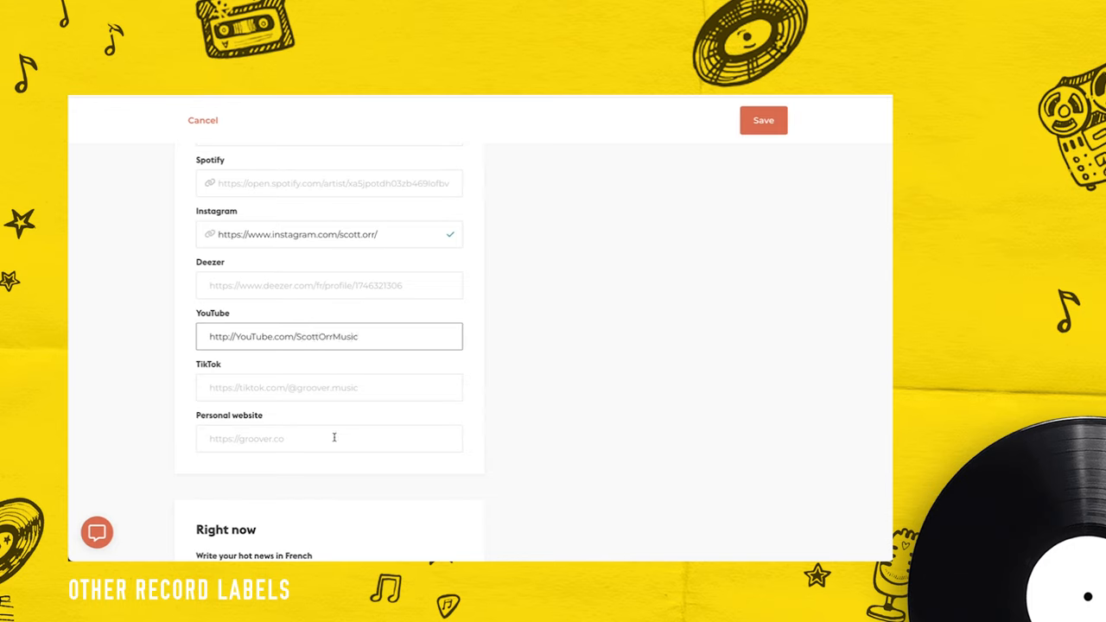
pyautogui.write('scott-orr.com')
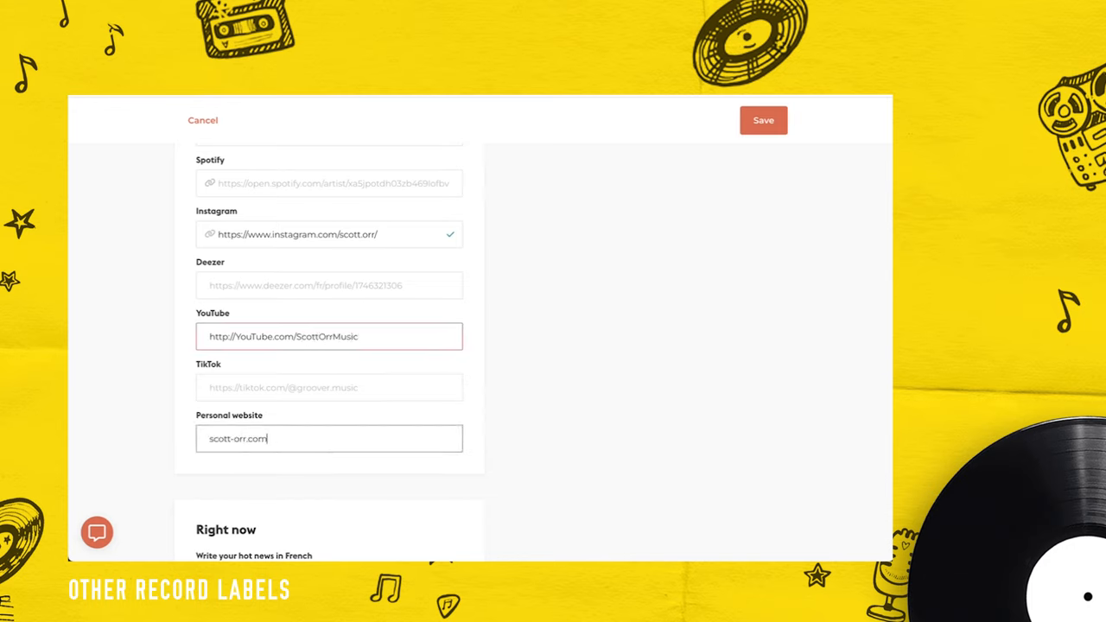
pyautogui.scroll(-3)
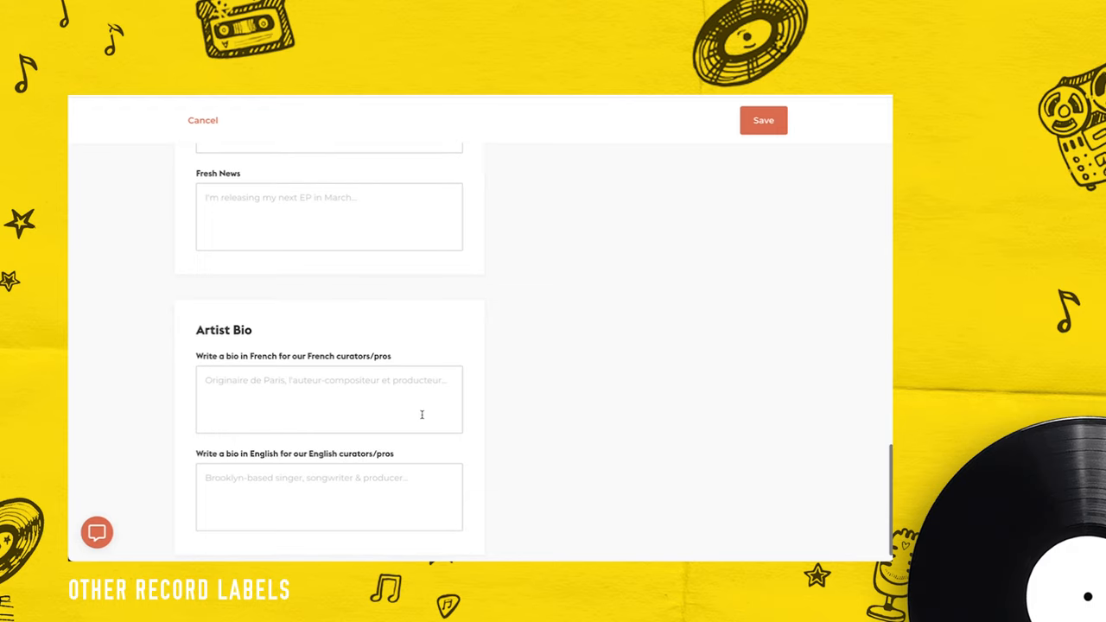
pyautogui.scroll(-3)
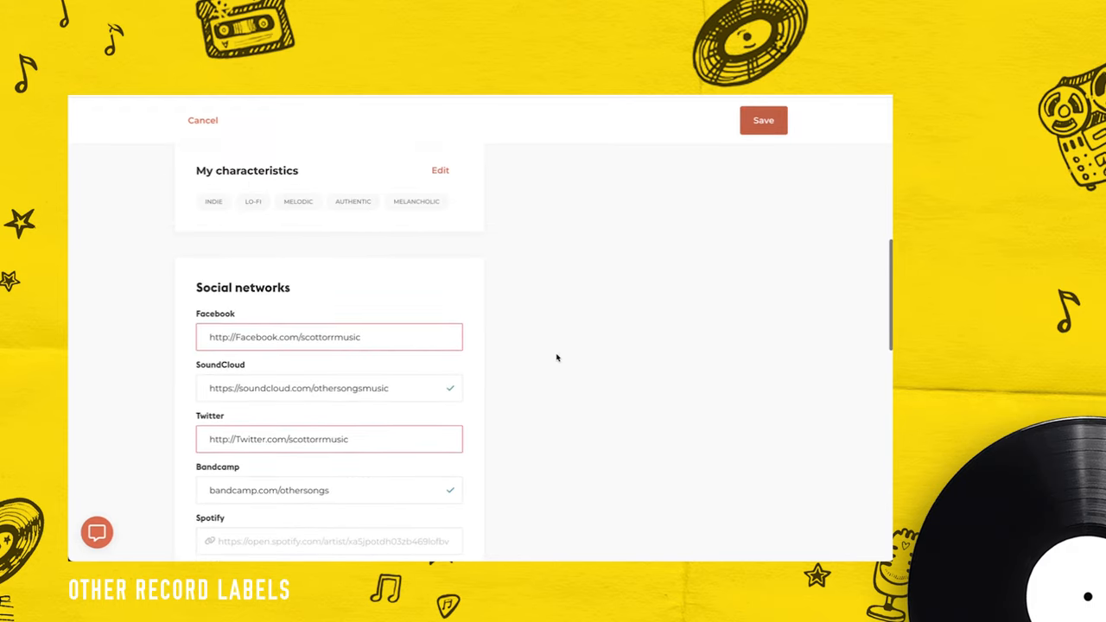
pyautogui.click(762, 120)
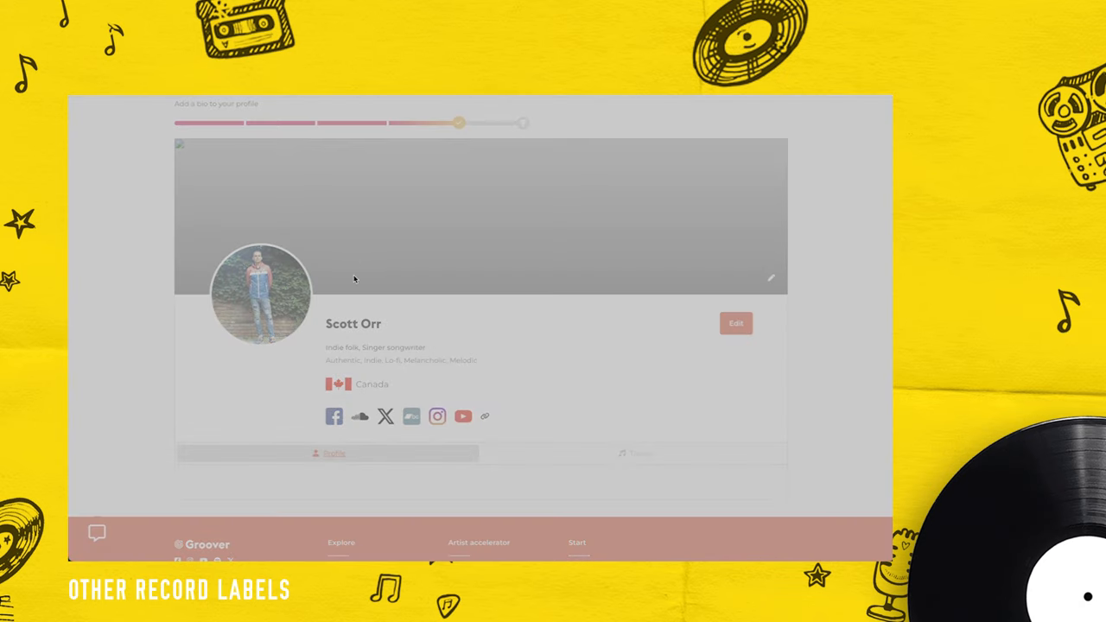
# Set a guitars-and-sneakers image as the profile banner and scroll the profile page.
pyautogui.click(260, 294)
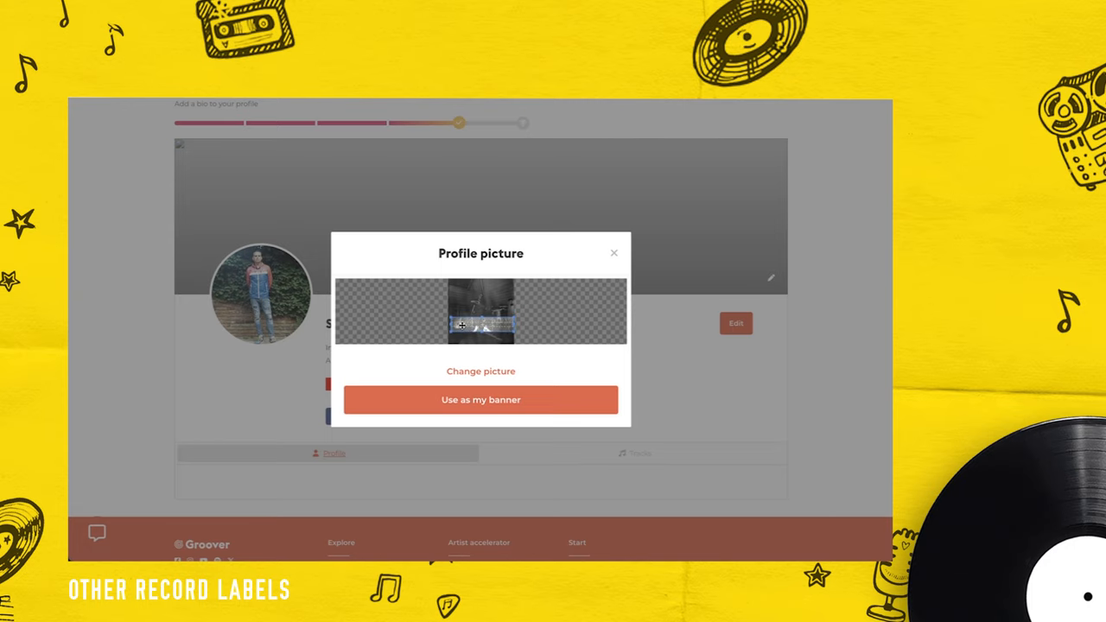
pyautogui.click(480, 399)
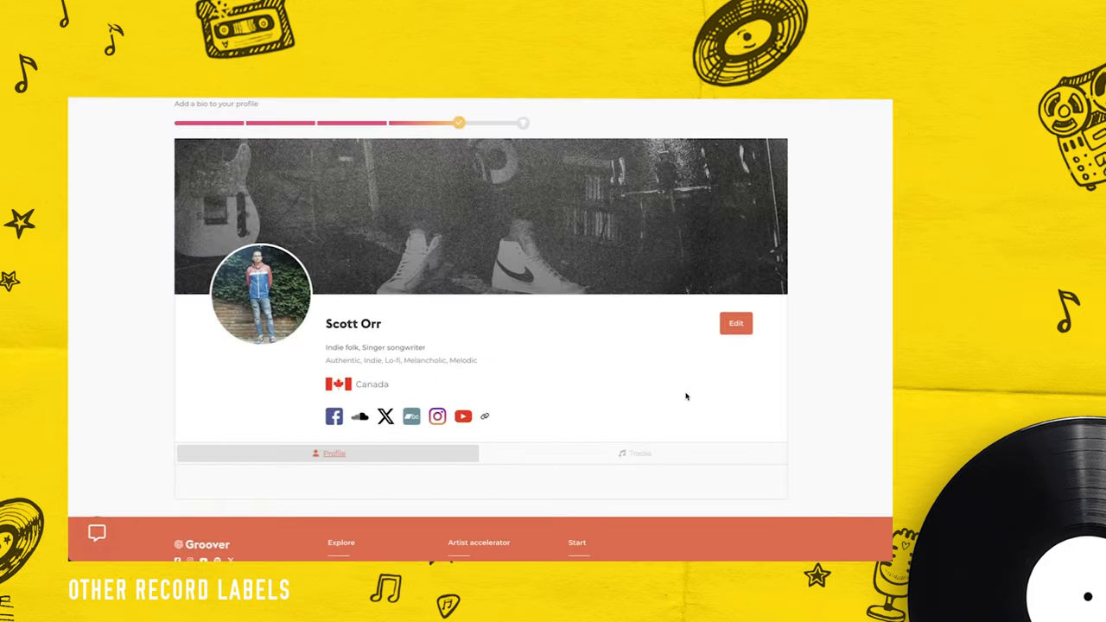
pyautogui.moveTo(628, 383)
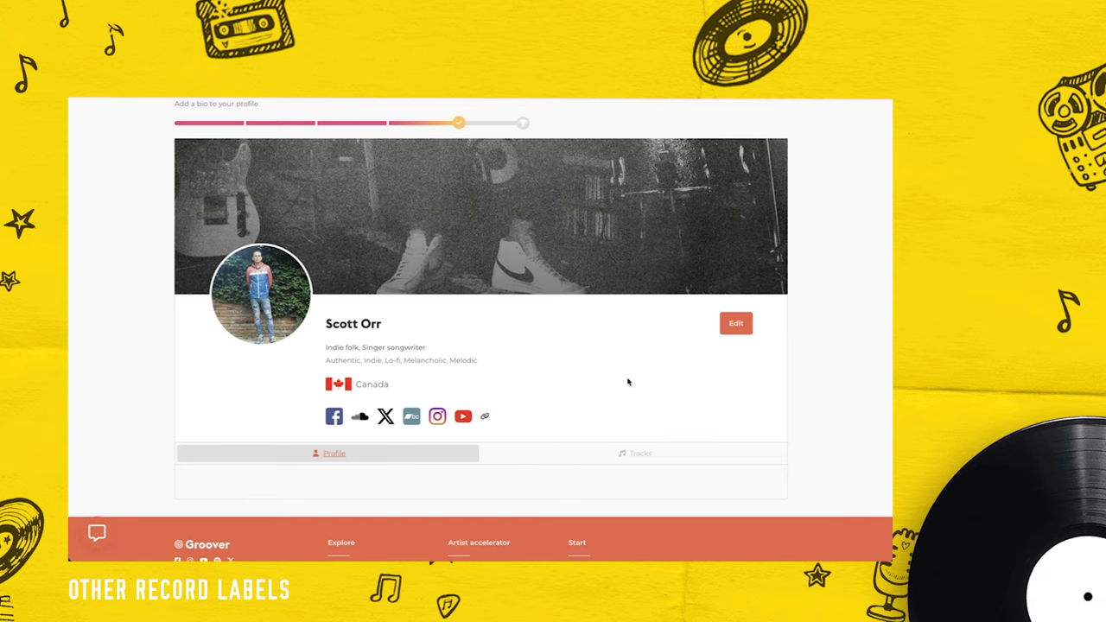
pyautogui.scroll(-3)
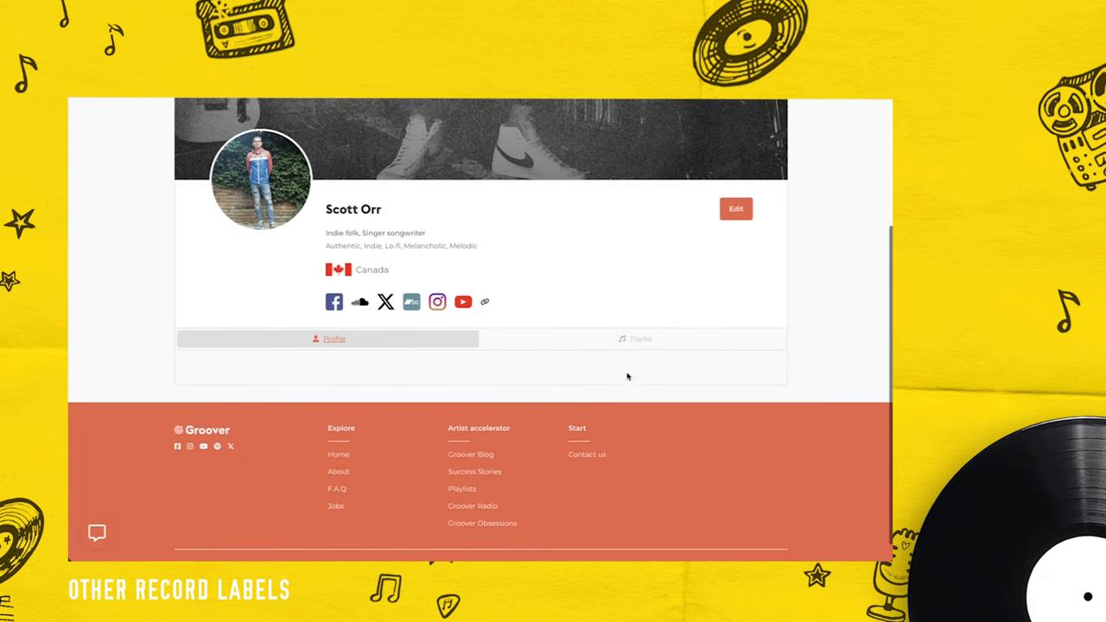
pyautogui.scroll(3)
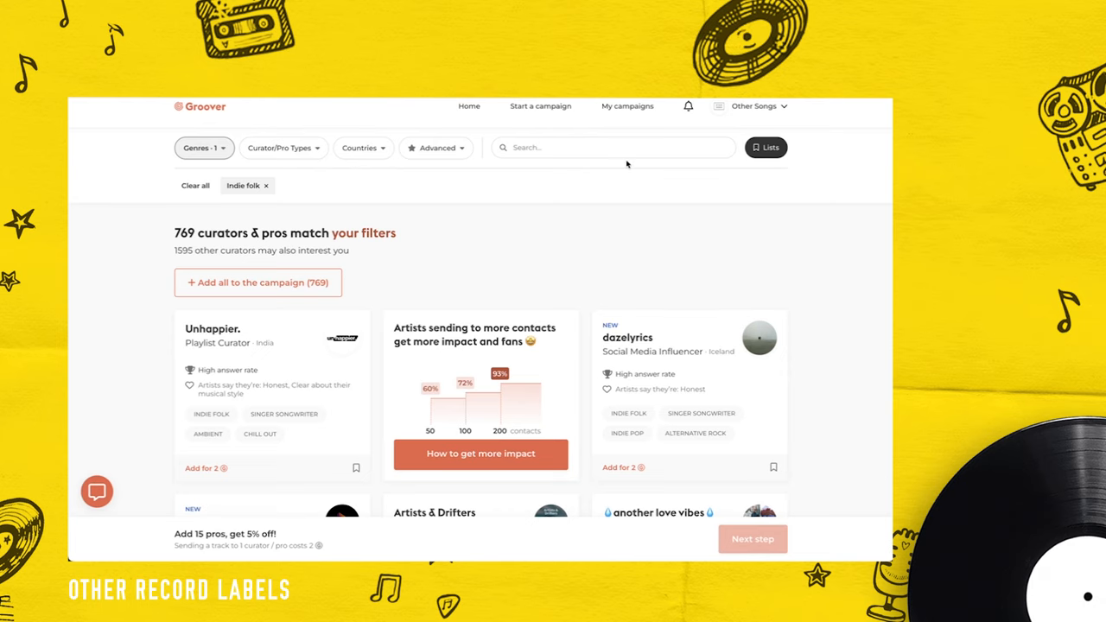
# Scroll through the 769 Indie folk curator results.
pyautogui.scroll(-3)
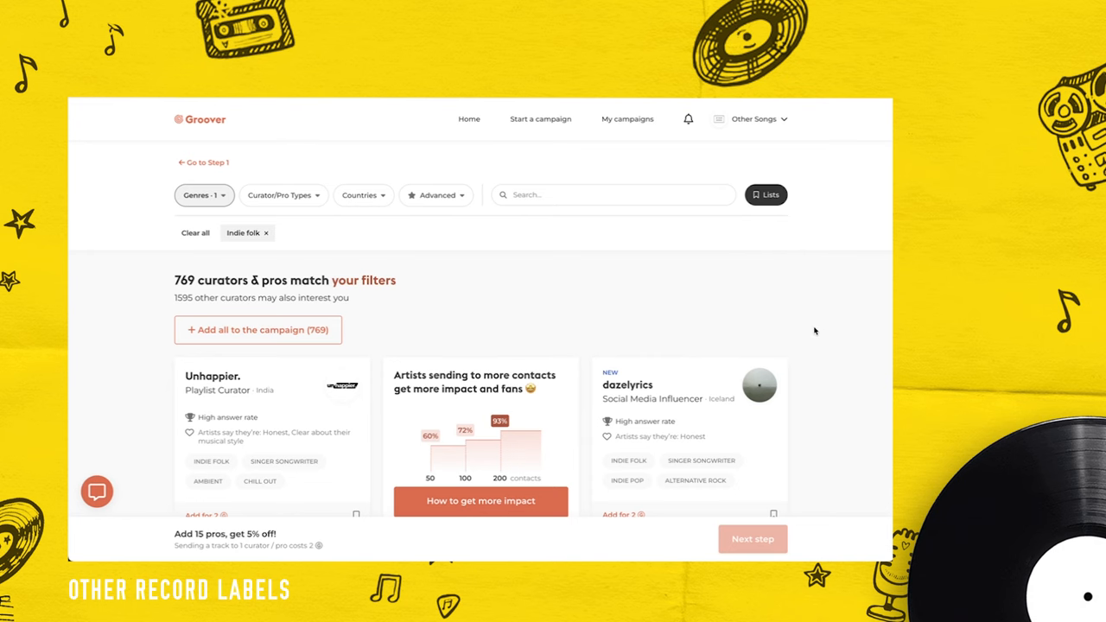
pyautogui.scroll(-3)
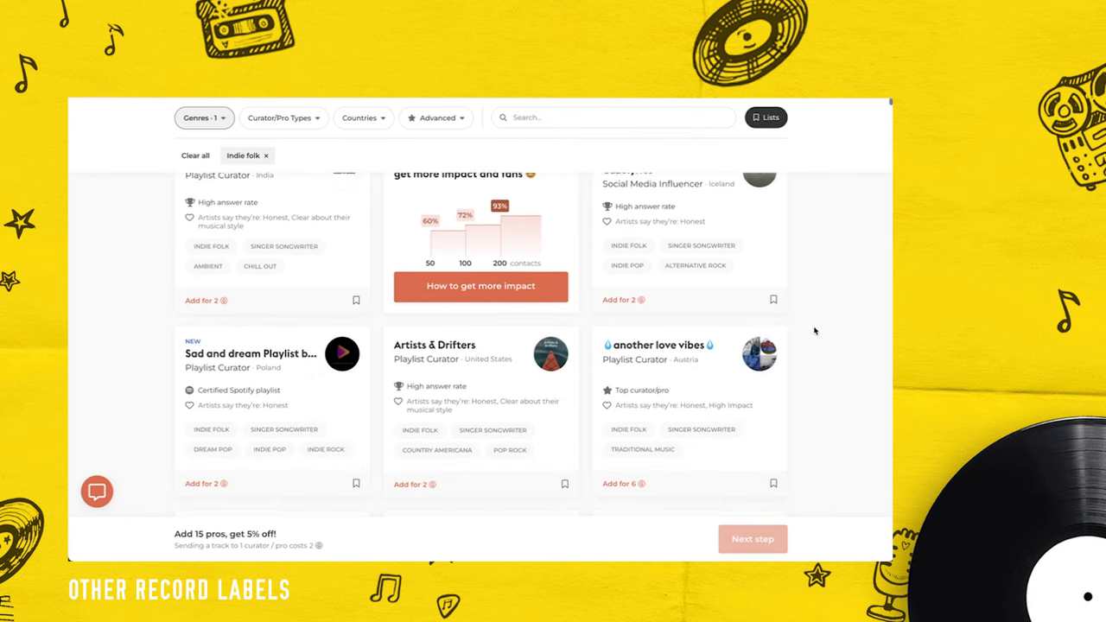
pyautogui.scroll(-3)
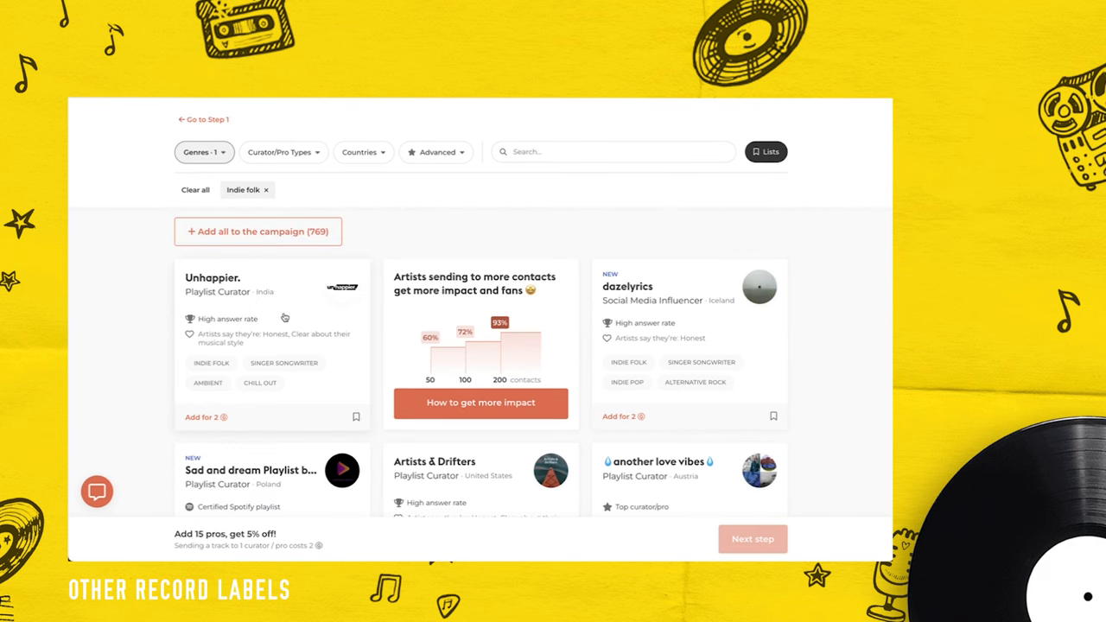
pyautogui.moveTo(289, 322)
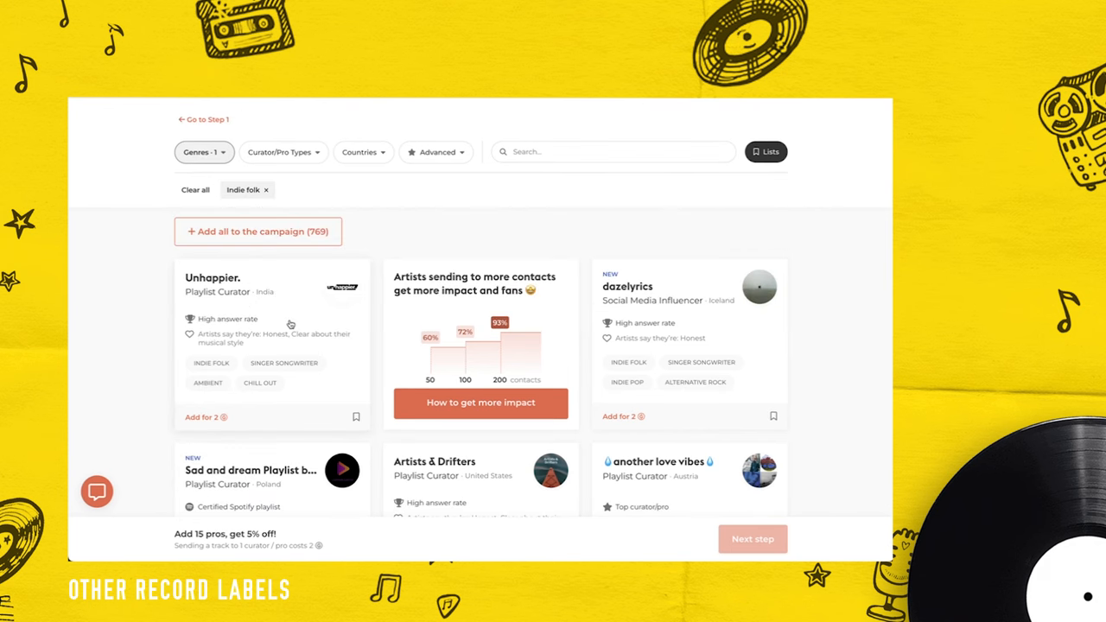
# Review Unhappier.'s profile and add it to the campaign for 2 credits.
pyautogui.click(213, 277)
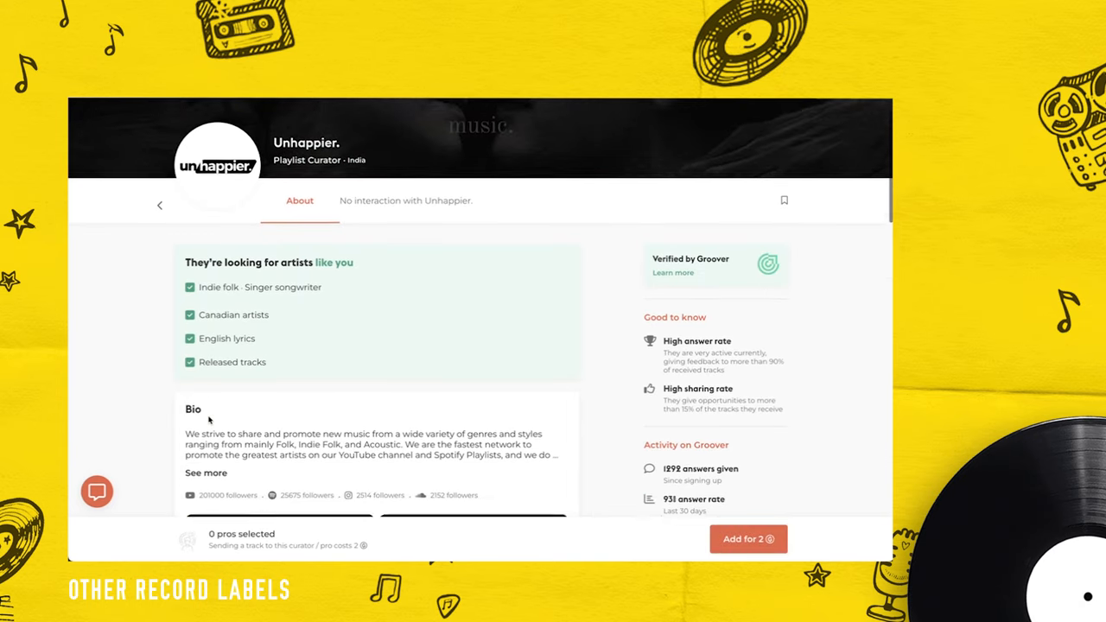
pyautogui.scroll(-3)
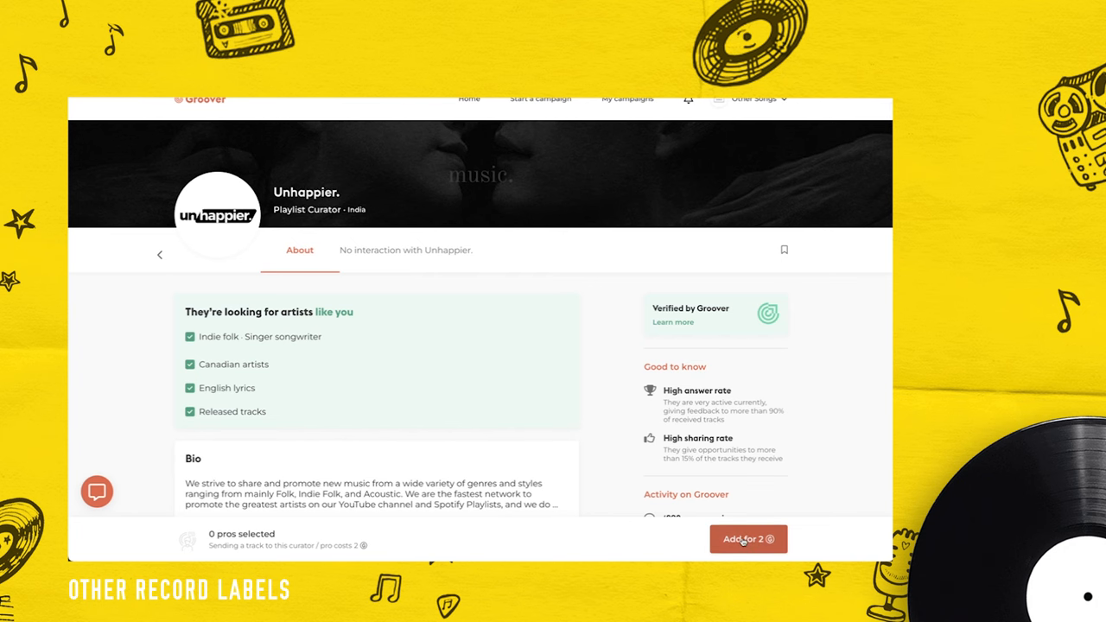
pyautogui.click(748, 538)
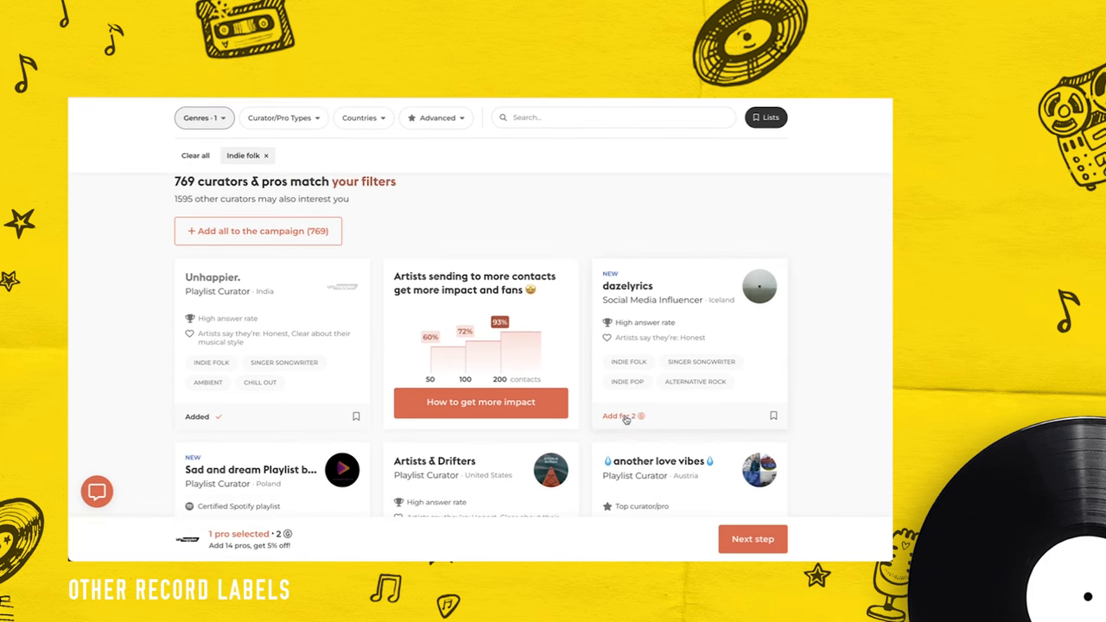
# Add dazelyrics, Artists & Drifters, Sad and dream Playlist, and sad, rainy day.
pyautogui.click(620, 415)
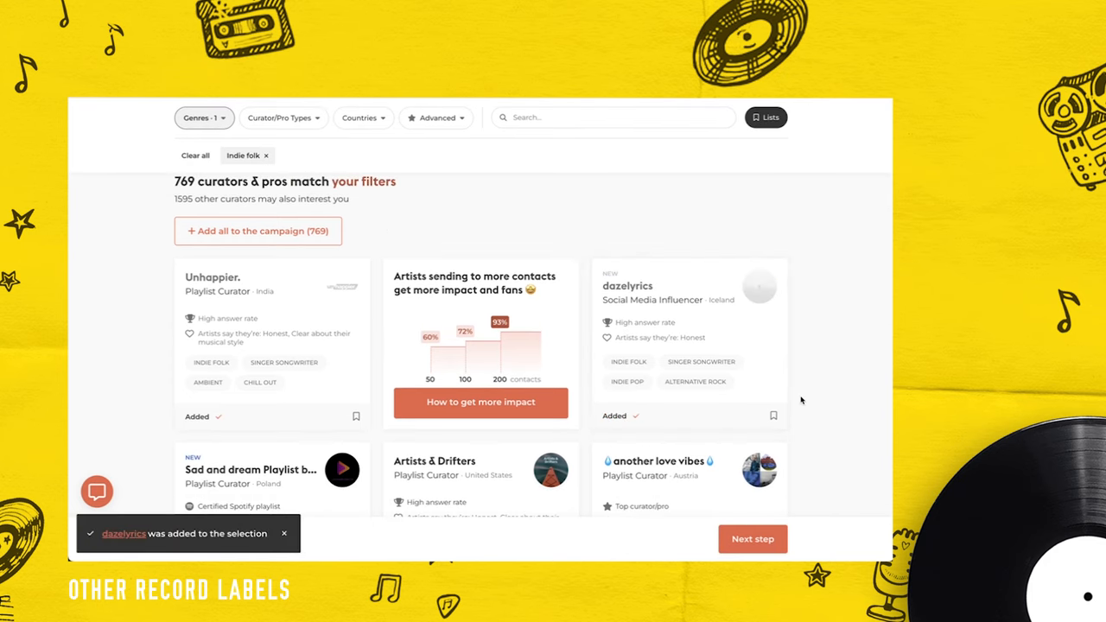
pyautogui.scroll(-3)
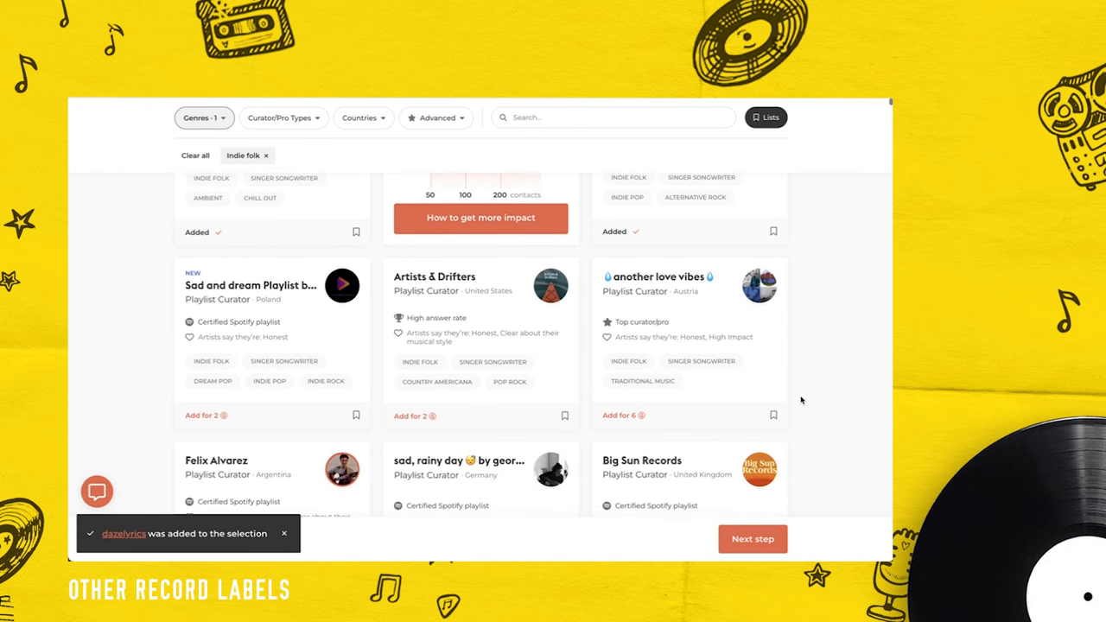
pyautogui.click(412, 416)
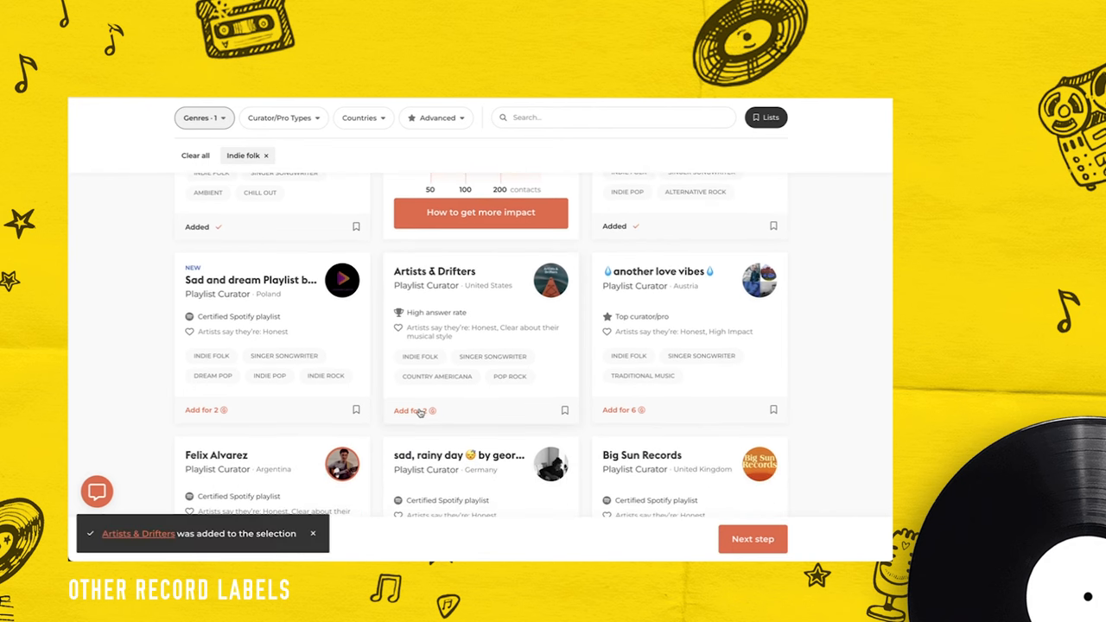
pyautogui.click(414, 411)
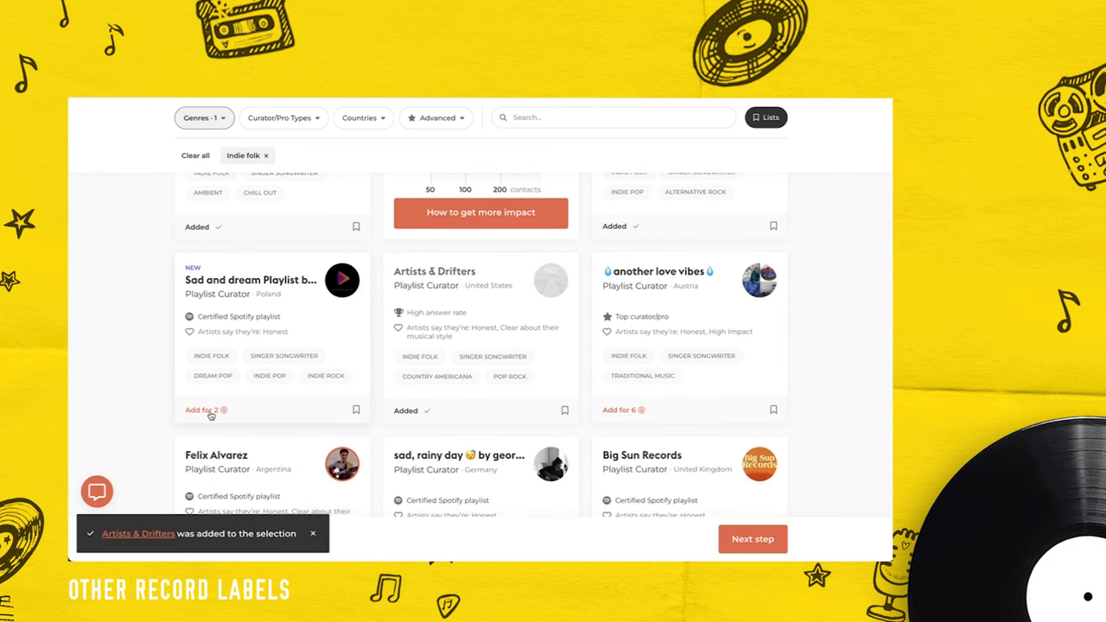
pyautogui.scroll(-3)
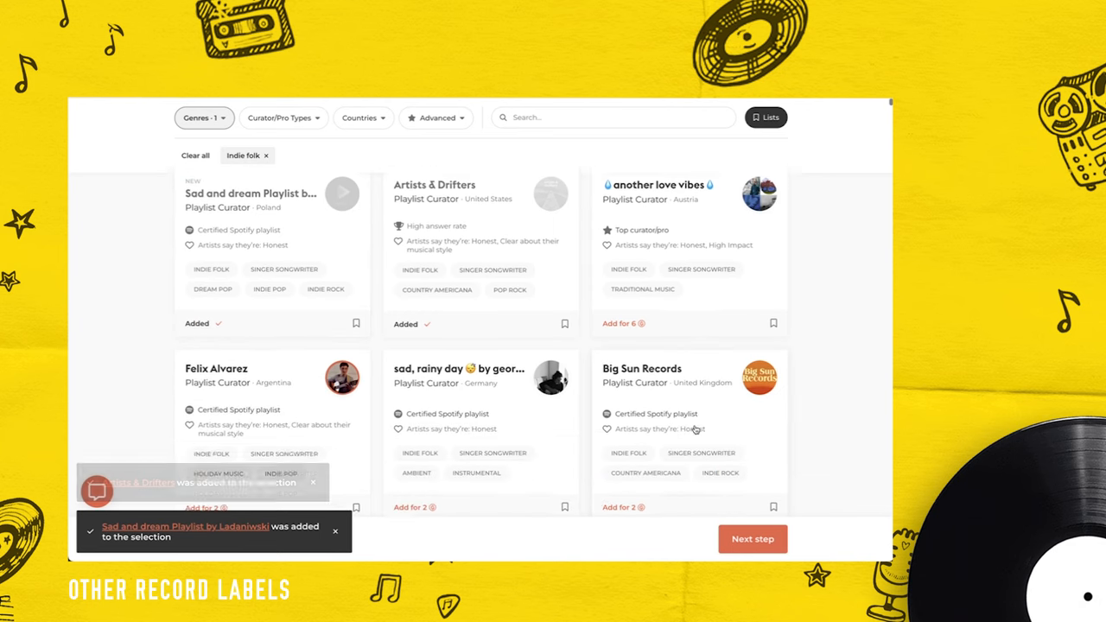
pyautogui.scroll(-3)
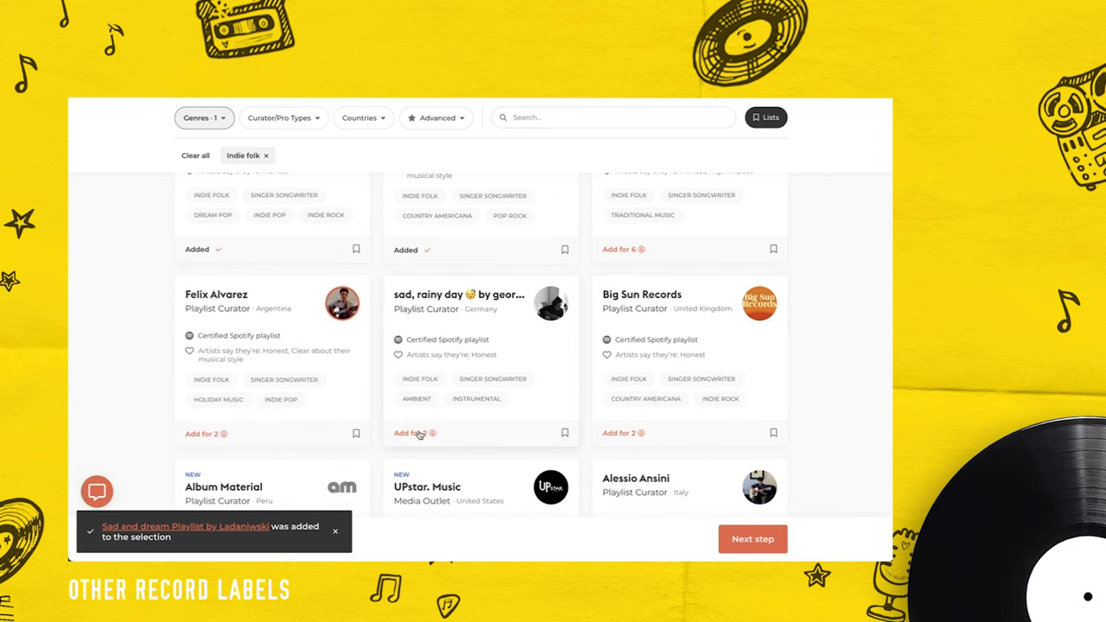
pyautogui.click(410, 433)
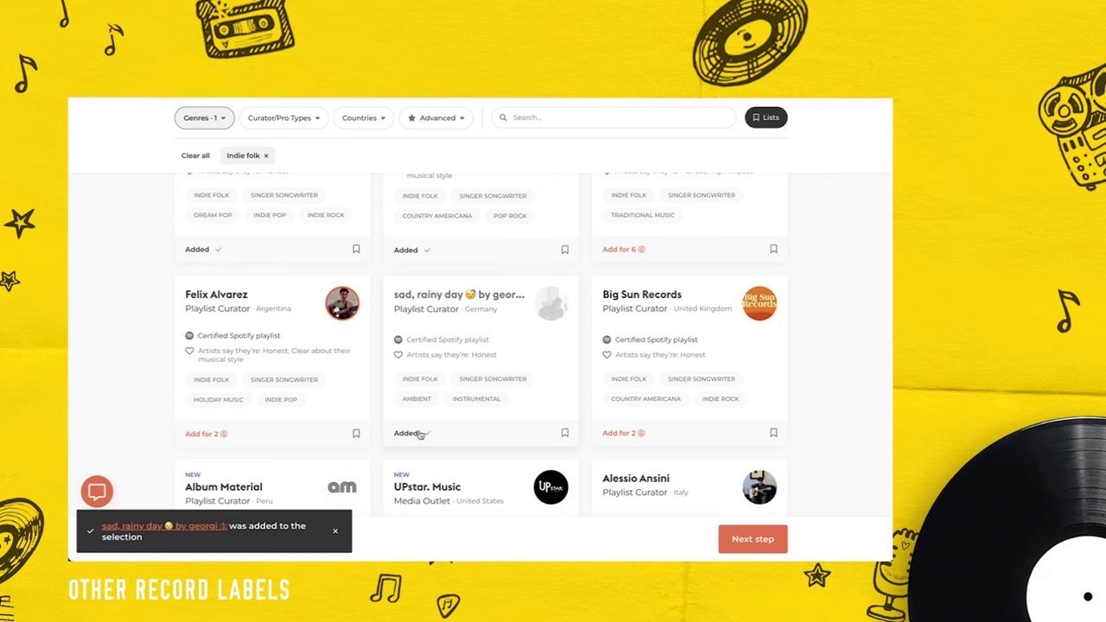
pyautogui.scroll(-3)
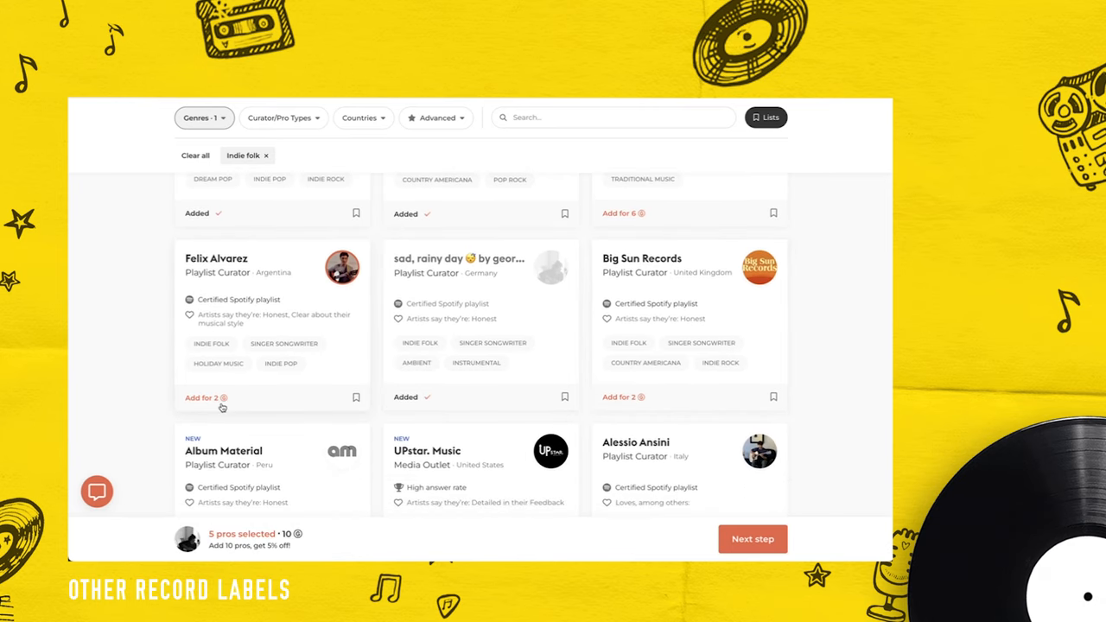
pyautogui.scroll(-3)
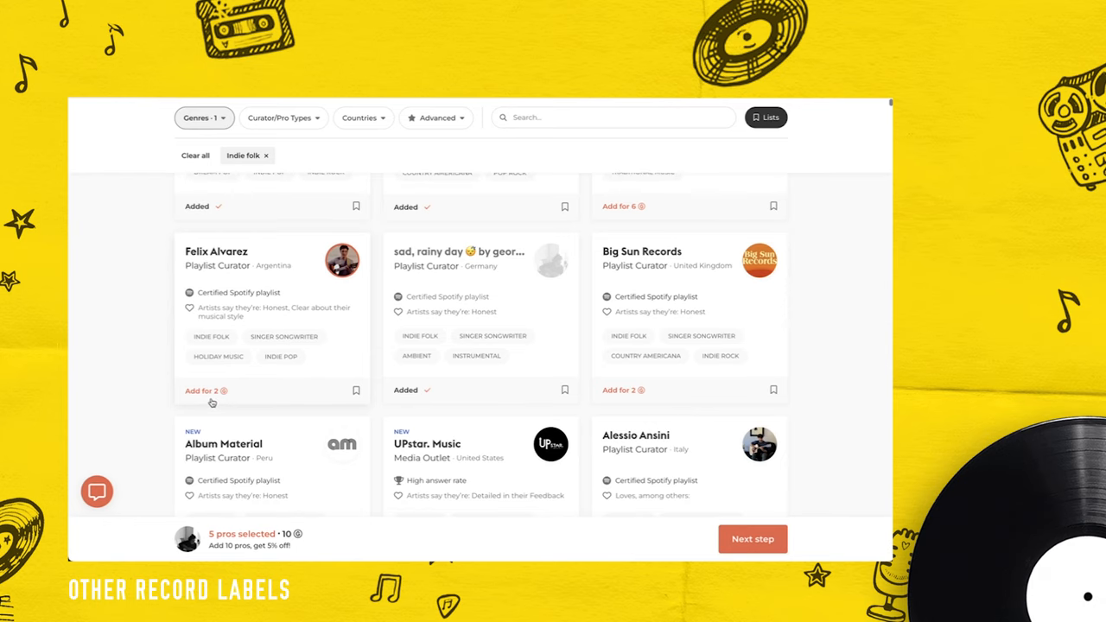
pyautogui.scroll(-3)
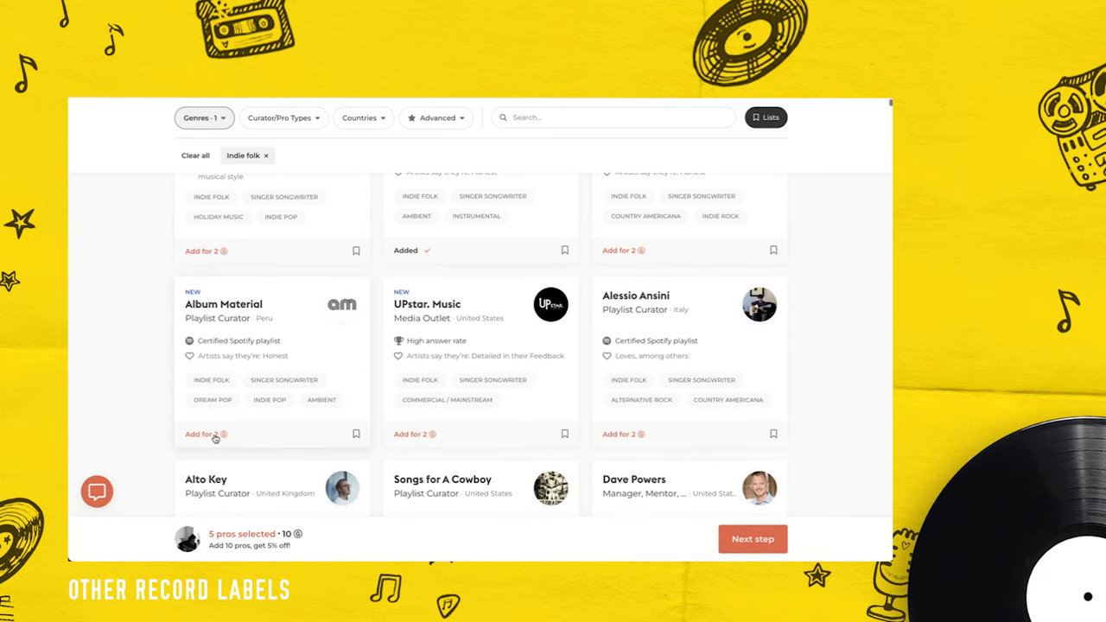
pyautogui.moveTo(227, 342)
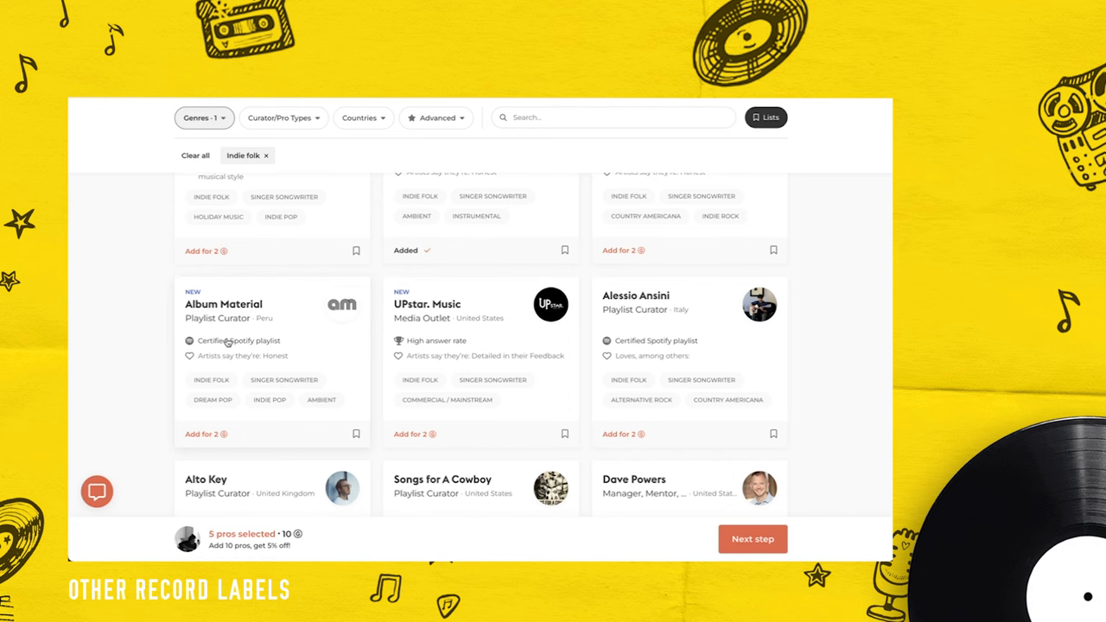
# Review Album Material's Peruvian sad-songs profile and add it for 2 credits.
pyautogui.click(223, 304)
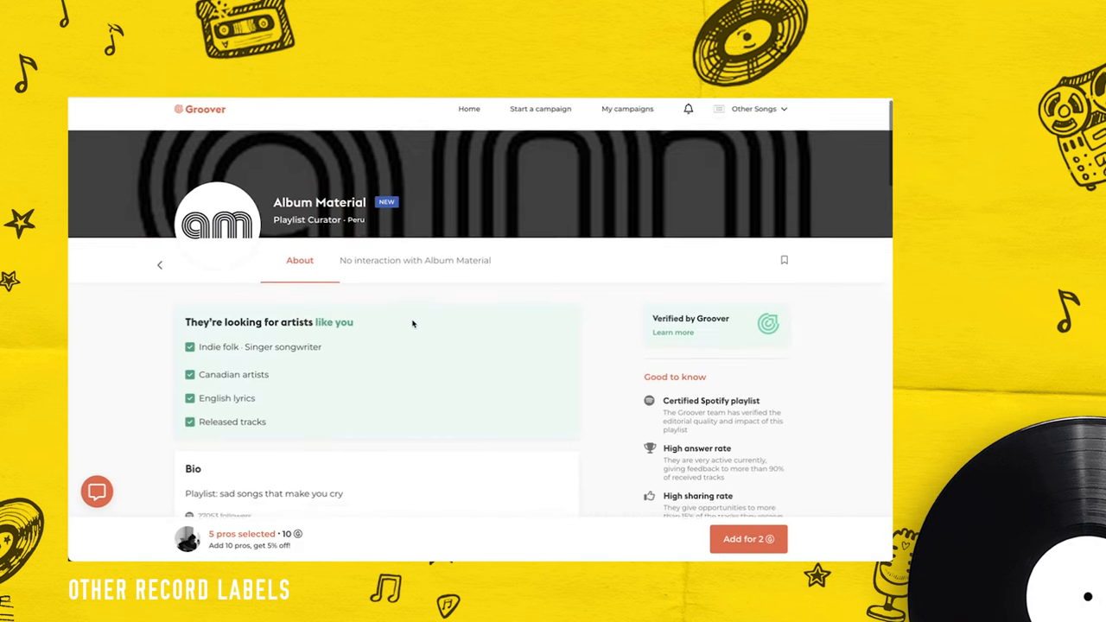
pyautogui.scroll(-3)
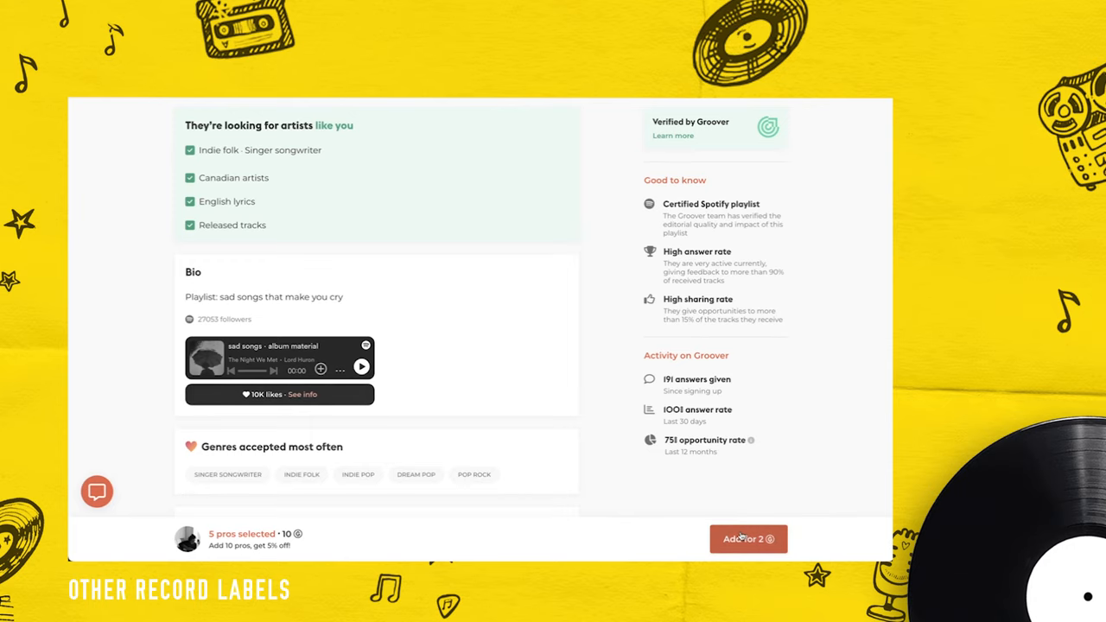
pyautogui.click(747, 538)
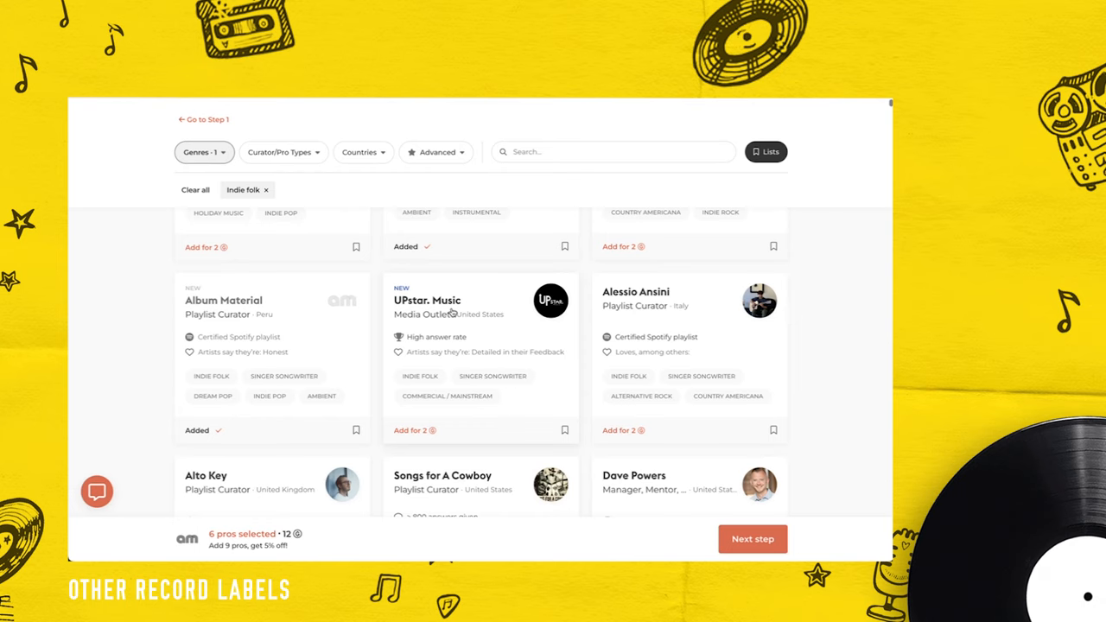
pyautogui.scroll(-3)
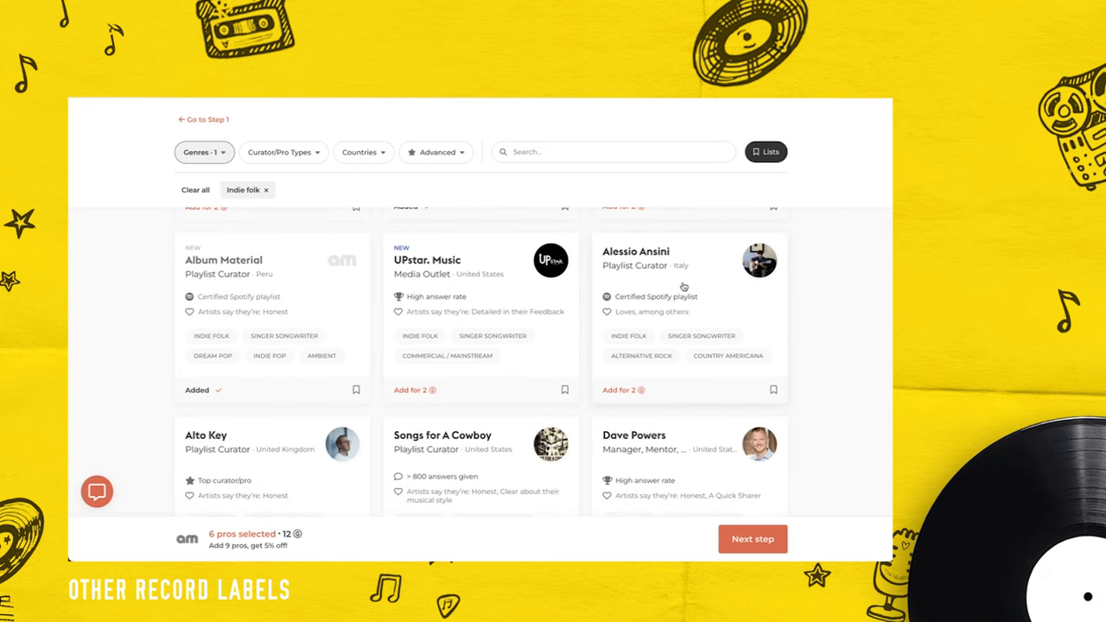
pyautogui.click(689, 251)
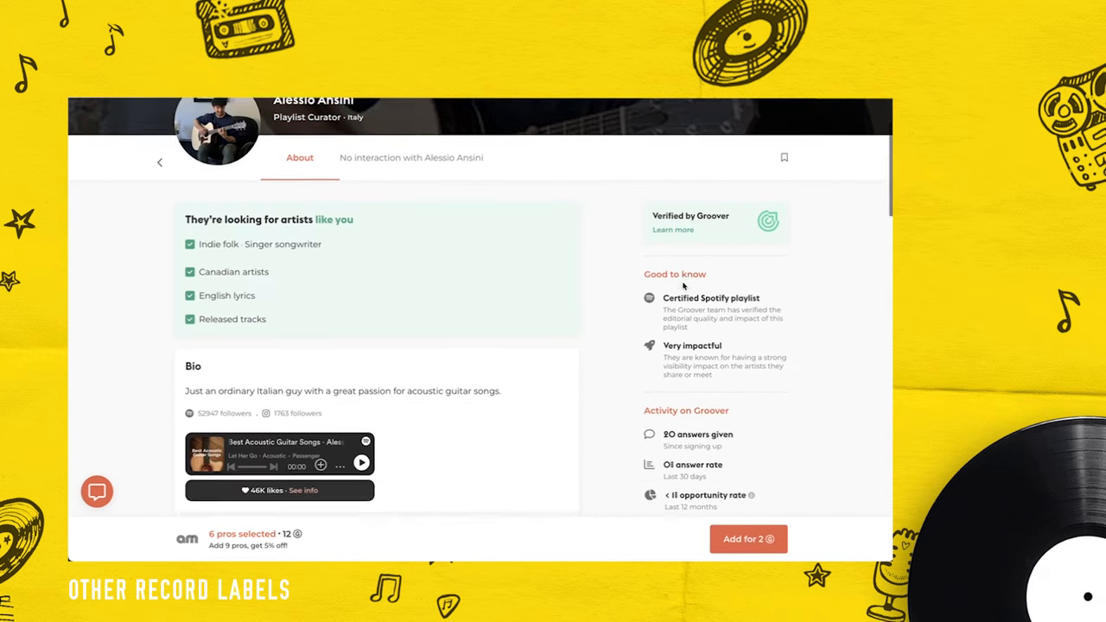
pyautogui.scroll(-3)
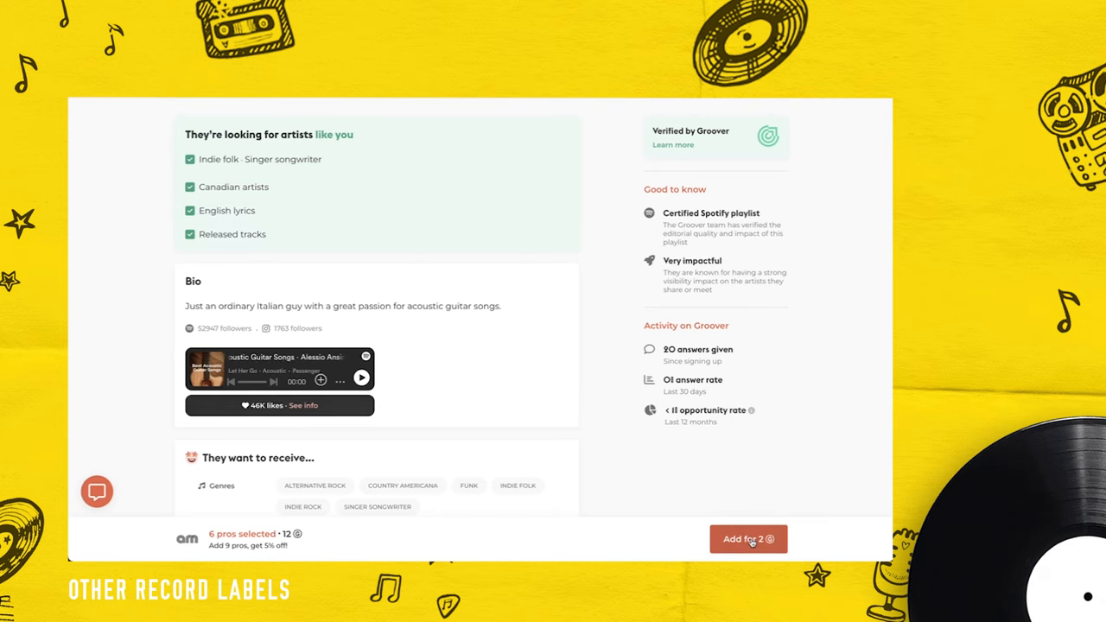
pyautogui.click(748, 538)
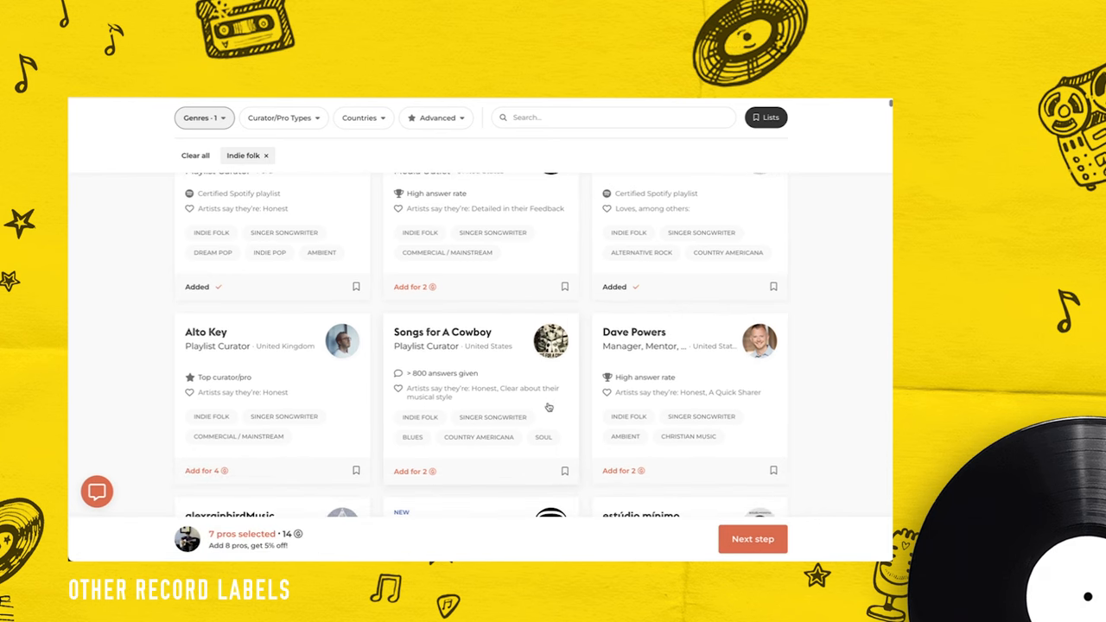
# Add UK playlist curator Alto Key for 4 credits, reaching 8 pros for 18 credits.
pyautogui.scroll(-3)
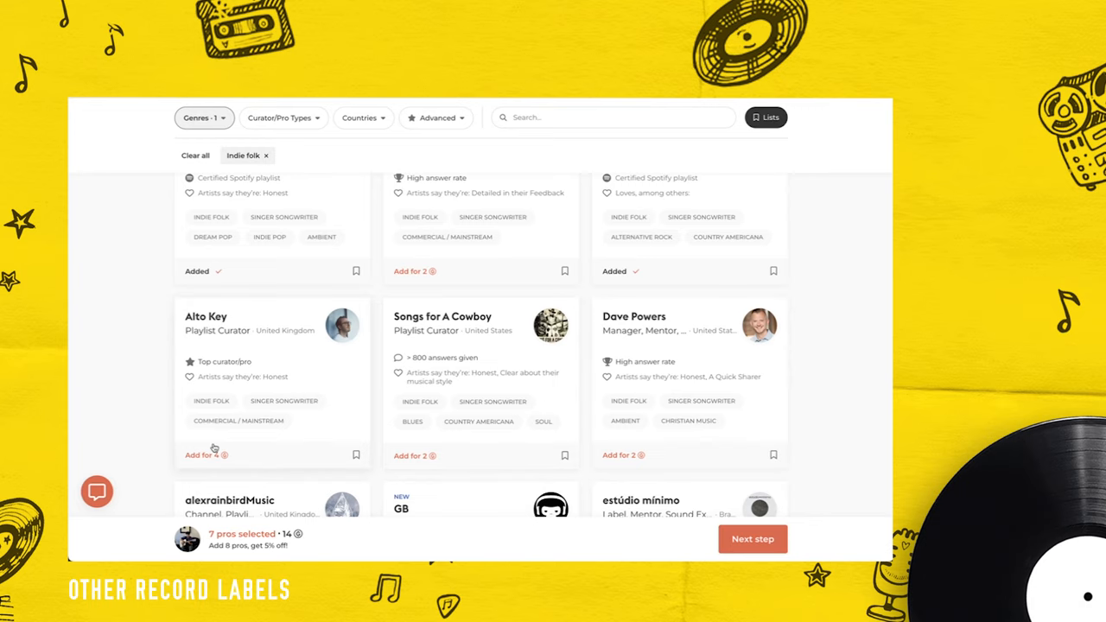
pyautogui.click(201, 454)
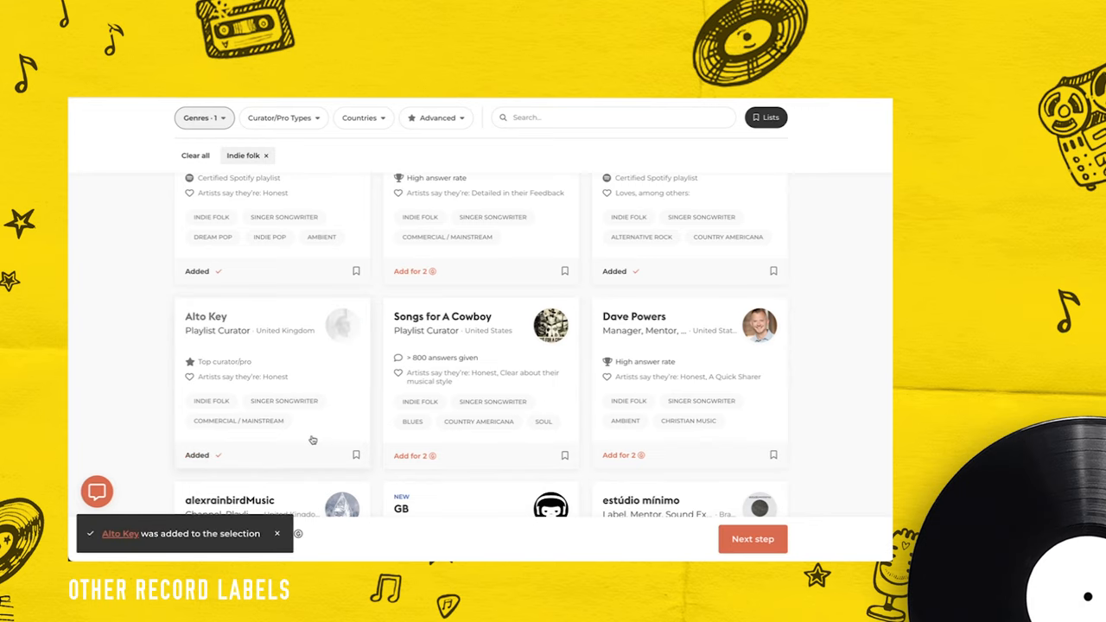
pyautogui.scroll(-3)
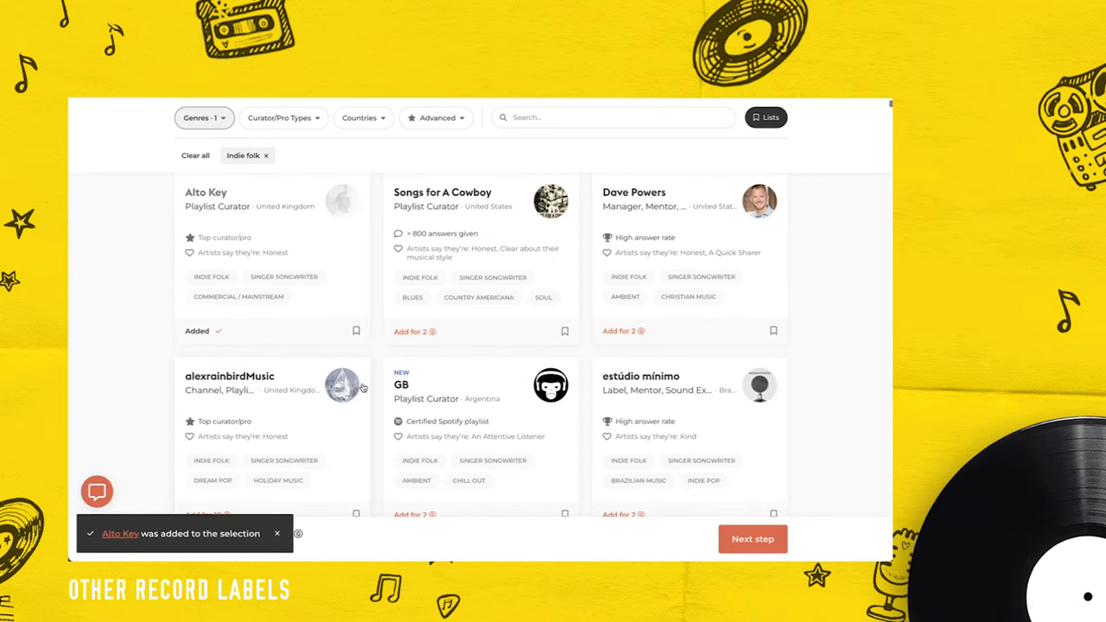
pyautogui.scroll(-3)
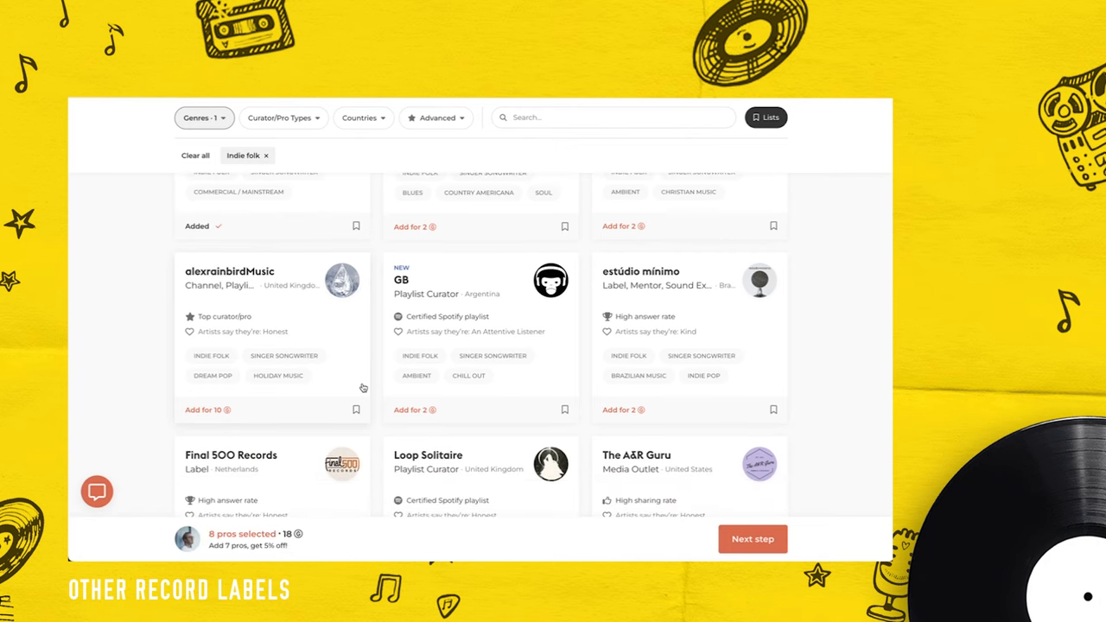
pyautogui.moveTo(495, 320)
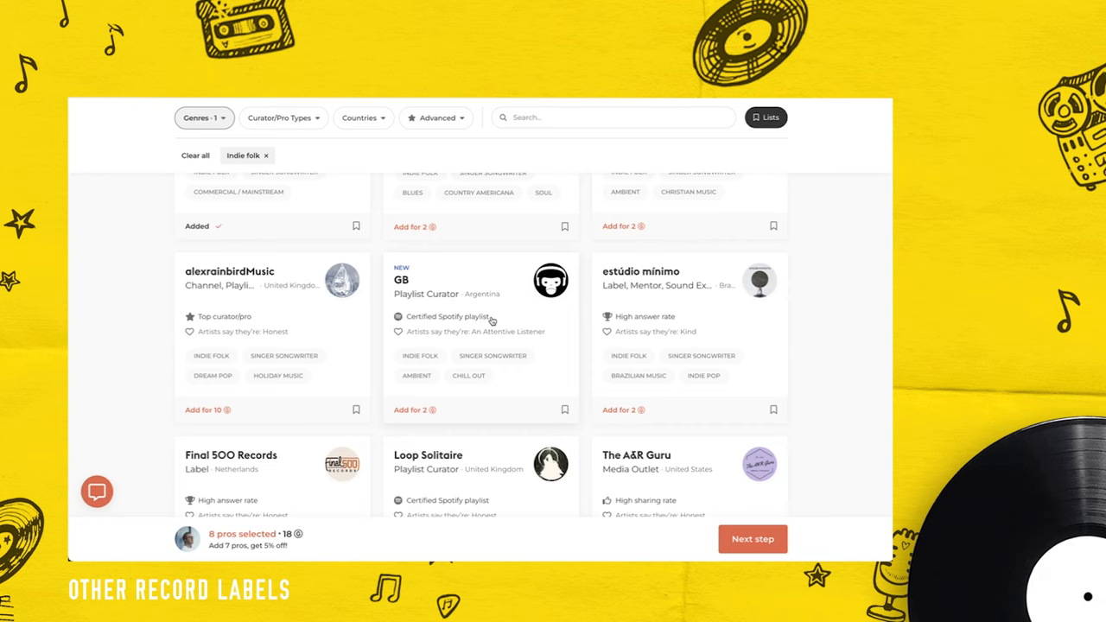
pyautogui.click(479, 294)
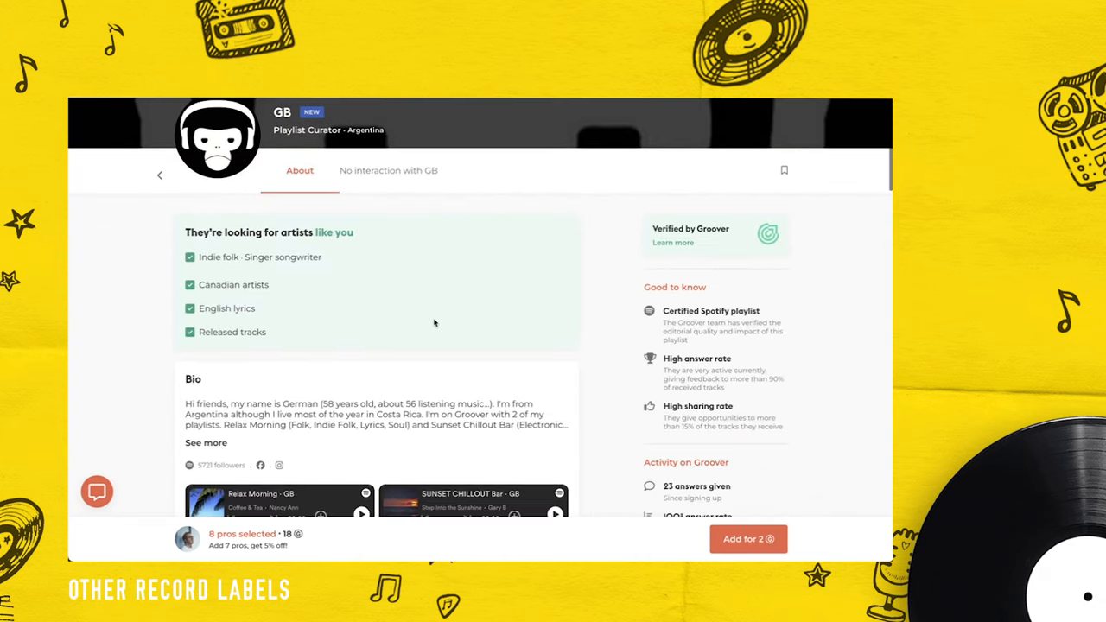
pyautogui.scroll(-3)
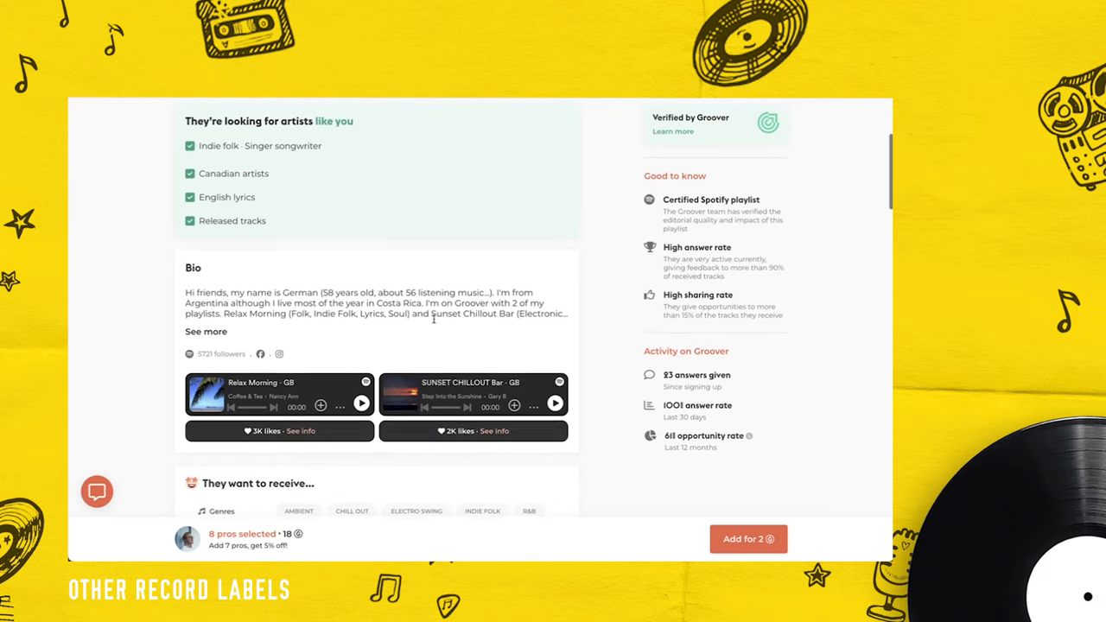
pyautogui.scroll(-3)
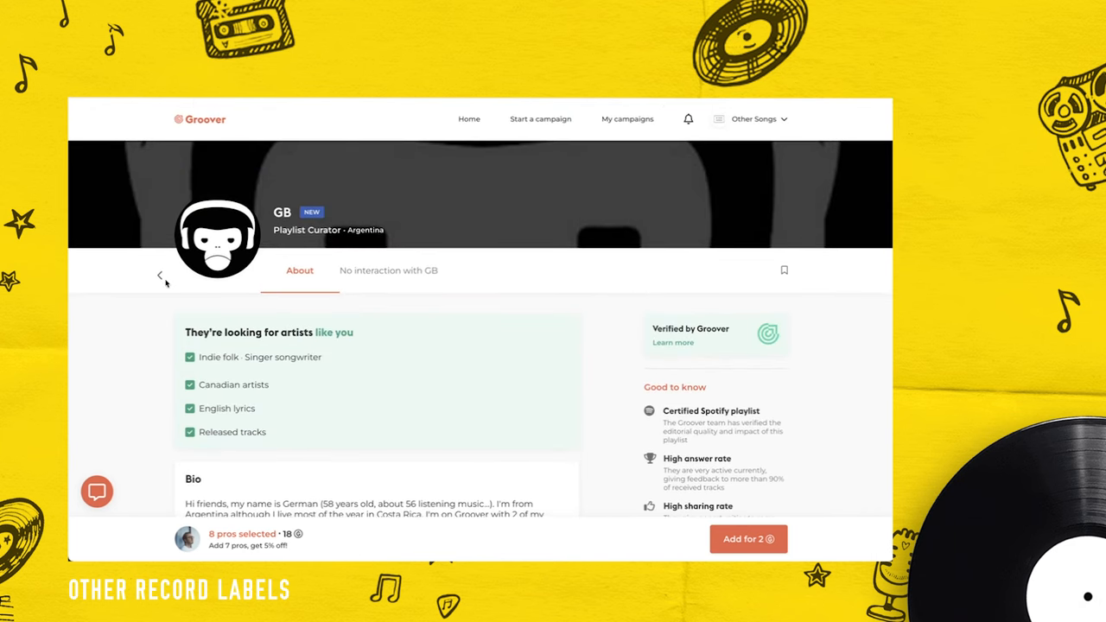
pyautogui.moveTo(162, 287)
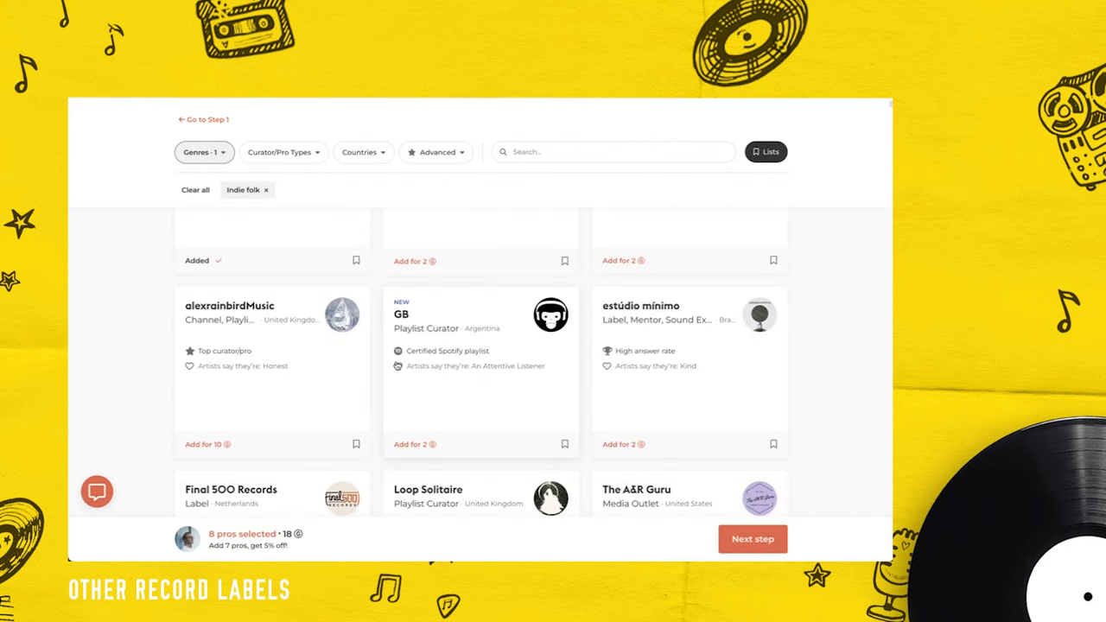
pyautogui.scroll(-3)
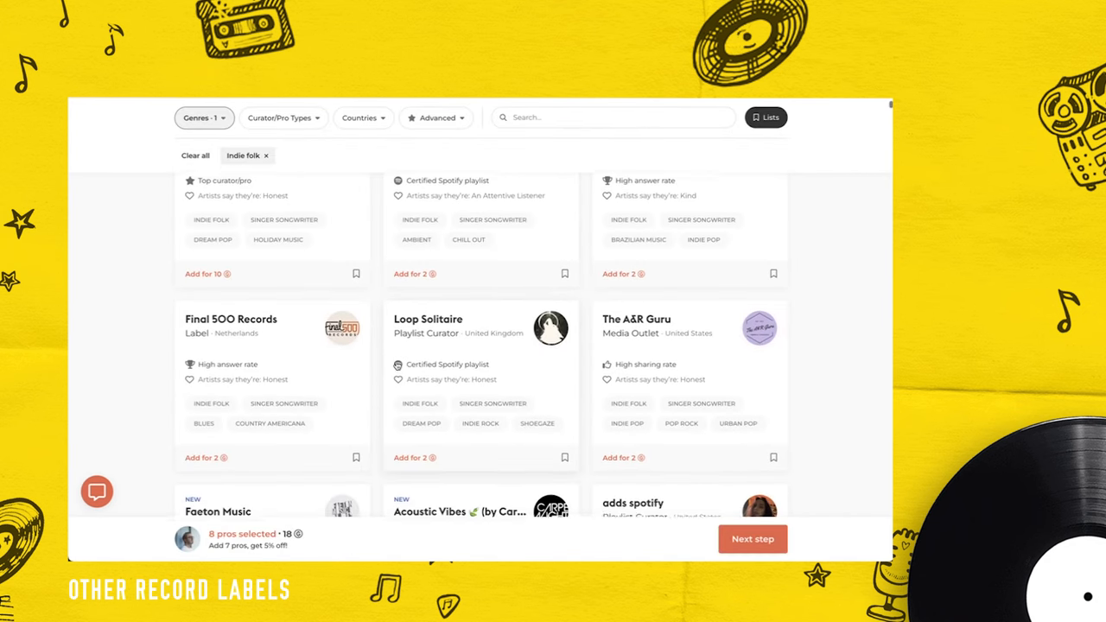
pyautogui.scroll(-3)
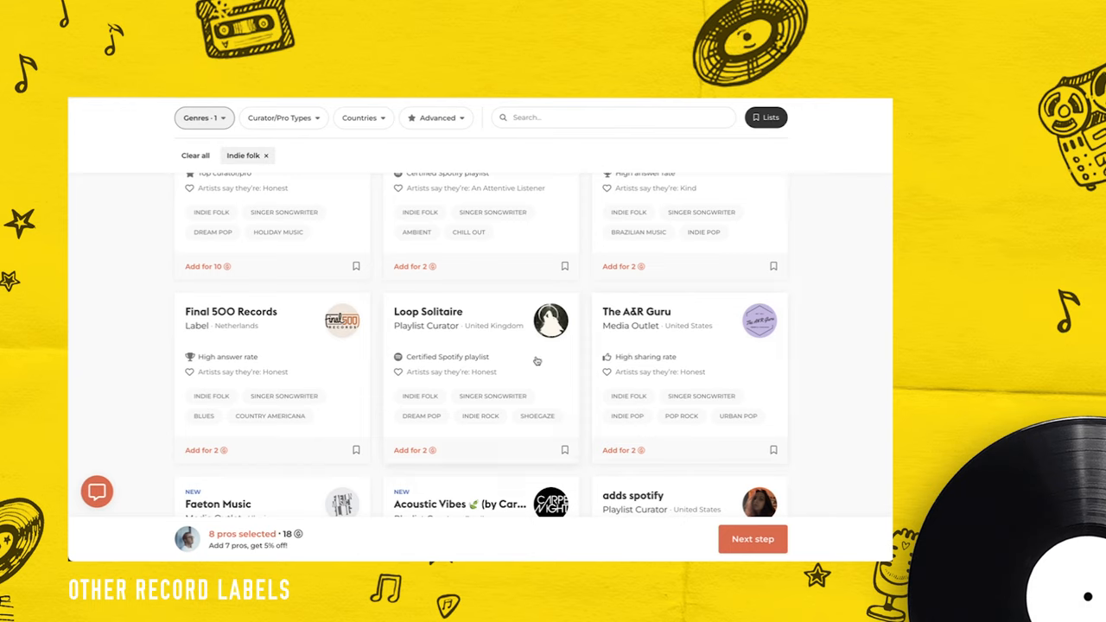
pyautogui.moveTo(533, 358)
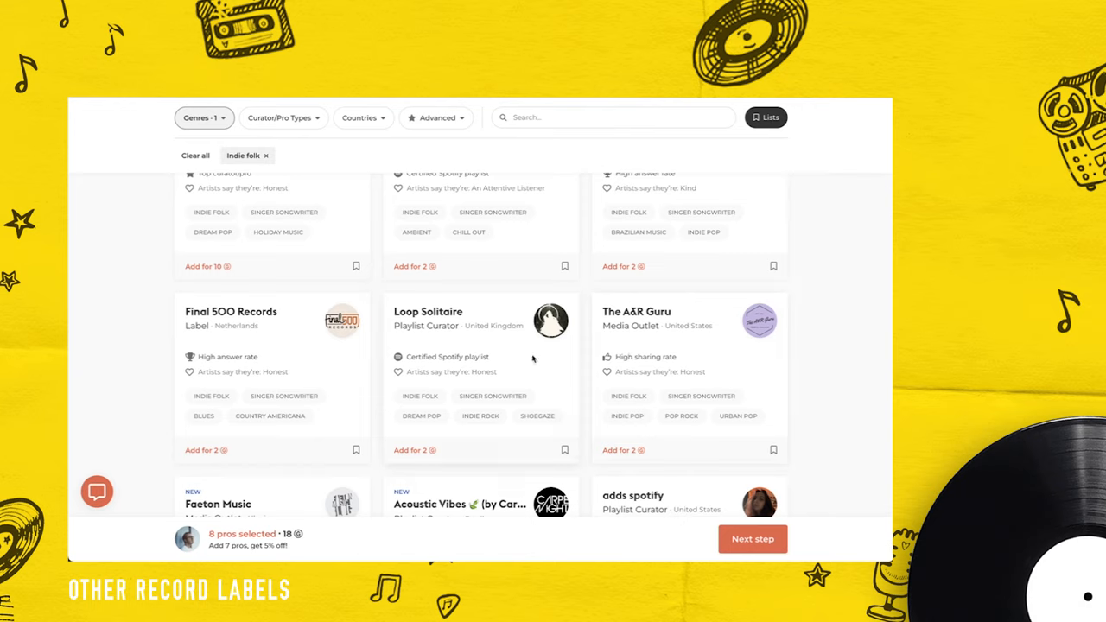
pyautogui.moveTo(402, 358)
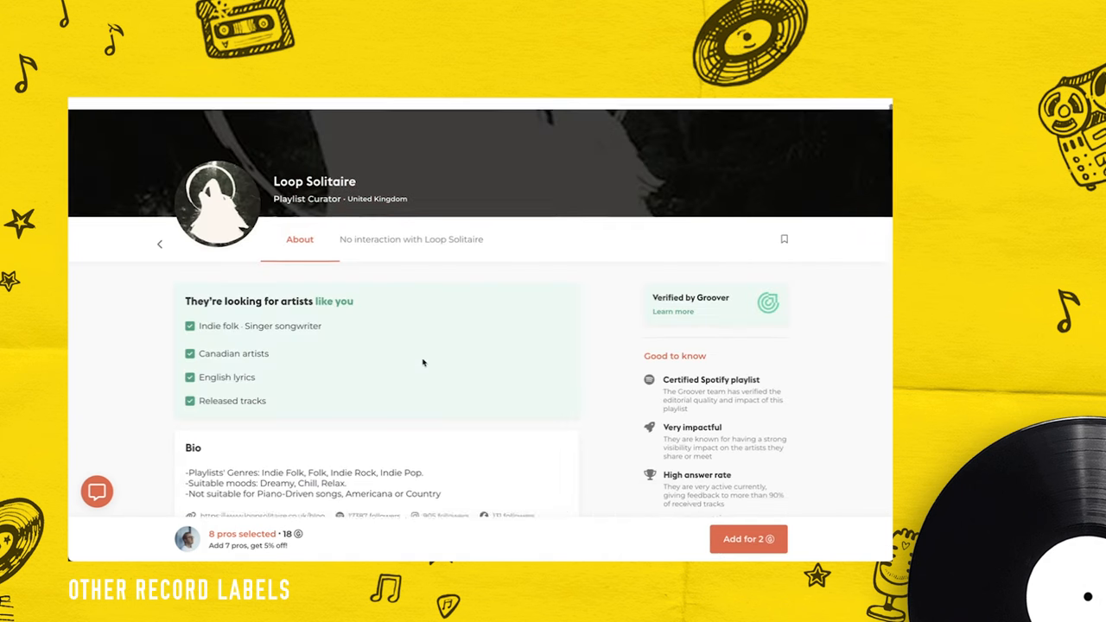
pyautogui.scroll(-3)
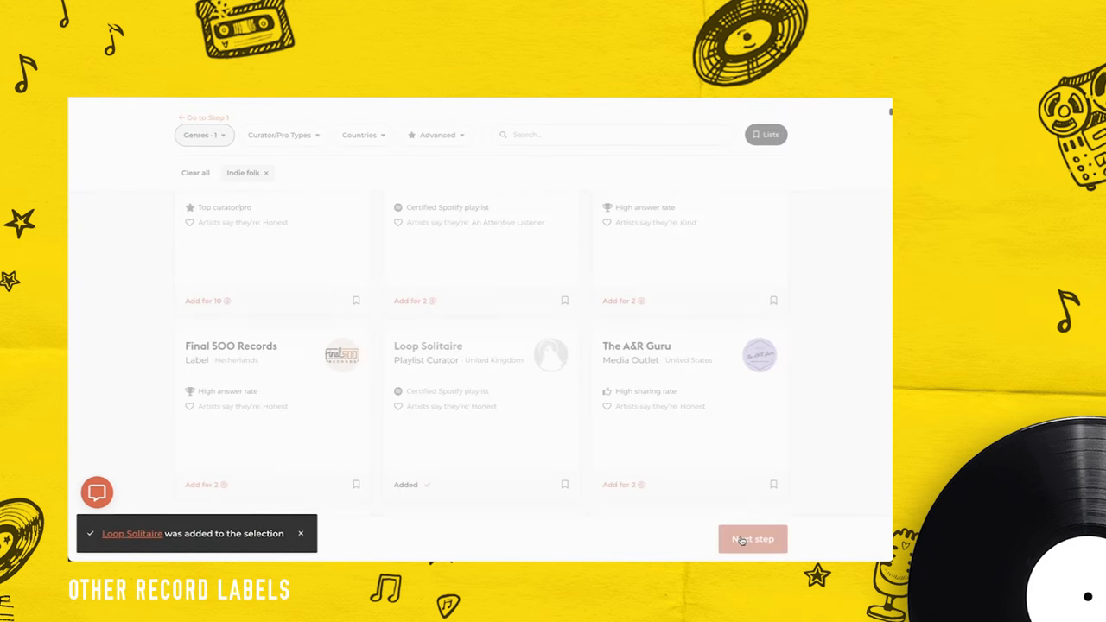
pyautogui.scroll(-3)
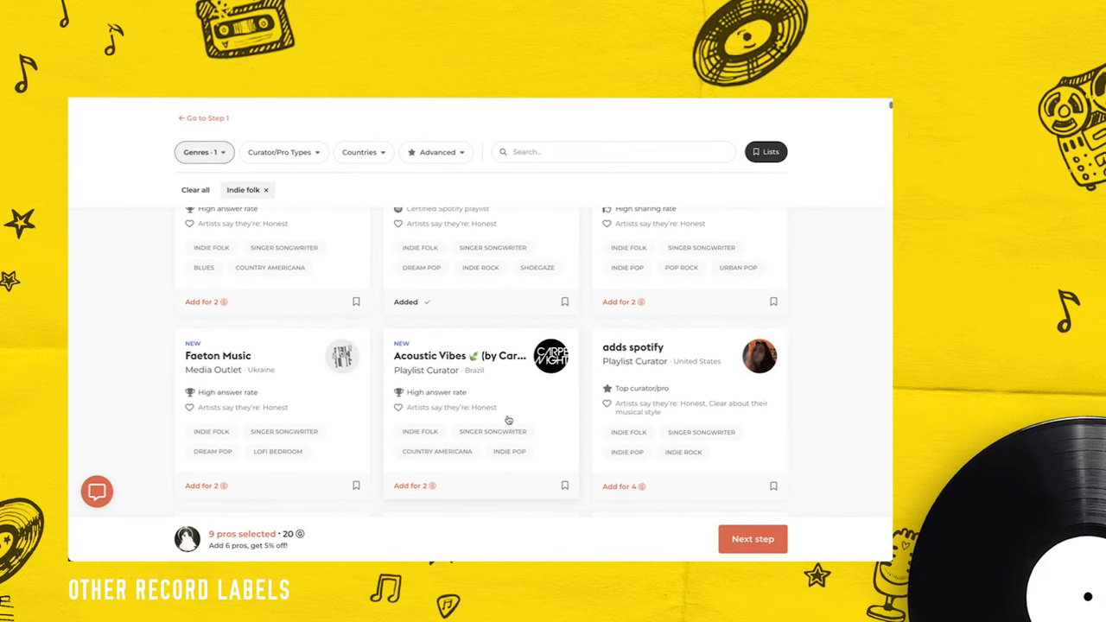
# Review Faeton Music's Ukrainian blog profile and add it, reaching 10 pros for 22 credits.
pyautogui.scroll(-3)
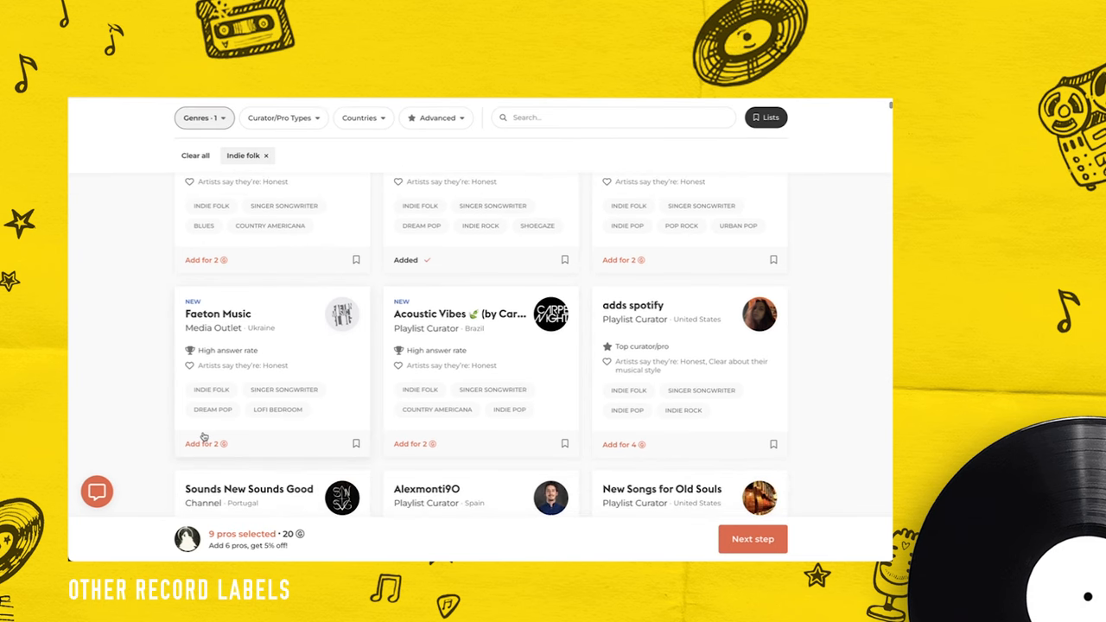
pyautogui.moveTo(450, 341)
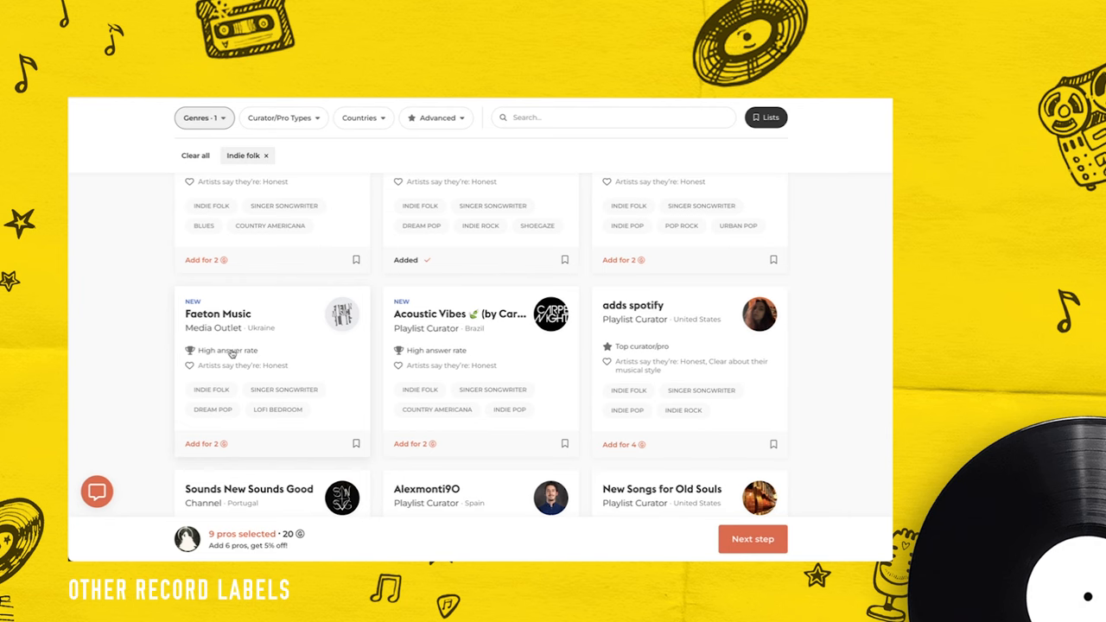
pyautogui.click(218, 313)
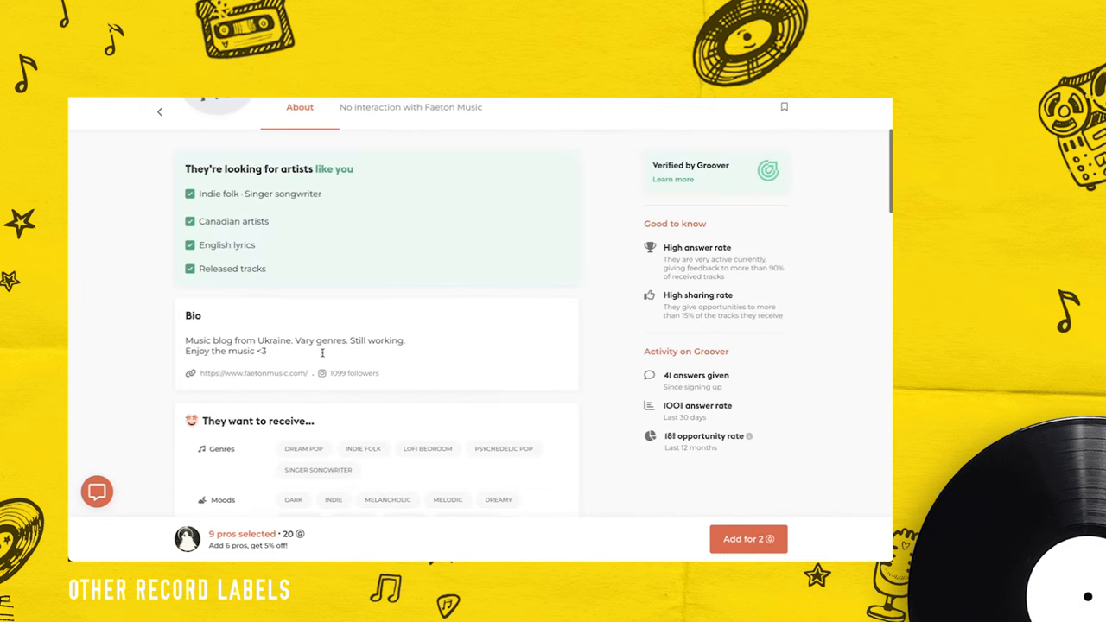
pyautogui.scroll(-3)
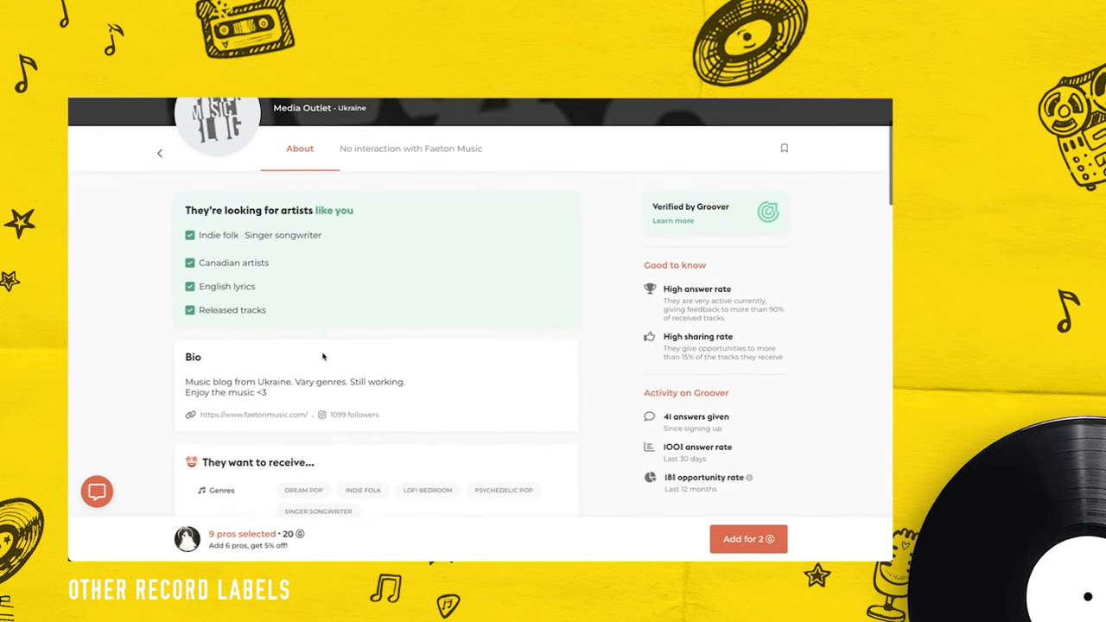
pyautogui.scroll(-3)
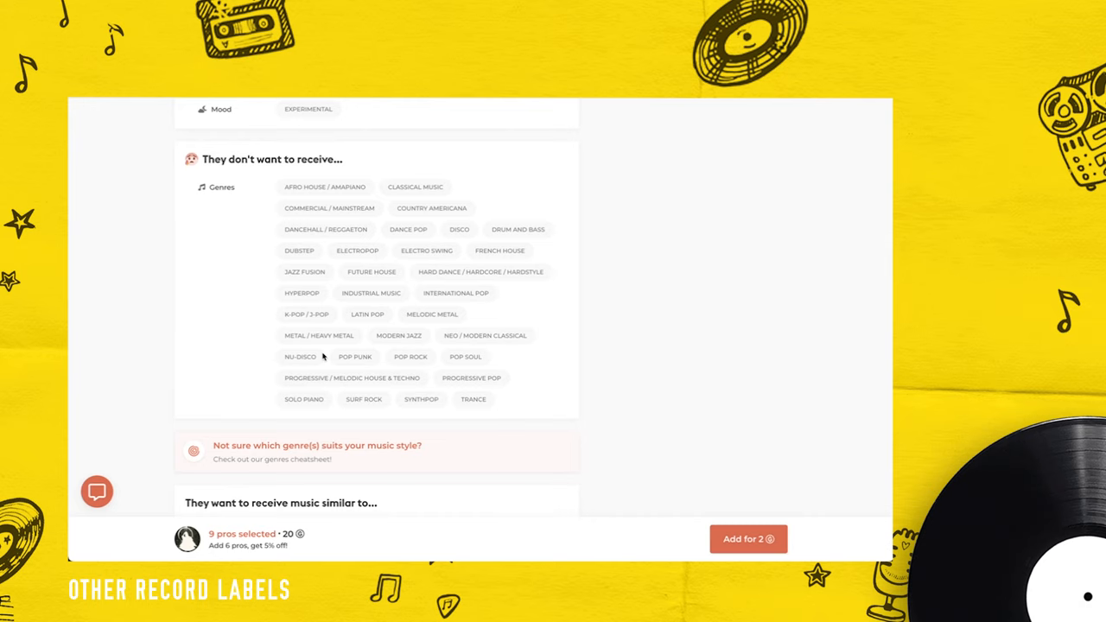
pyautogui.scroll(-3)
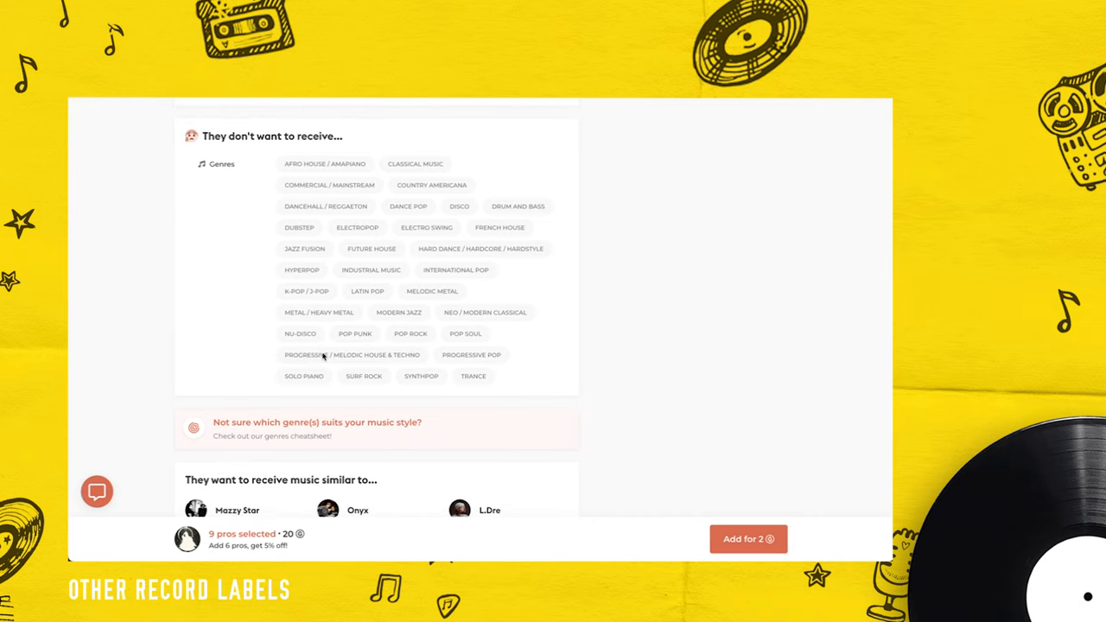
pyautogui.scroll(-3)
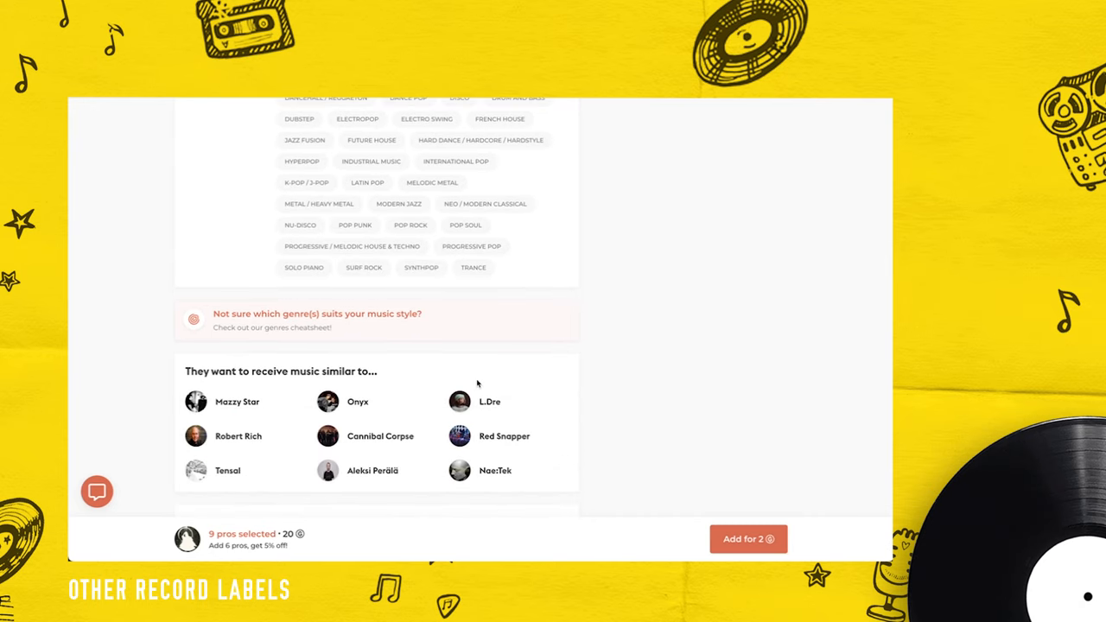
pyautogui.scroll(-3)
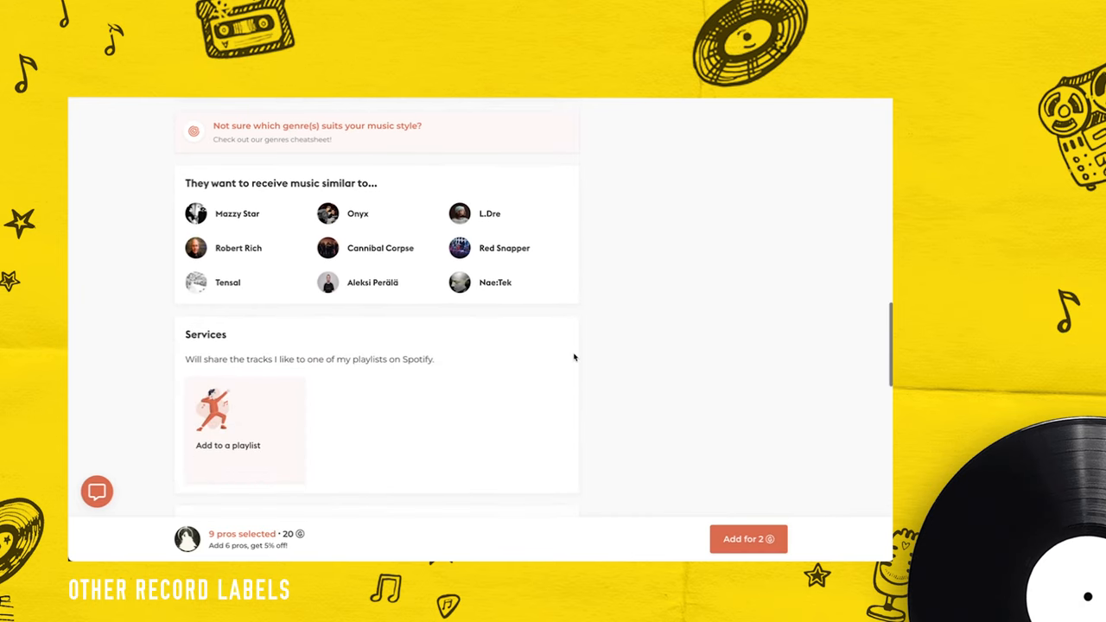
pyautogui.scroll(-3)
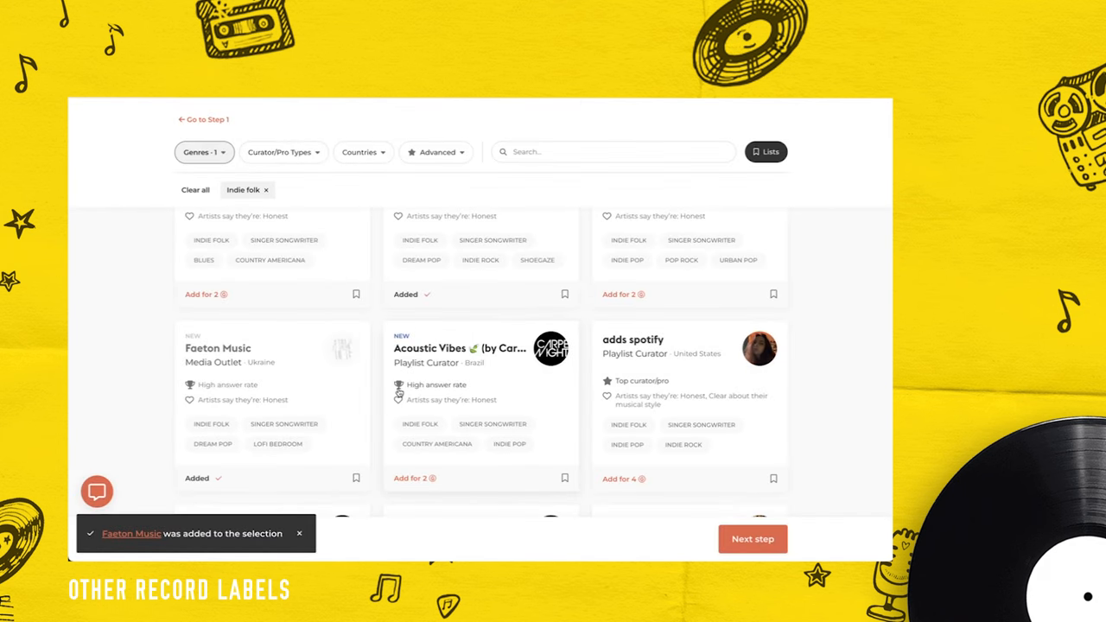
pyautogui.scroll(-3)
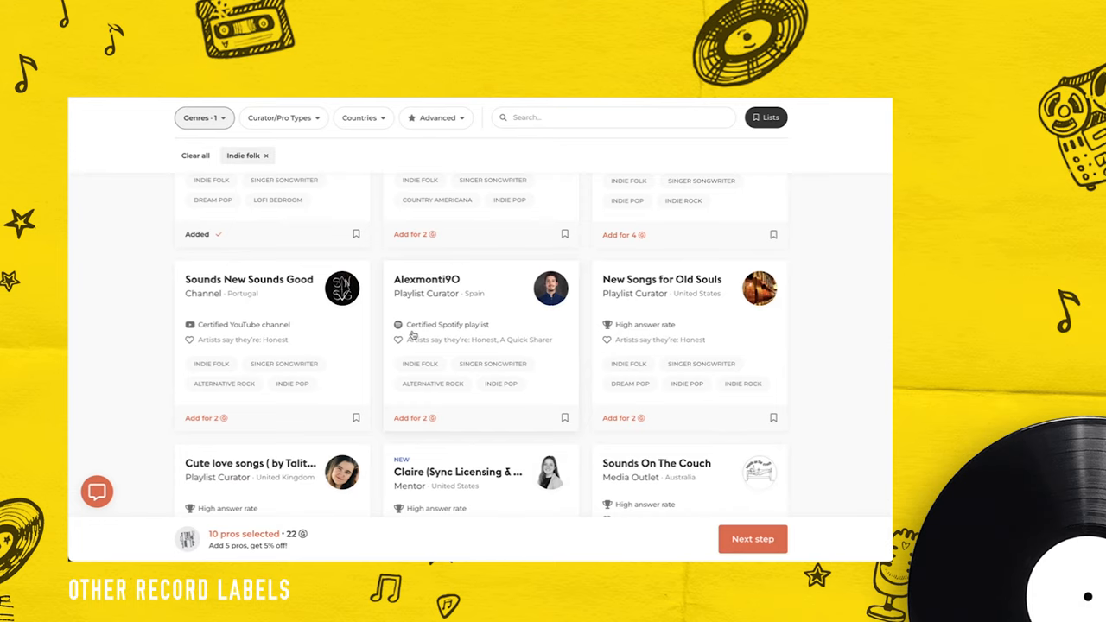
pyautogui.moveTo(277, 315)
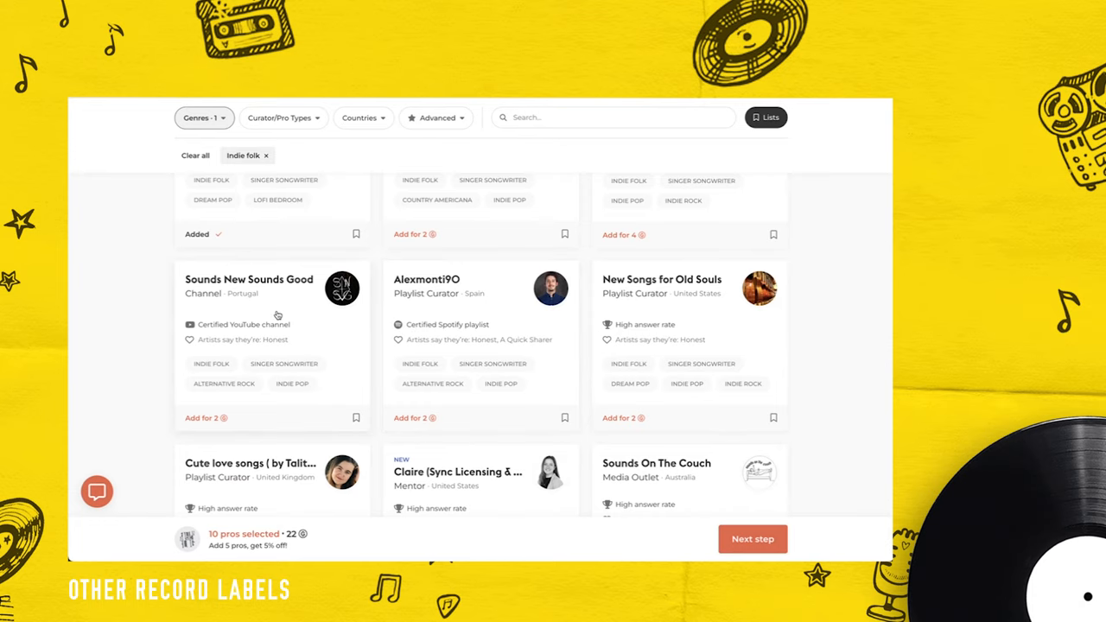
pyautogui.click(248, 279)
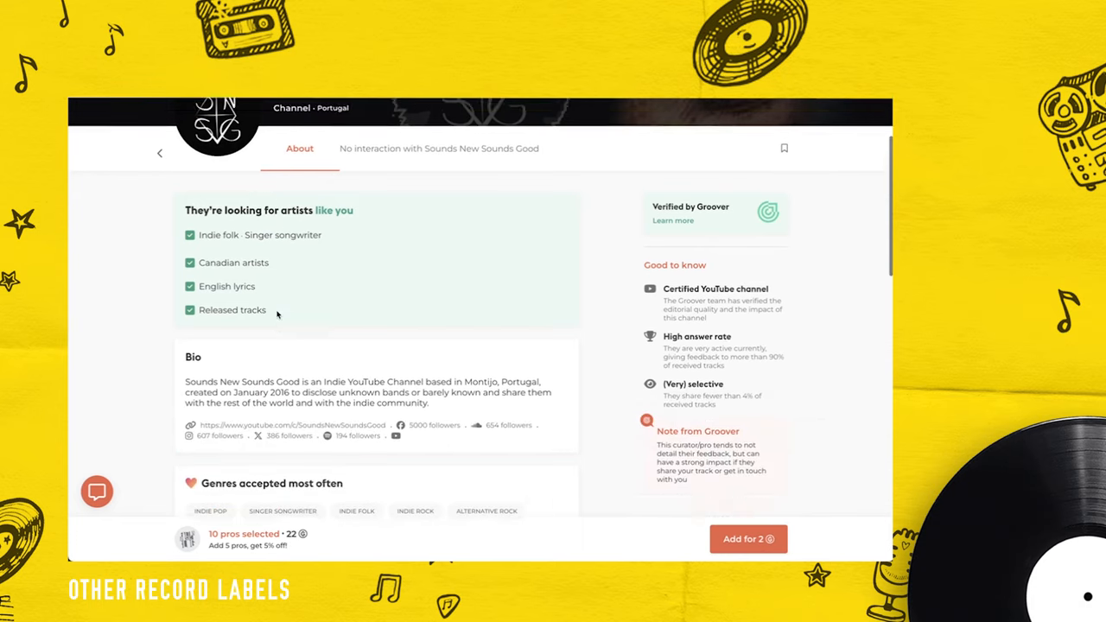
pyautogui.scroll(-3)
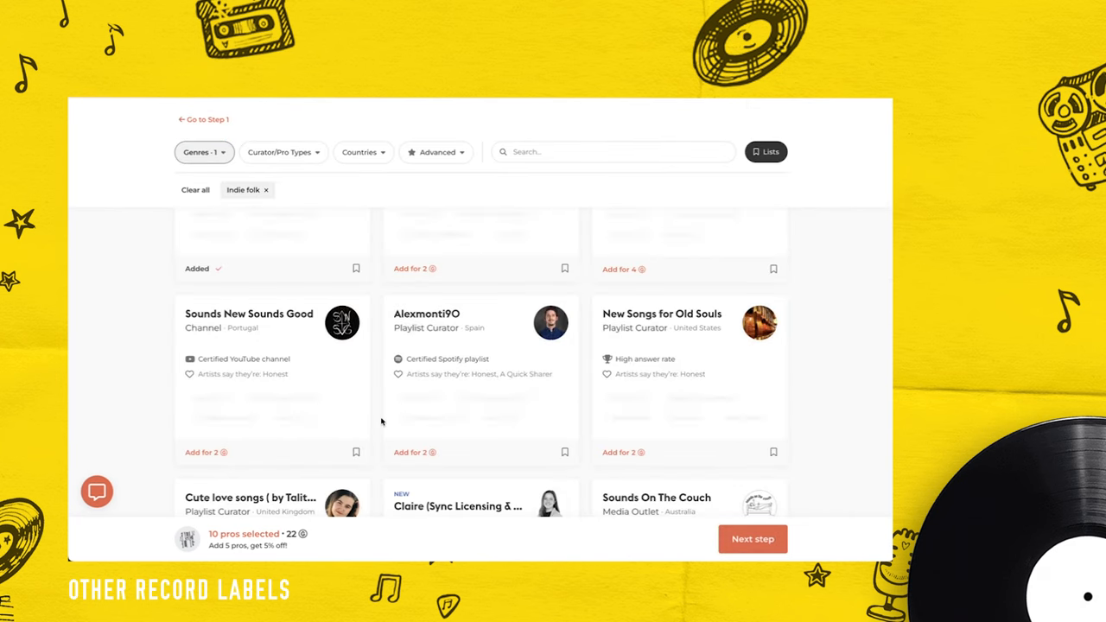
pyautogui.scroll(-3)
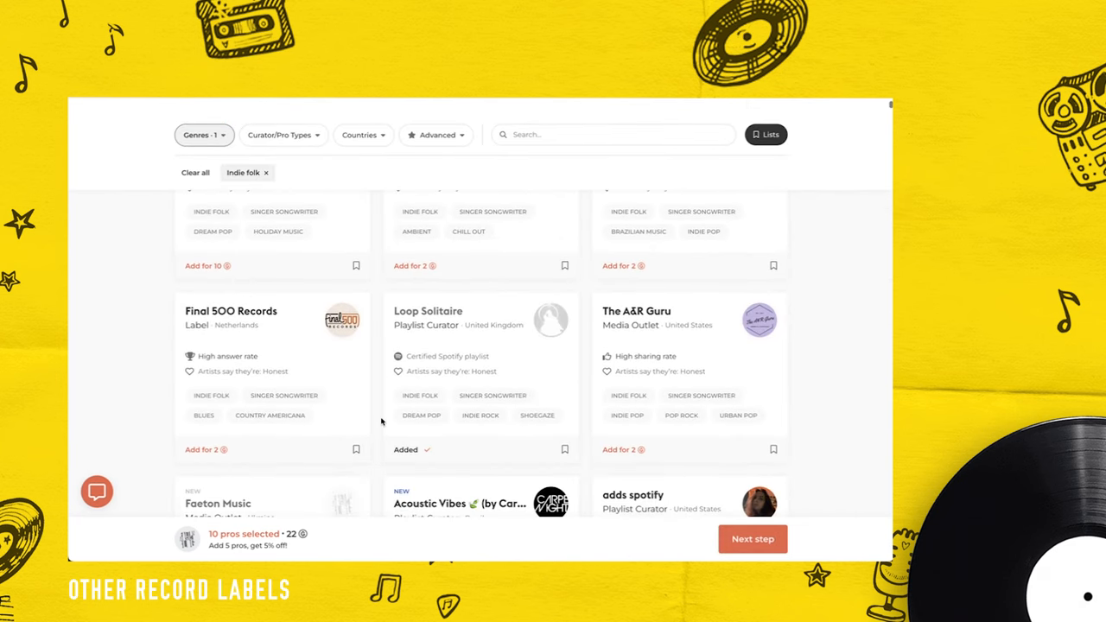
pyautogui.scroll(-3)
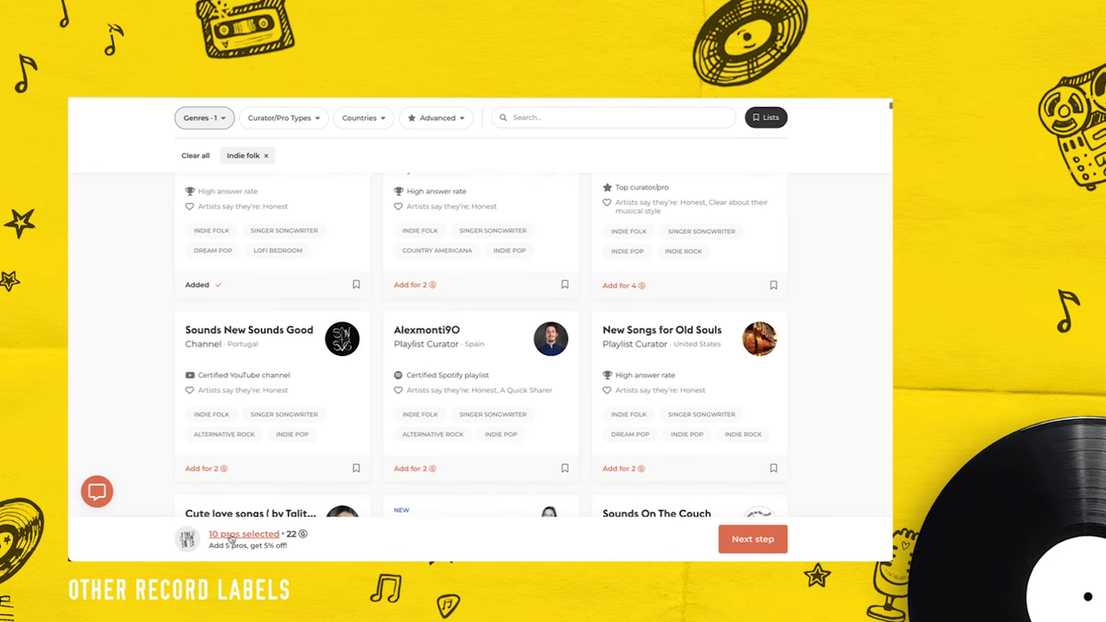
pyautogui.moveTo(349, 488)
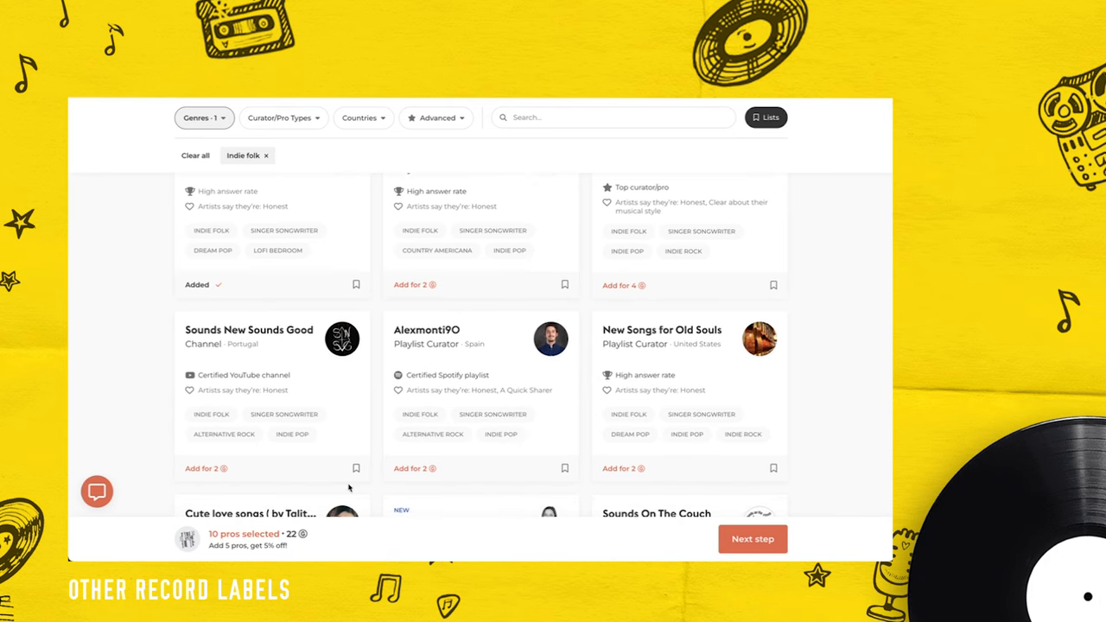
pyautogui.scroll(-3)
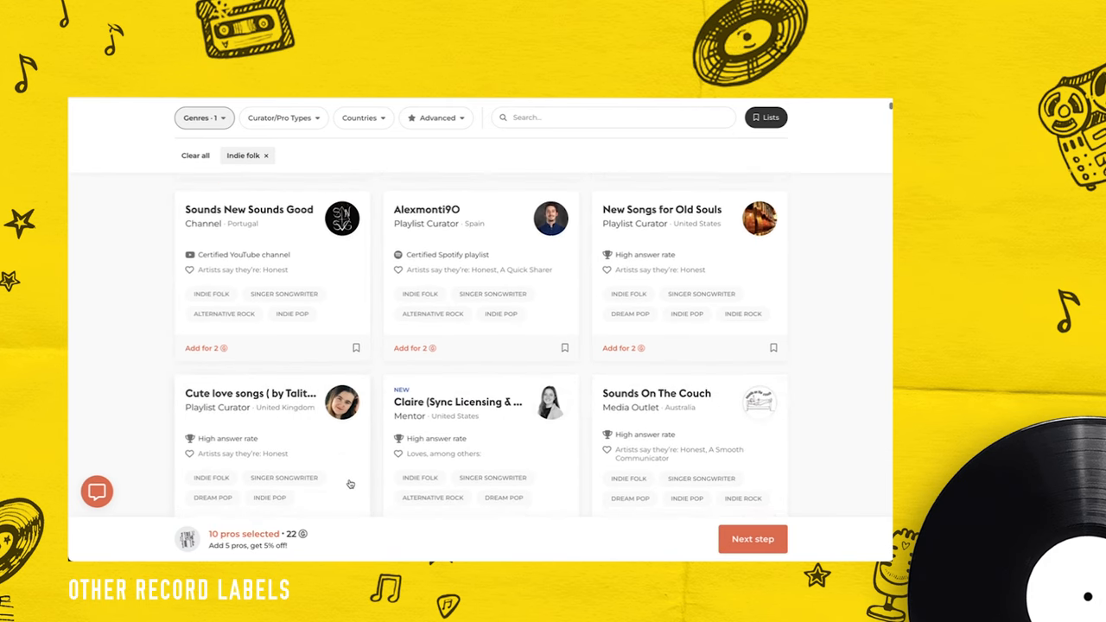
pyautogui.scroll(-3)
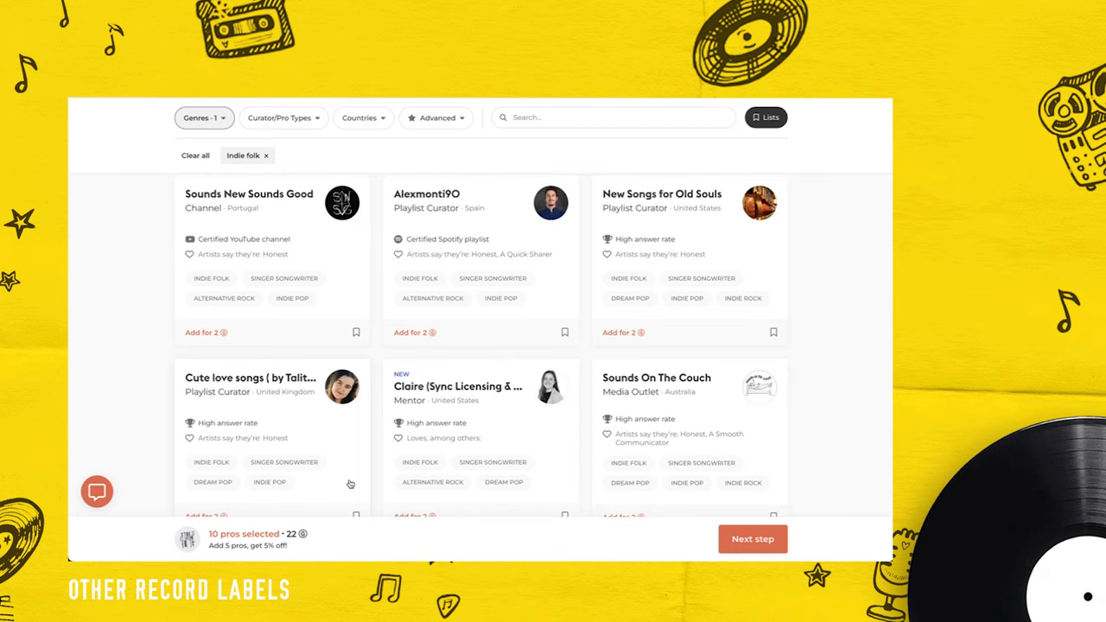
pyautogui.moveTo(394, 471)
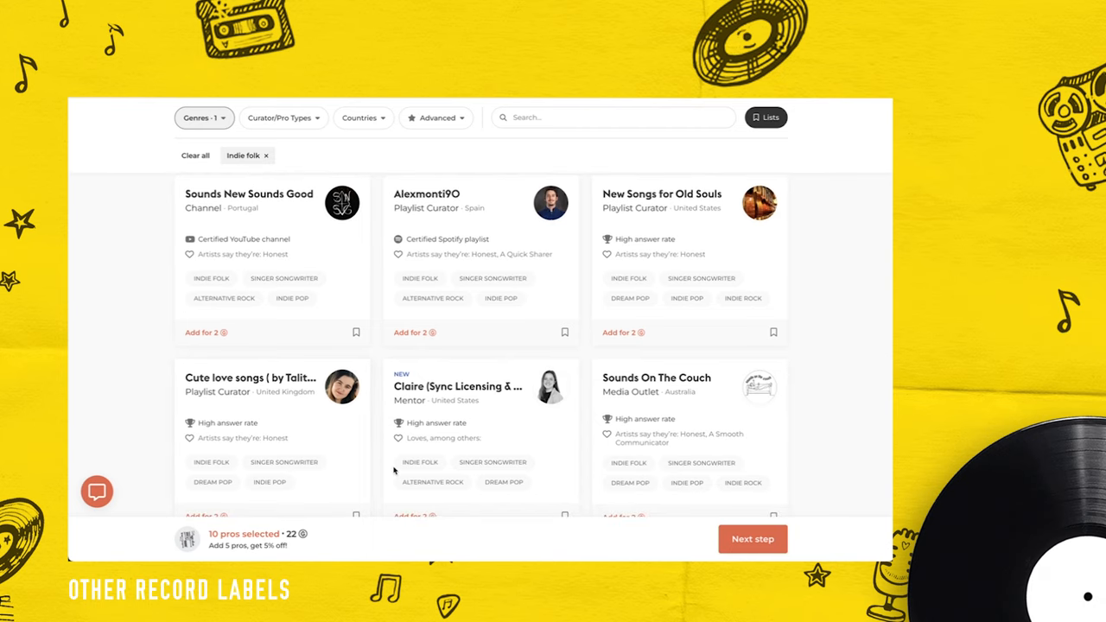
# Add Sounds On The Couch to the selection from its profile for 2 credits.
pyautogui.click(656, 378)
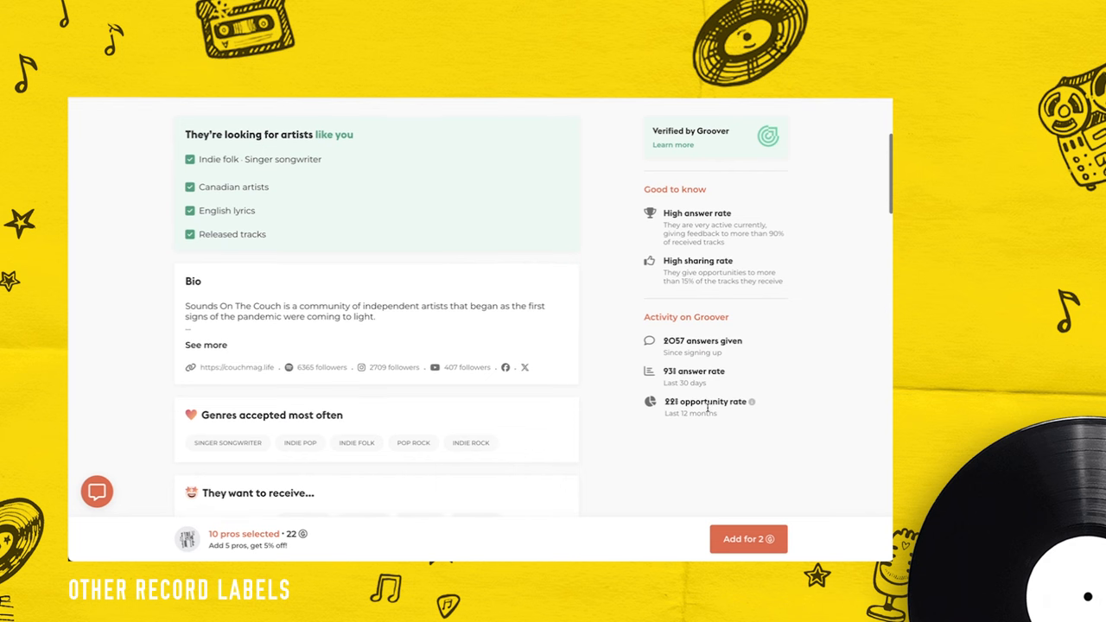
pyautogui.click(746, 538)
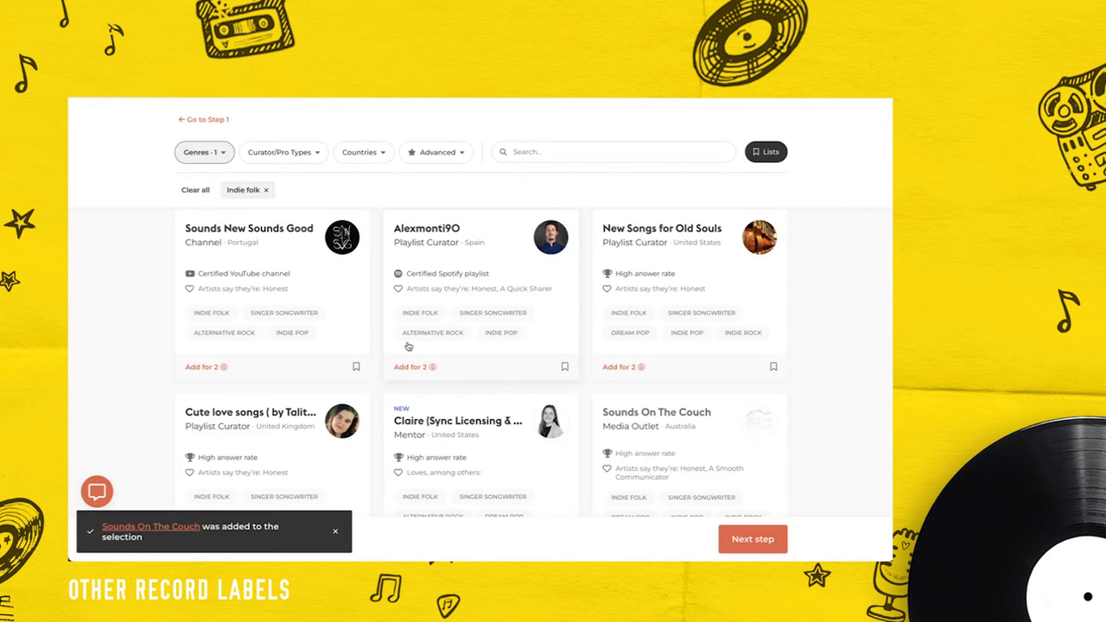
pyautogui.scroll(-3)
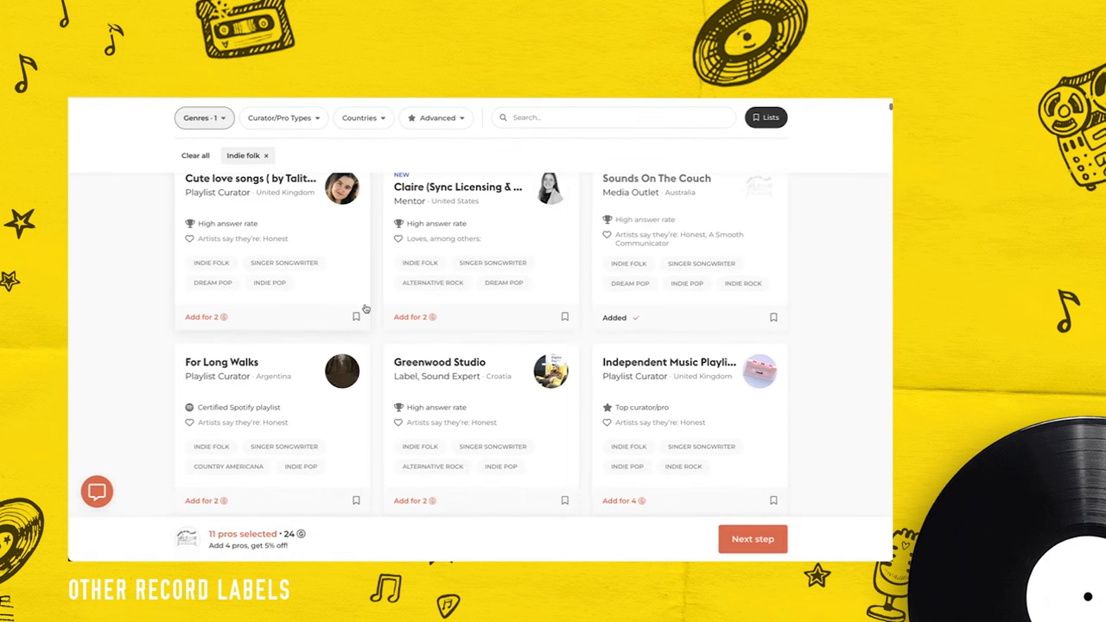
pyautogui.scroll(-3)
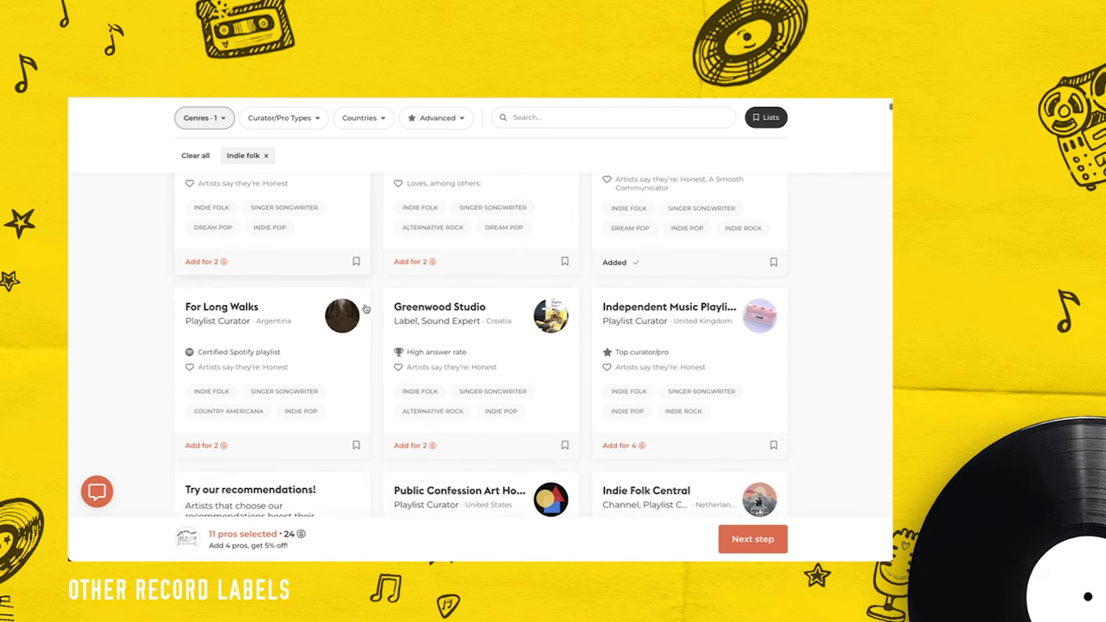
pyautogui.scroll(-3)
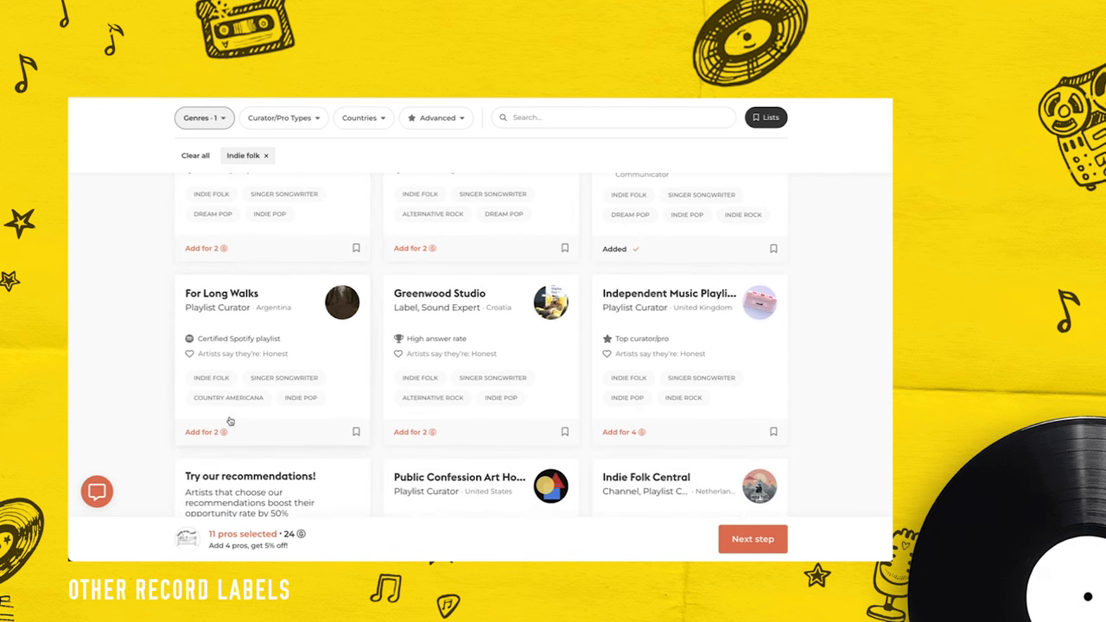
# Add For Long Walks for 2 credits, reaching 12 pros for 26 credits.
pyautogui.click(202, 432)
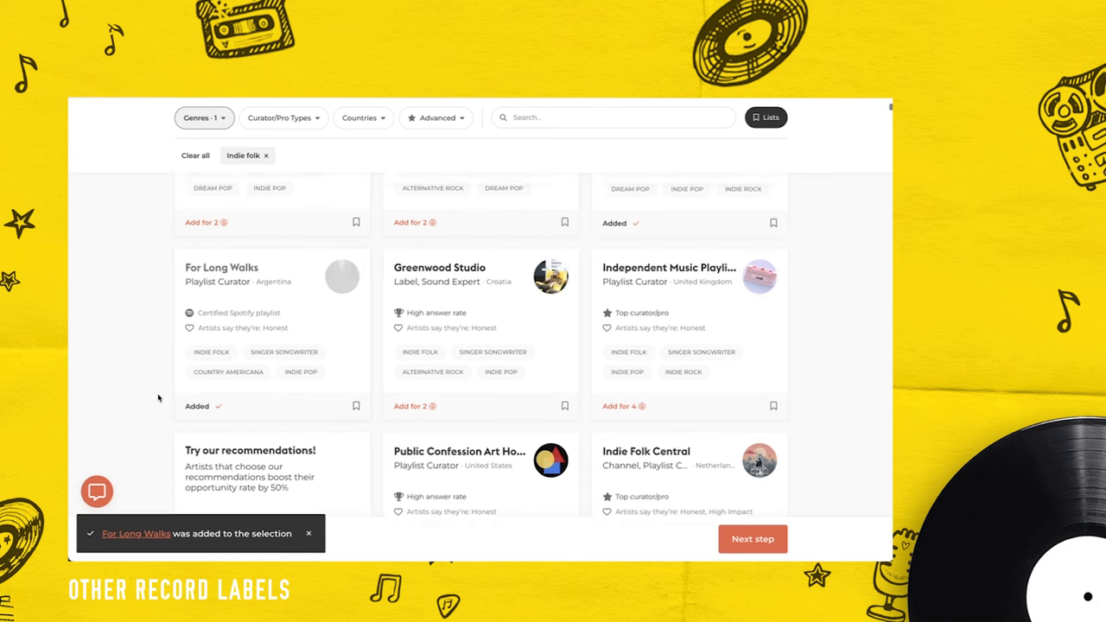
pyautogui.scroll(-3)
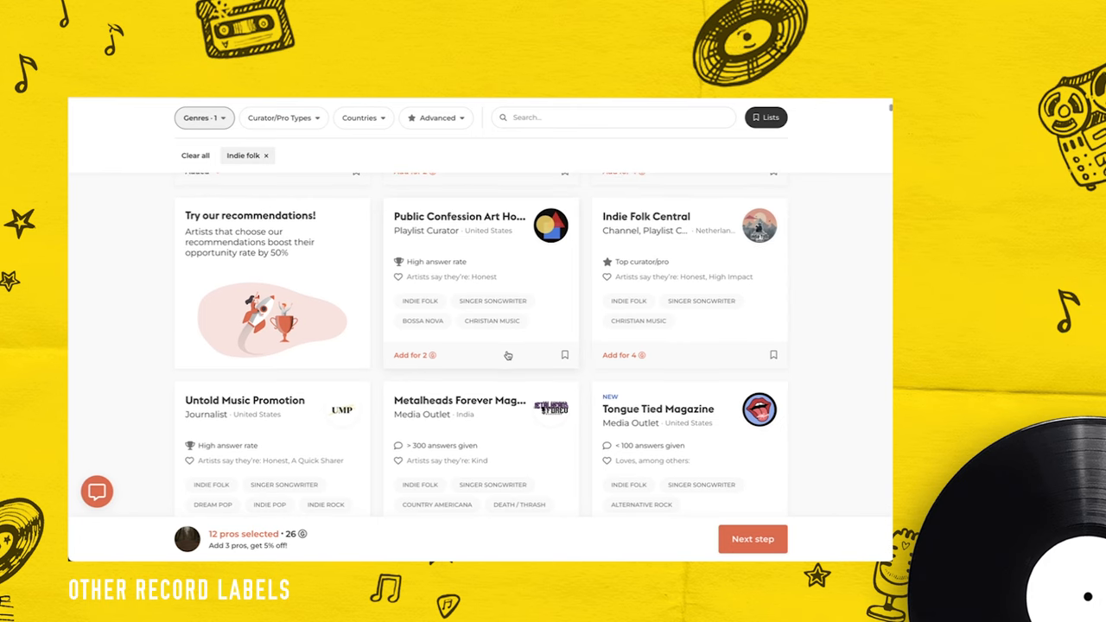
pyautogui.scroll(-3)
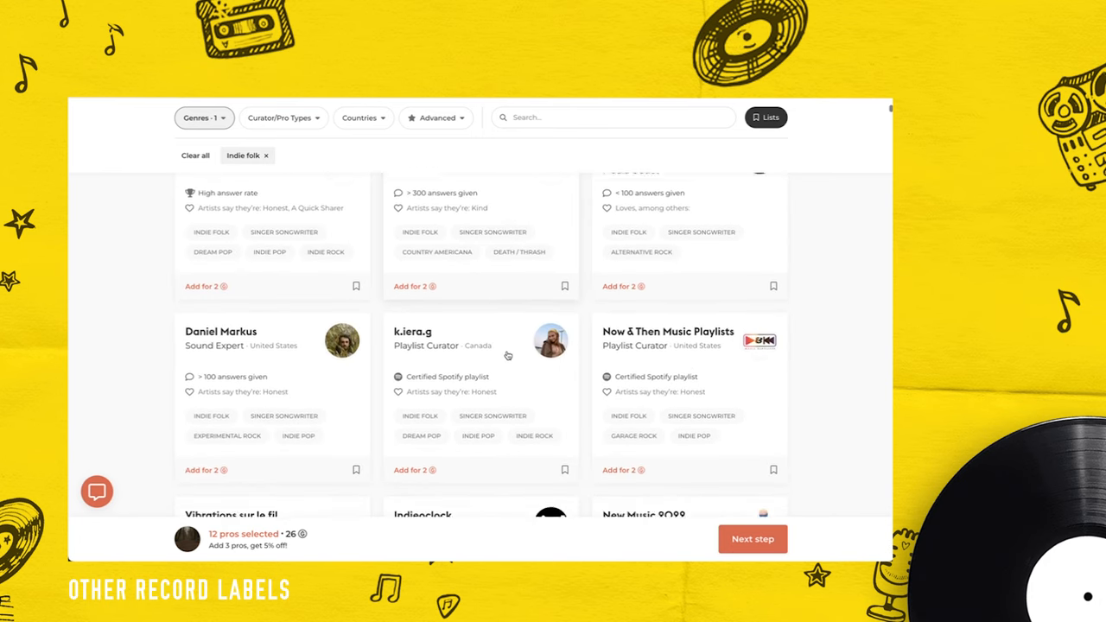
pyautogui.scroll(-3)
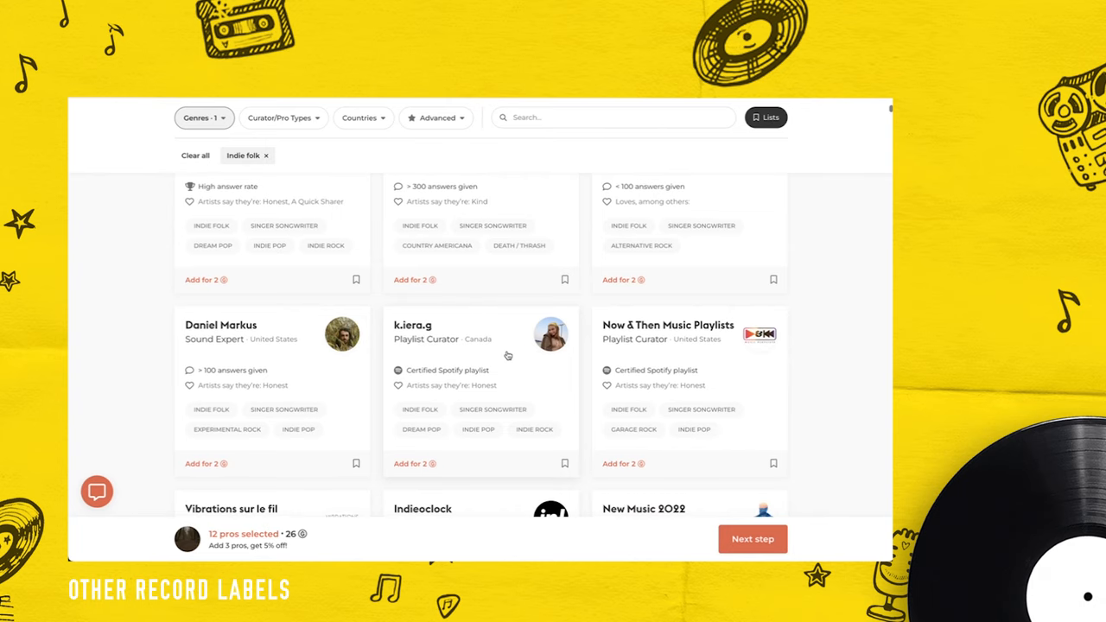
pyautogui.scroll(-3)
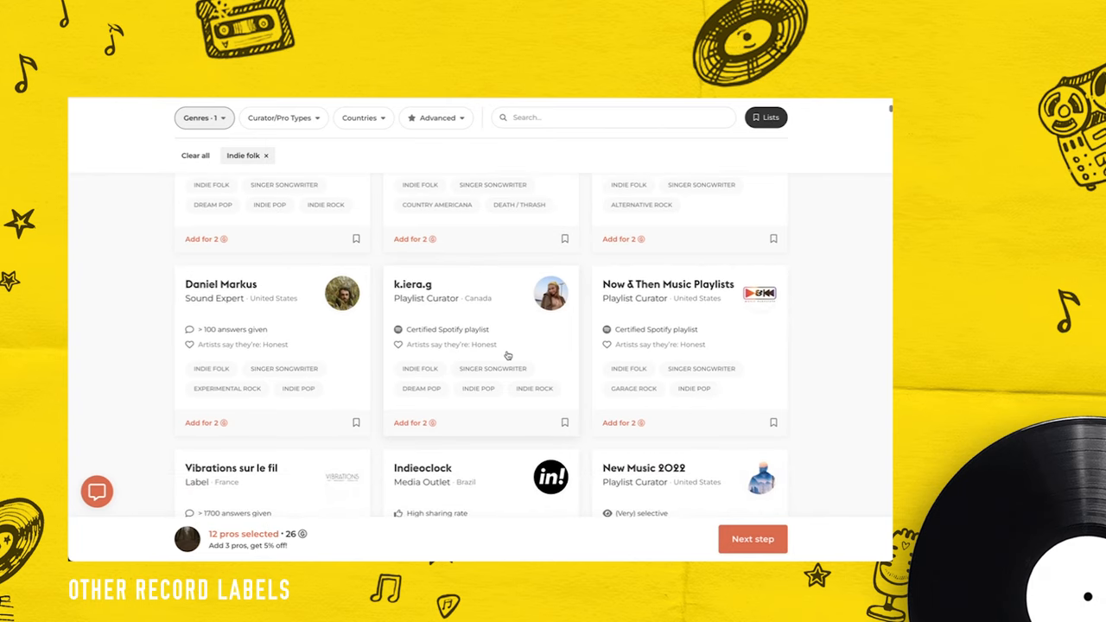
pyautogui.scroll(-3)
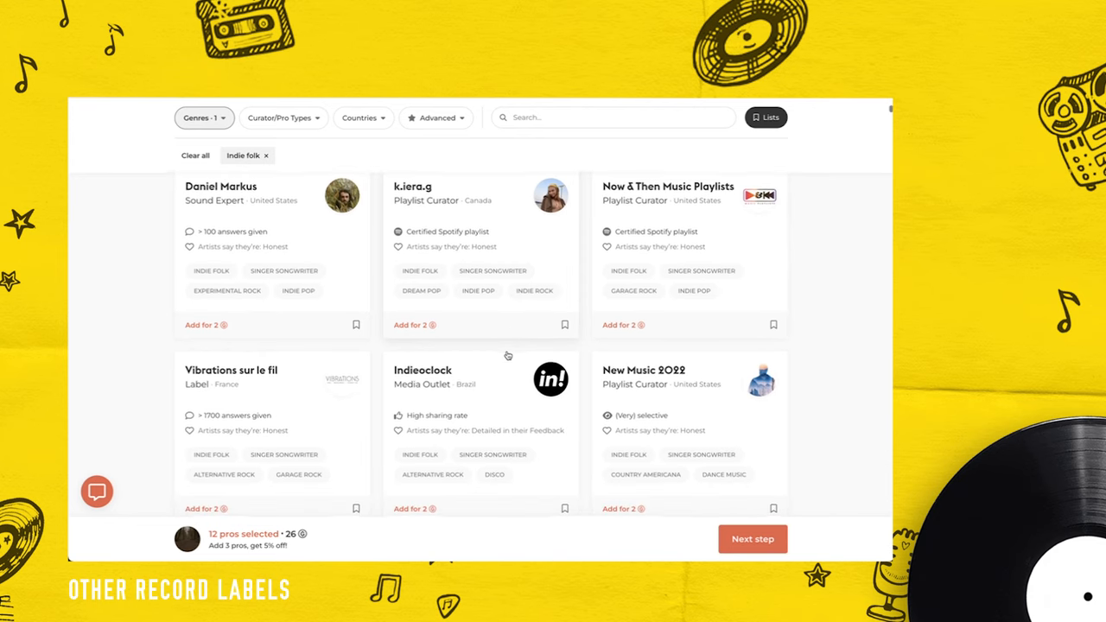
pyautogui.scroll(-3)
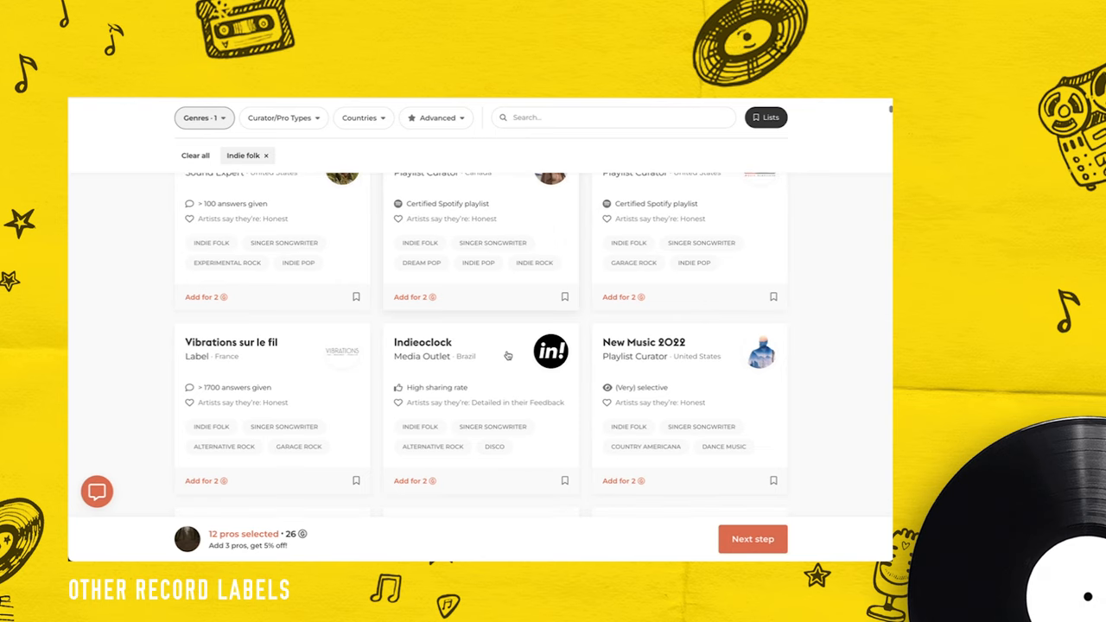
pyautogui.scroll(-3)
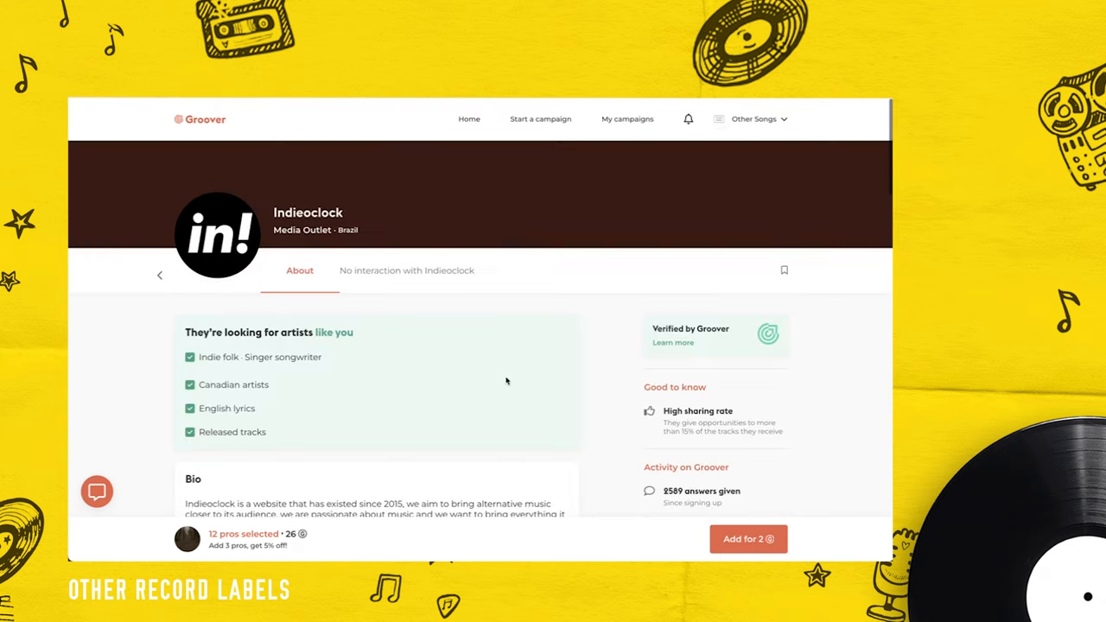
pyautogui.scroll(-3)
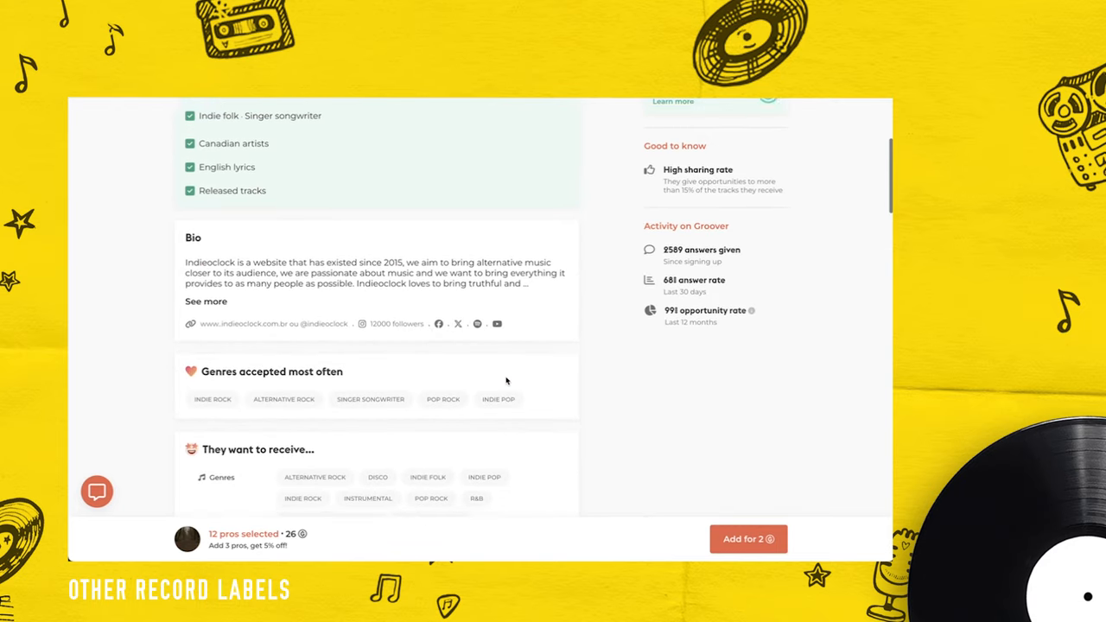
pyautogui.scroll(-3)
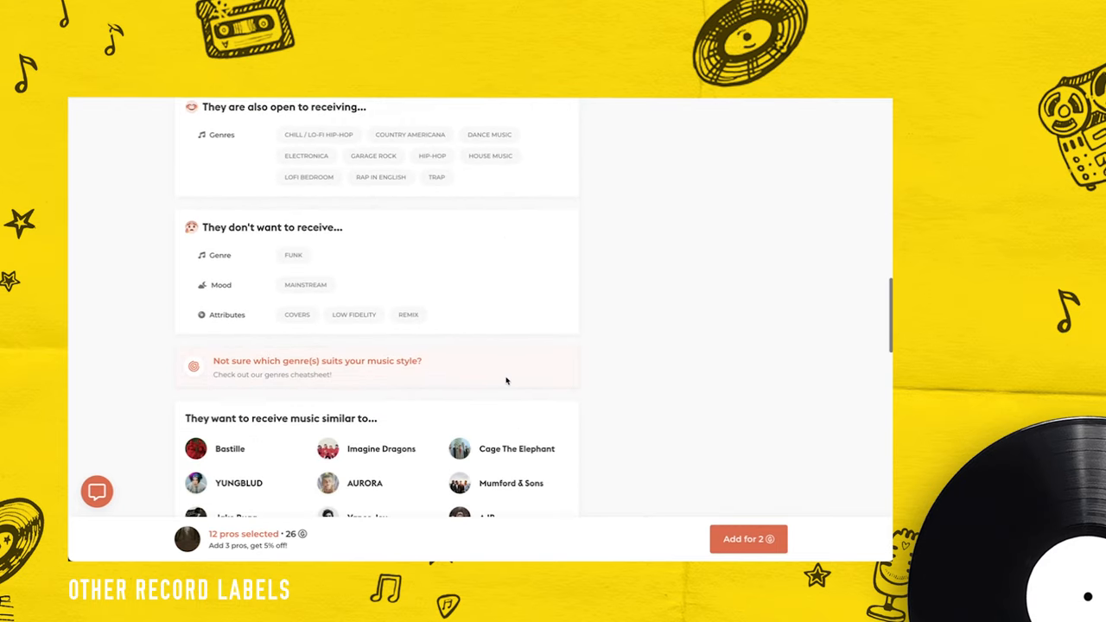
pyautogui.scroll(-3)
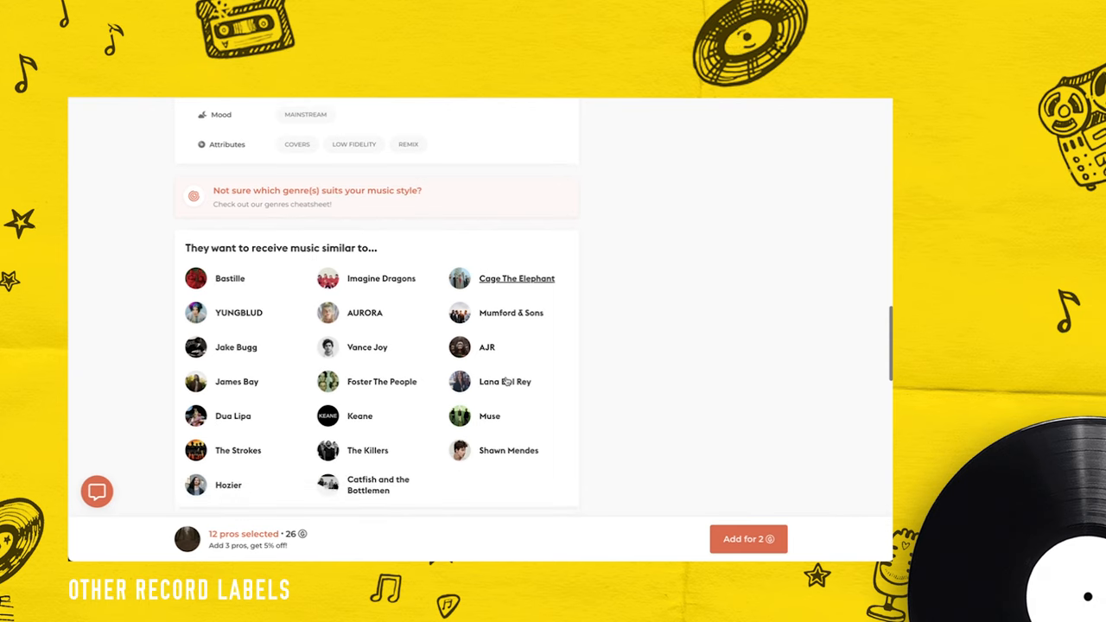
pyautogui.scroll(-3)
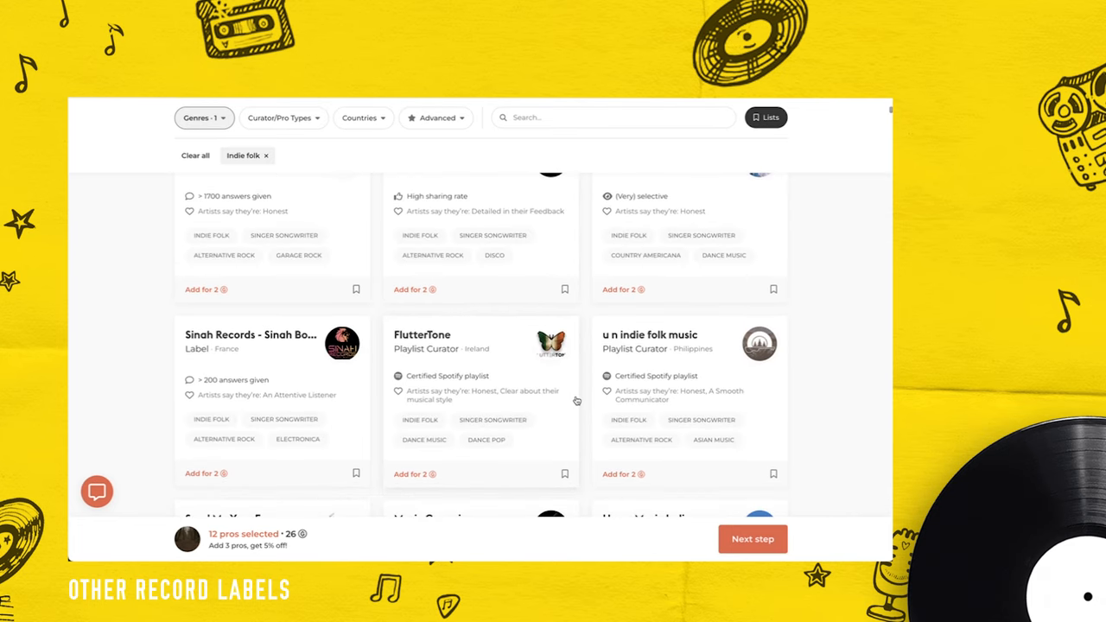
# Add u n indie folk music to the selection and scroll further down the grid.
pyautogui.scroll(-3)
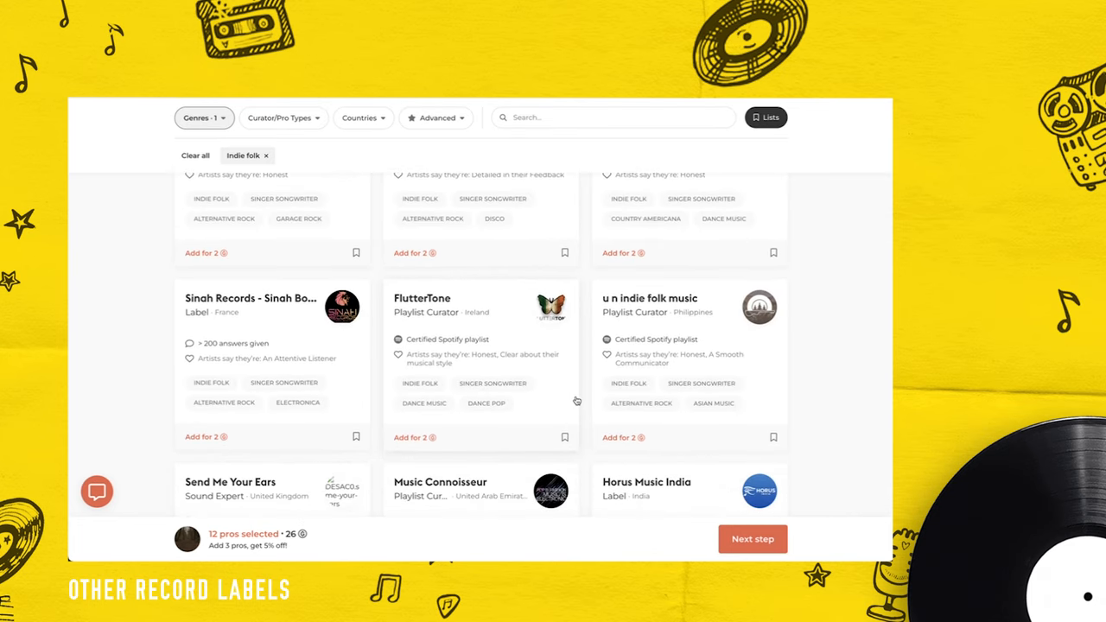
pyautogui.click(622, 437)
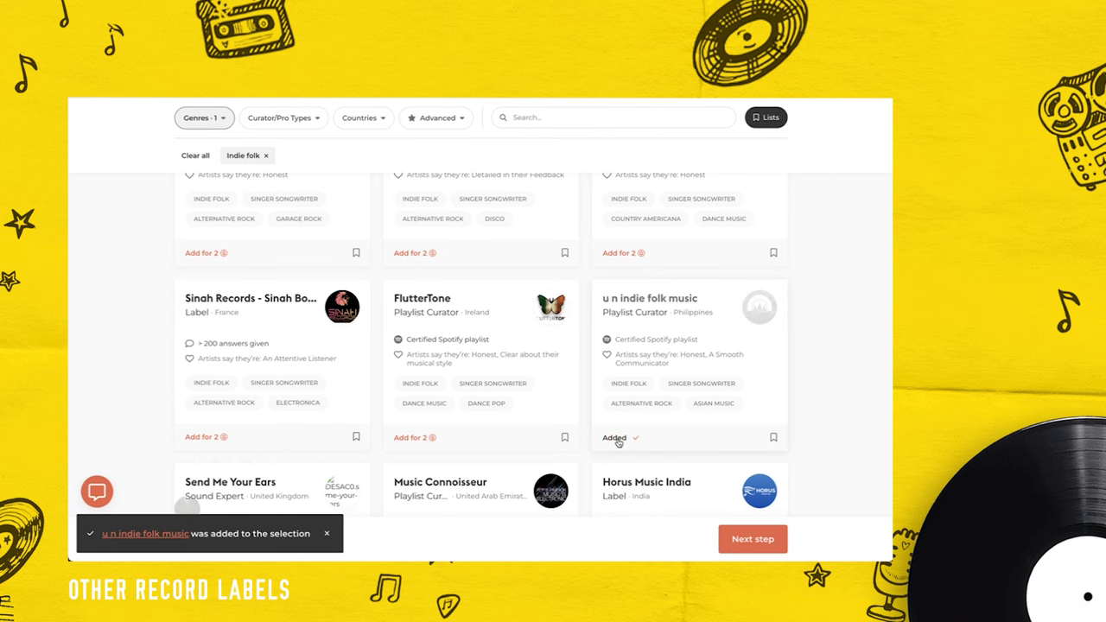
pyautogui.scroll(-3)
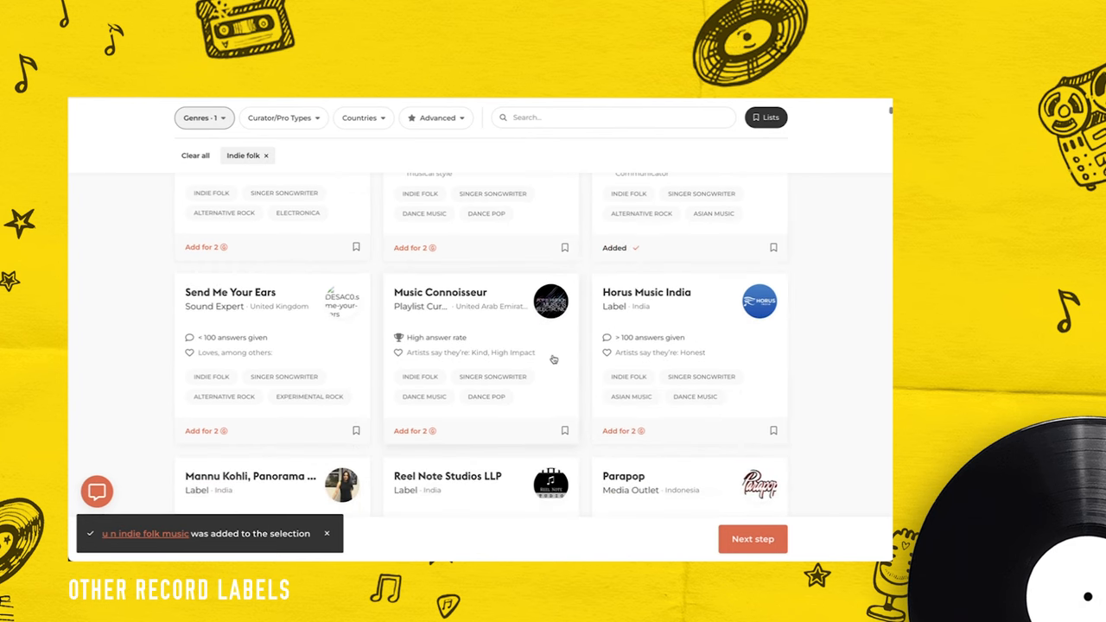
pyautogui.scroll(-3)
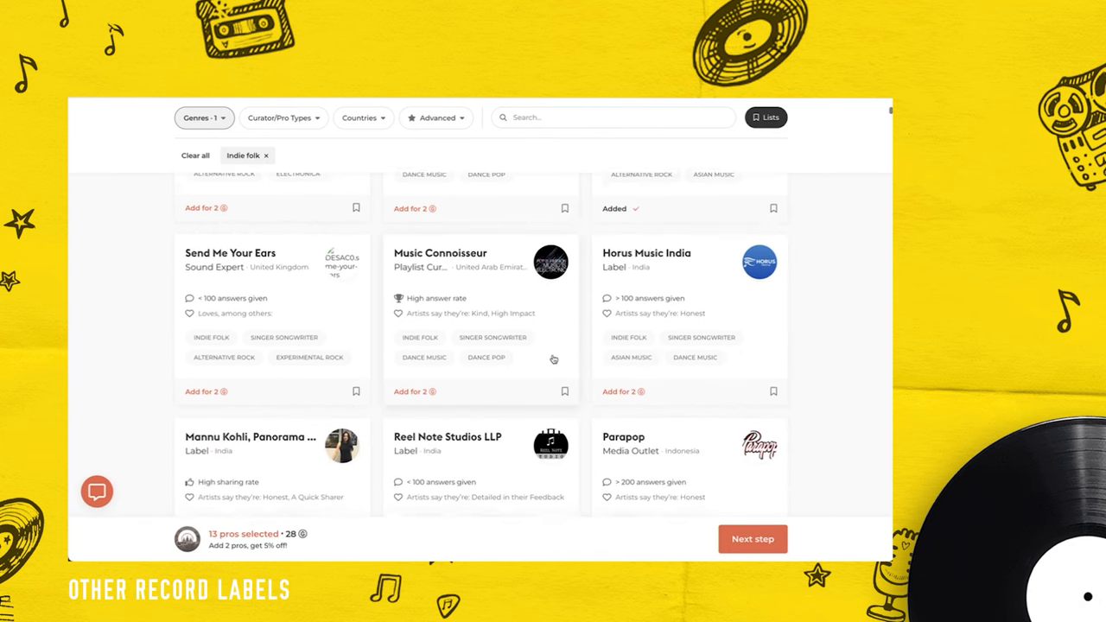
pyautogui.scroll(-3)
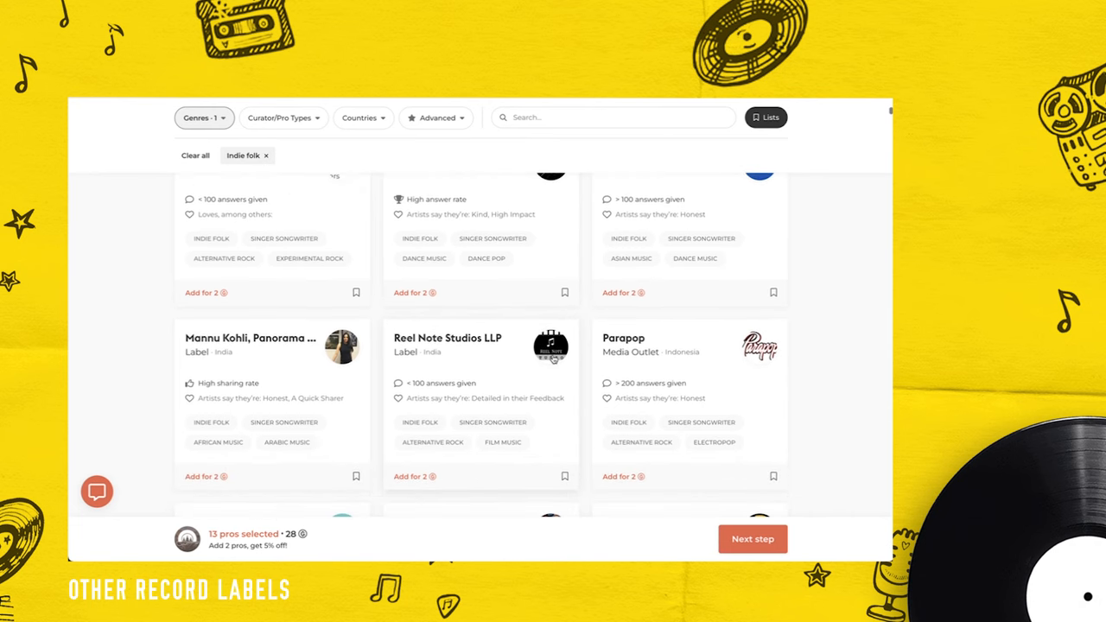
pyautogui.scroll(-3)
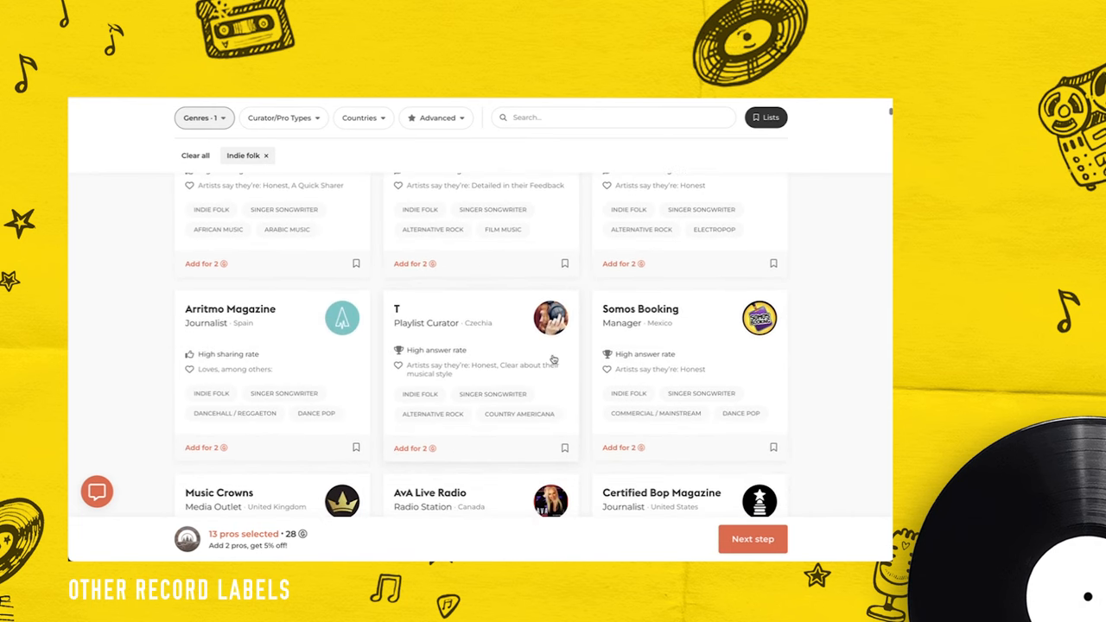
pyautogui.scroll(-3)
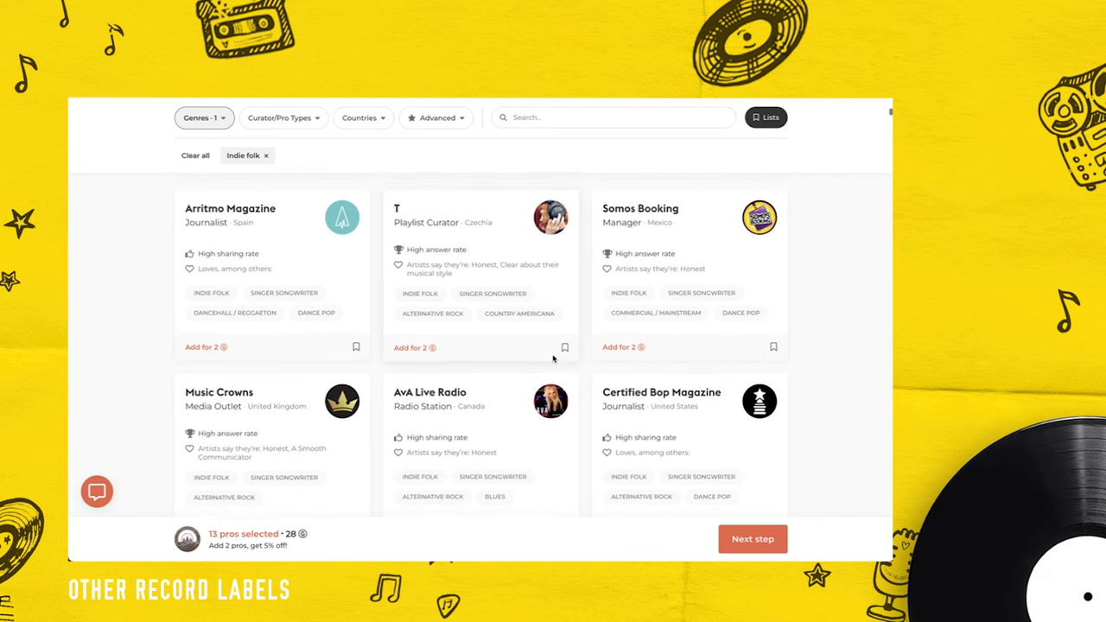
pyautogui.scroll(-3)
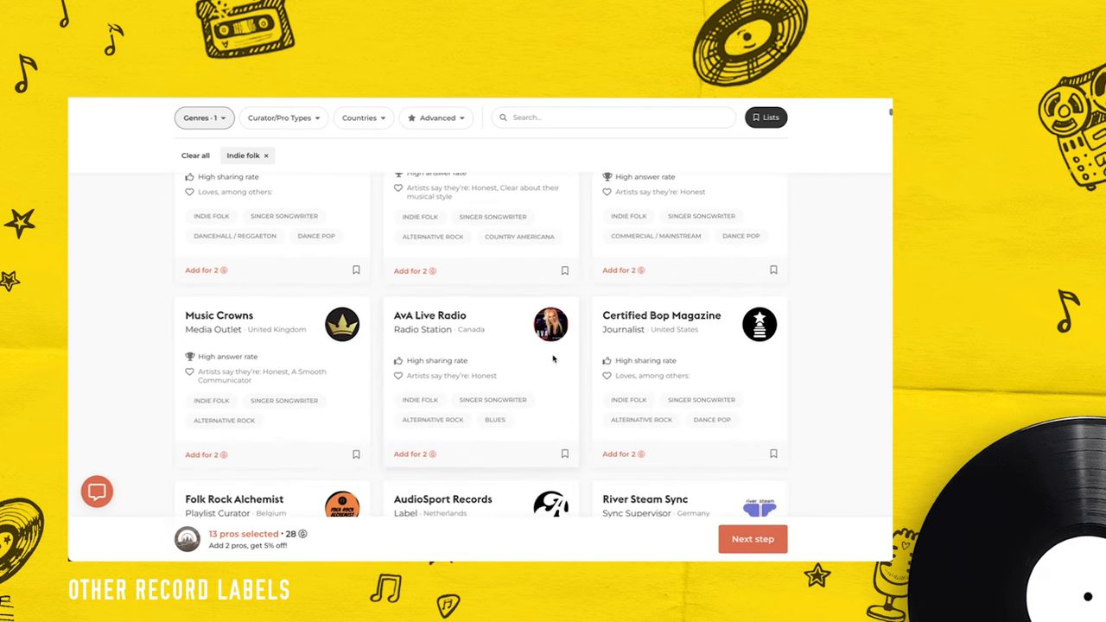
pyautogui.scroll(-3)
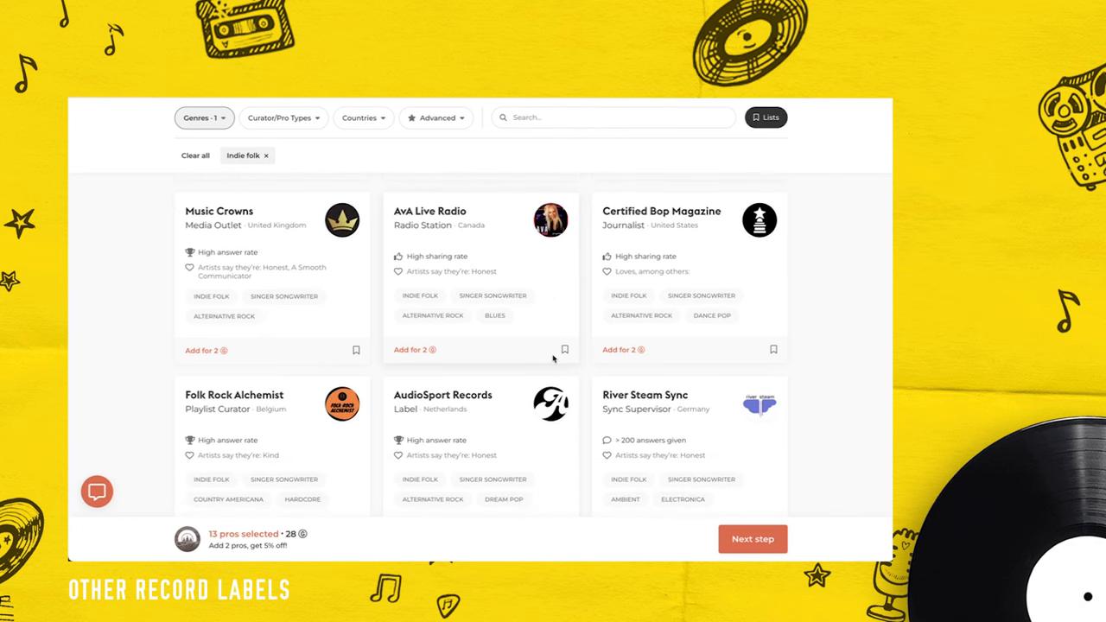
pyautogui.scroll(-3)
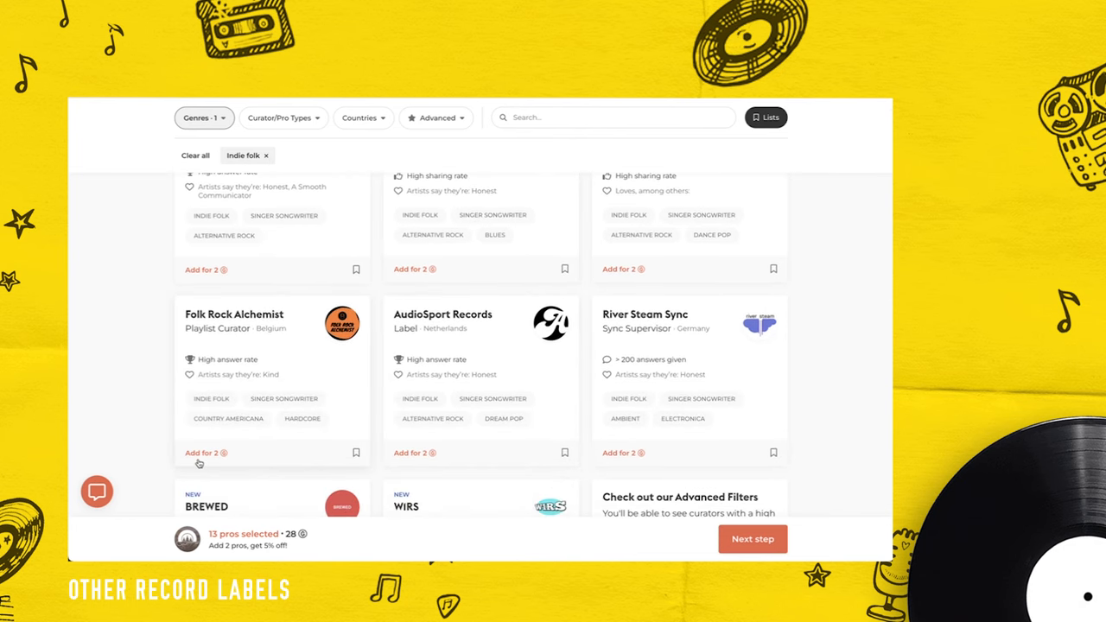
# Add Folk Rock Alchemist, bringing the selection to 14 pros for 30 credits.
pyautogui.click(202, 453)
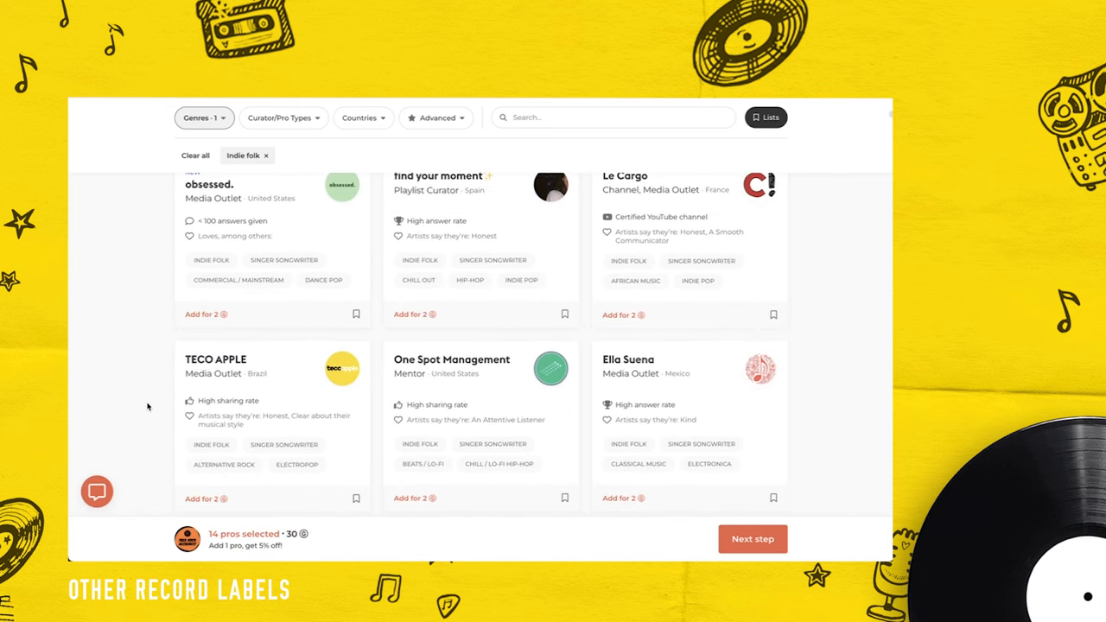
pyautogui.scroll(-3)
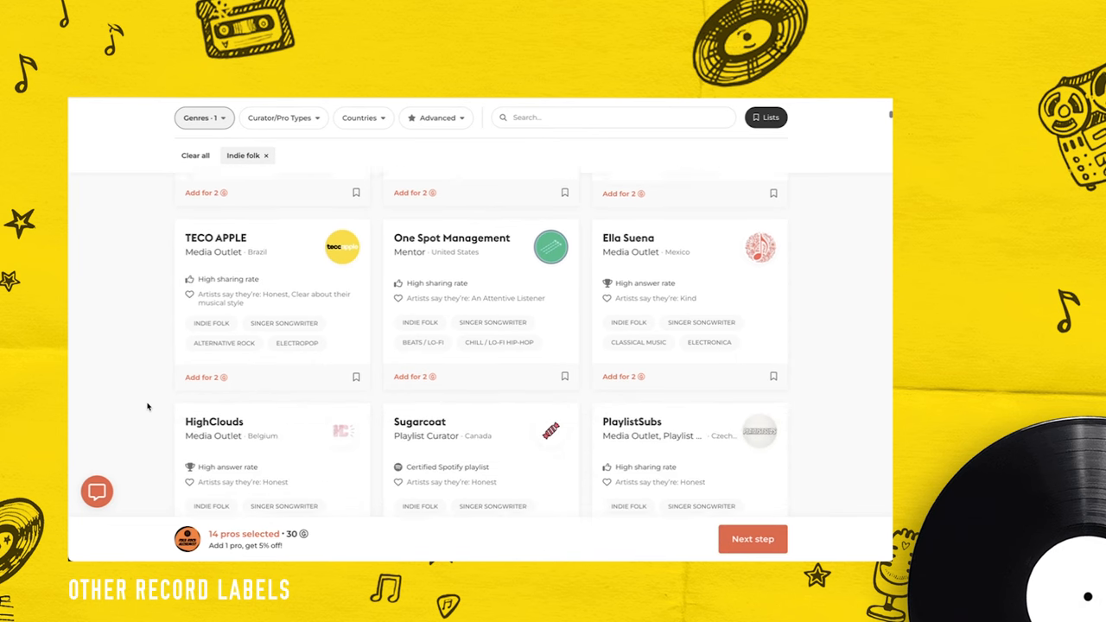
pyautogui.scroll(-3)
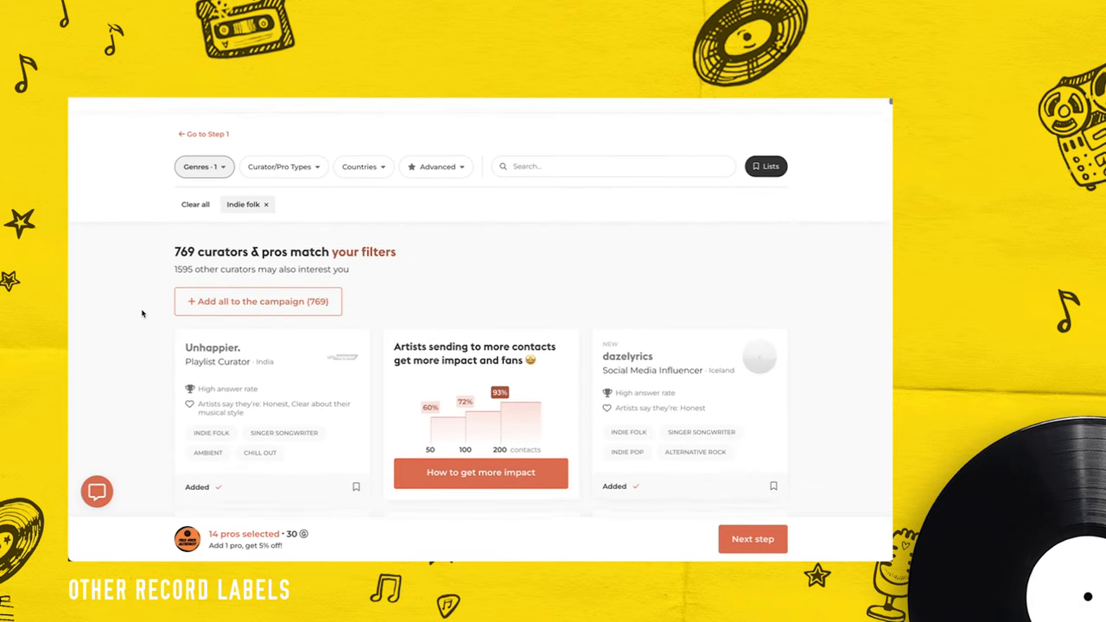
# Filter curators to Certified Spotify playlist curators and Top curator/pro.
pyautogui.scroll(-3)
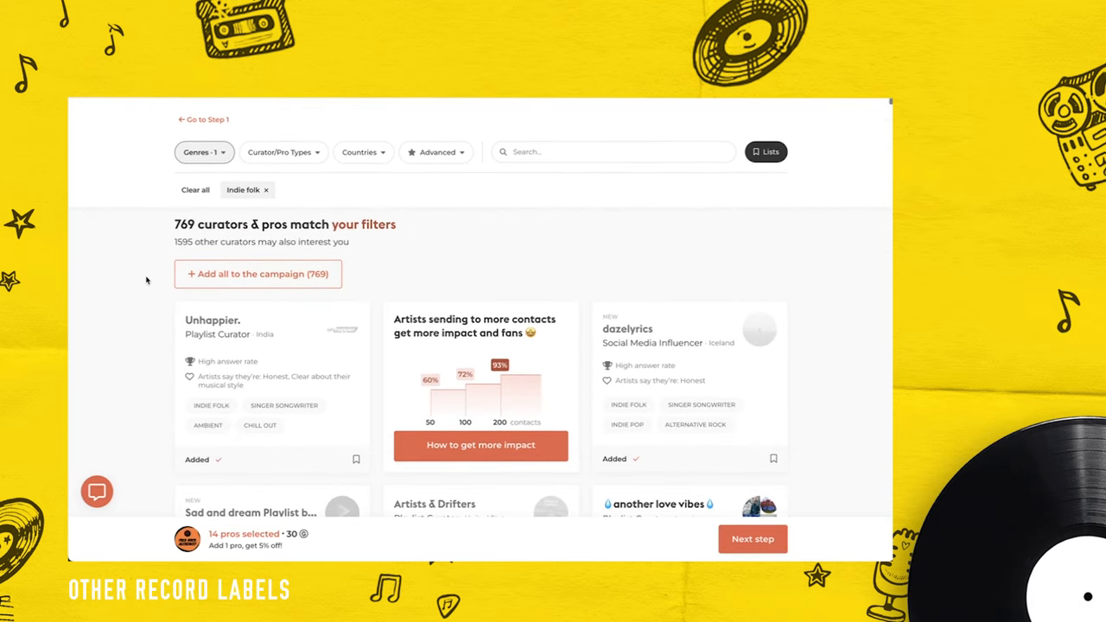
pyautogui.click(283, 152)
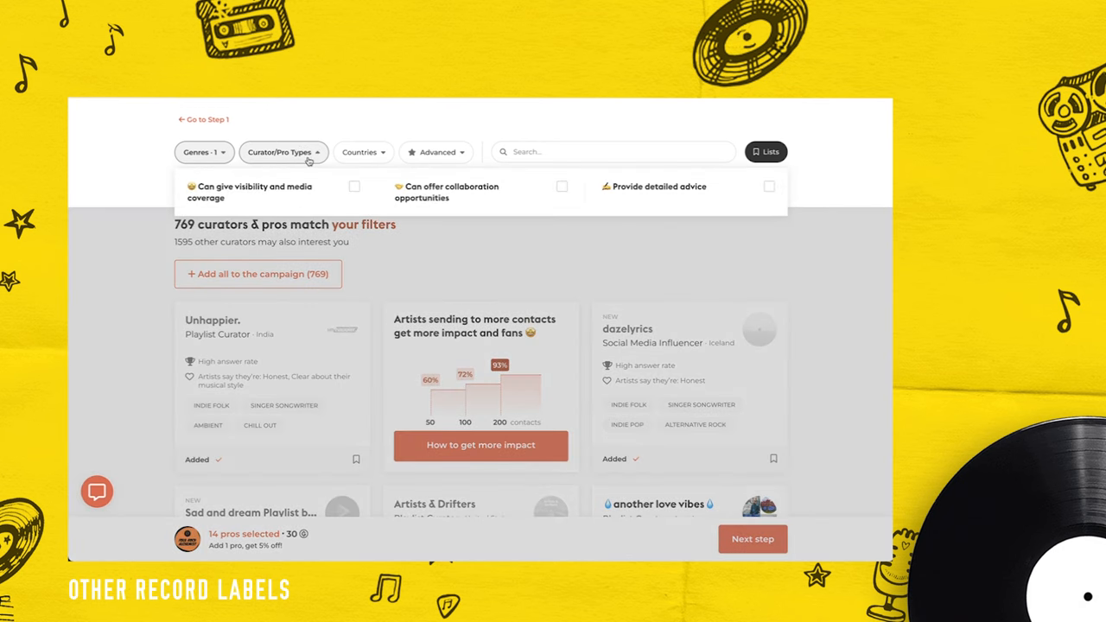
pyautogui.moveTo(120, 268)
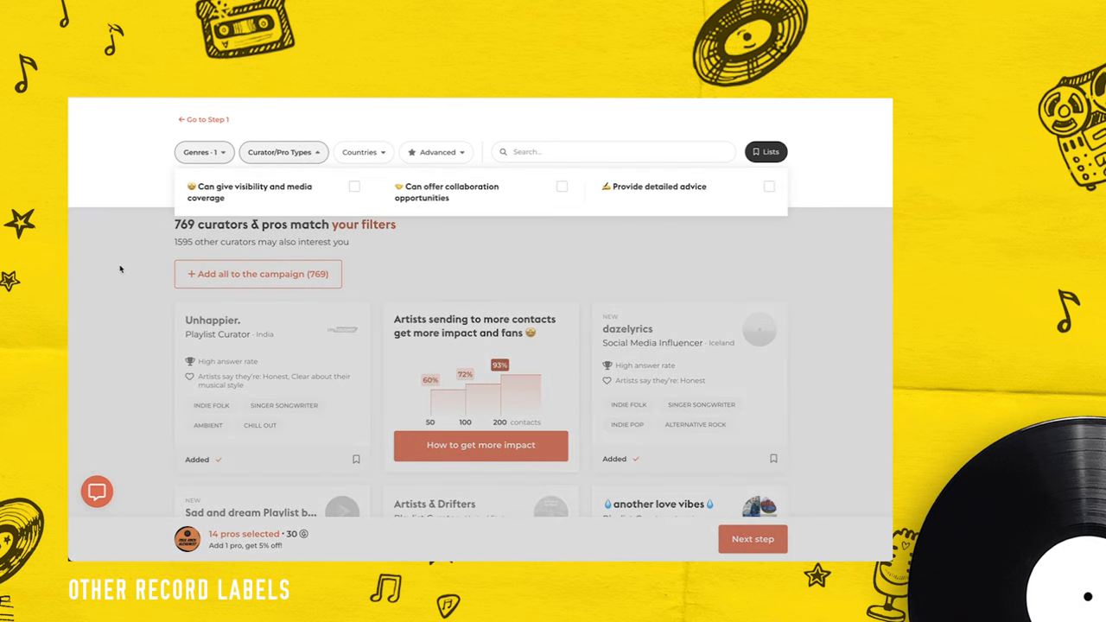
pyautogui.click(458, 281)
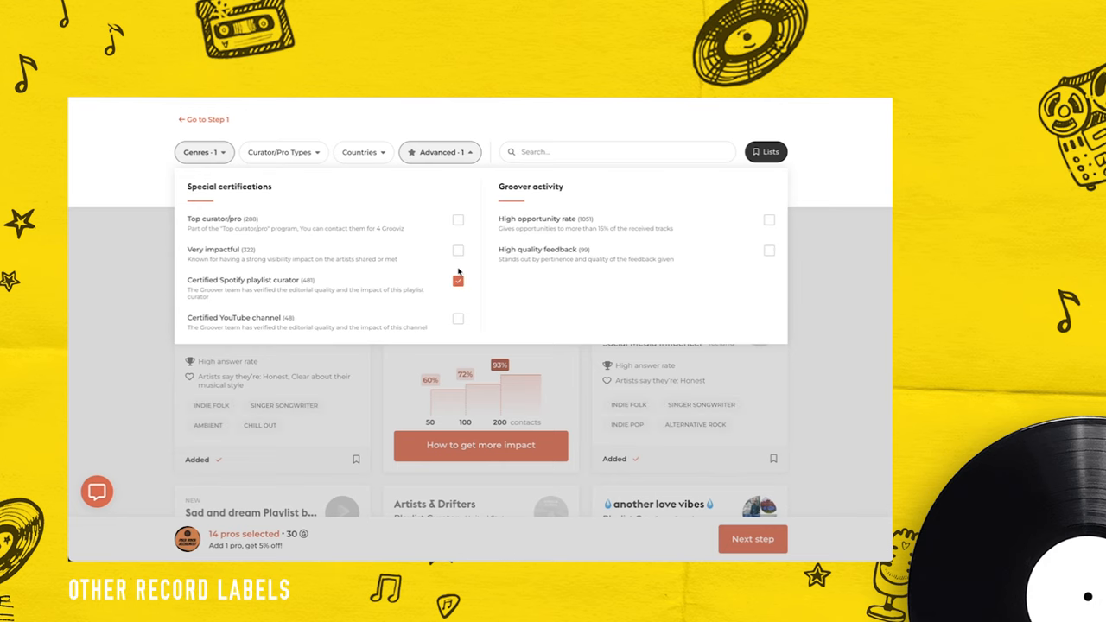
pyautogui.click(458, 220)
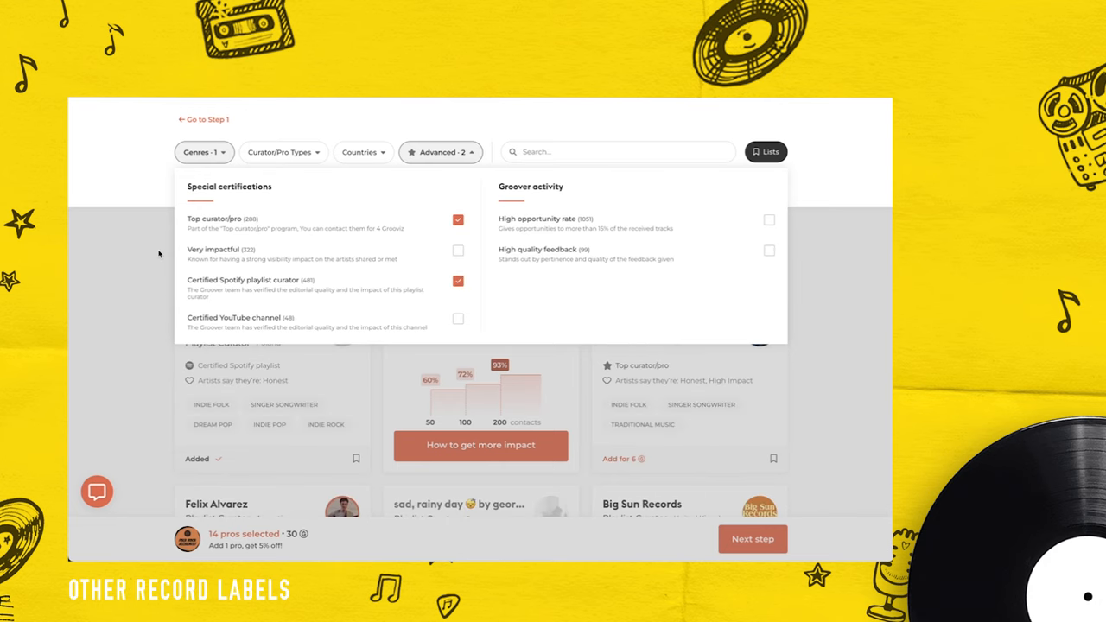
pyautogui.click(201, 152)
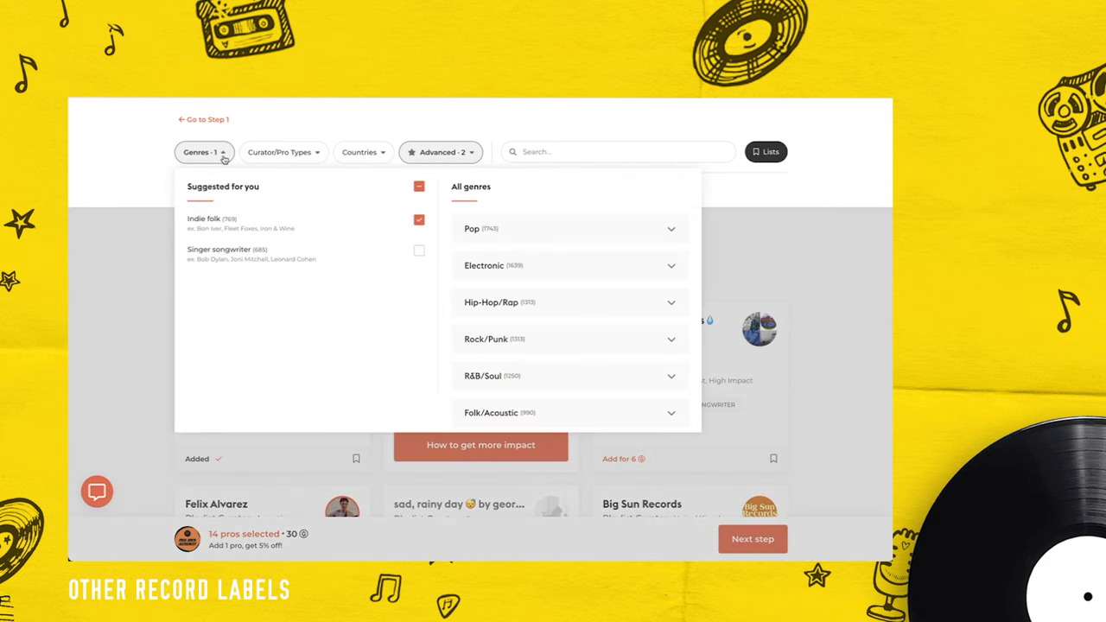
pyautogui.click(204, 152)
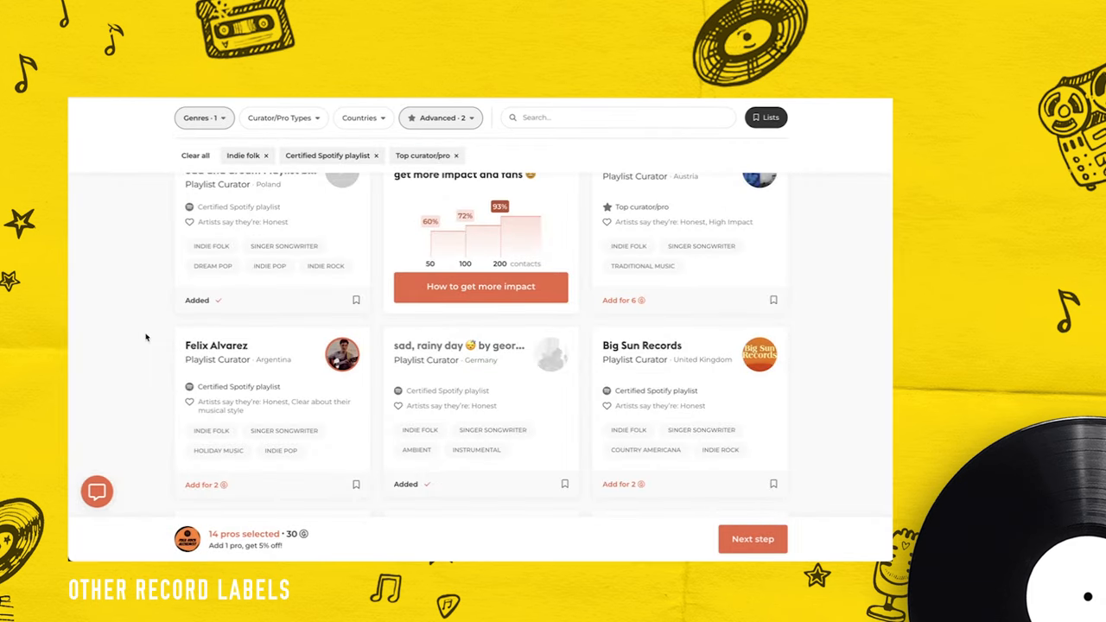
pyautogui.moveTo(227, 394)
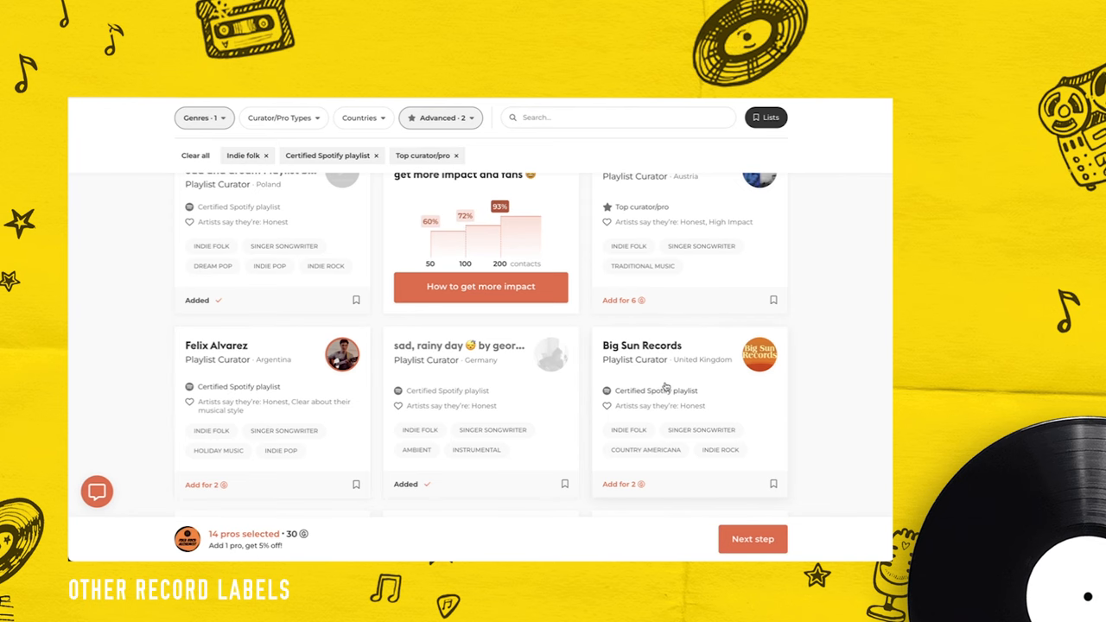
# Add Big Sun Records to the campaign for 2 credits.
pyautogui.click(642, 344)
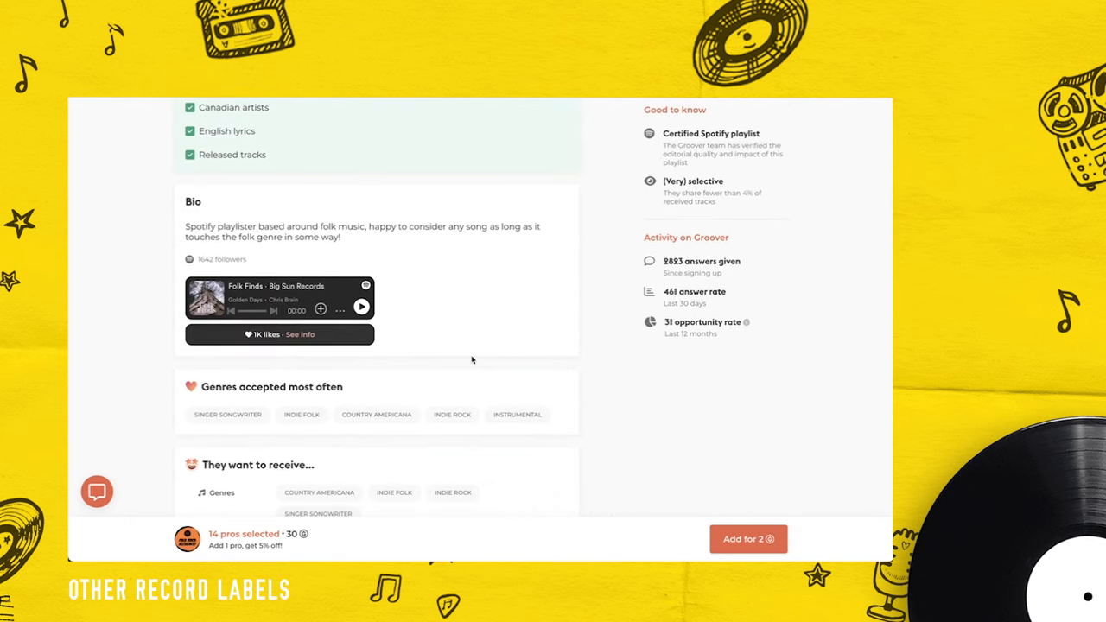
pyautogui.click(748, 538)
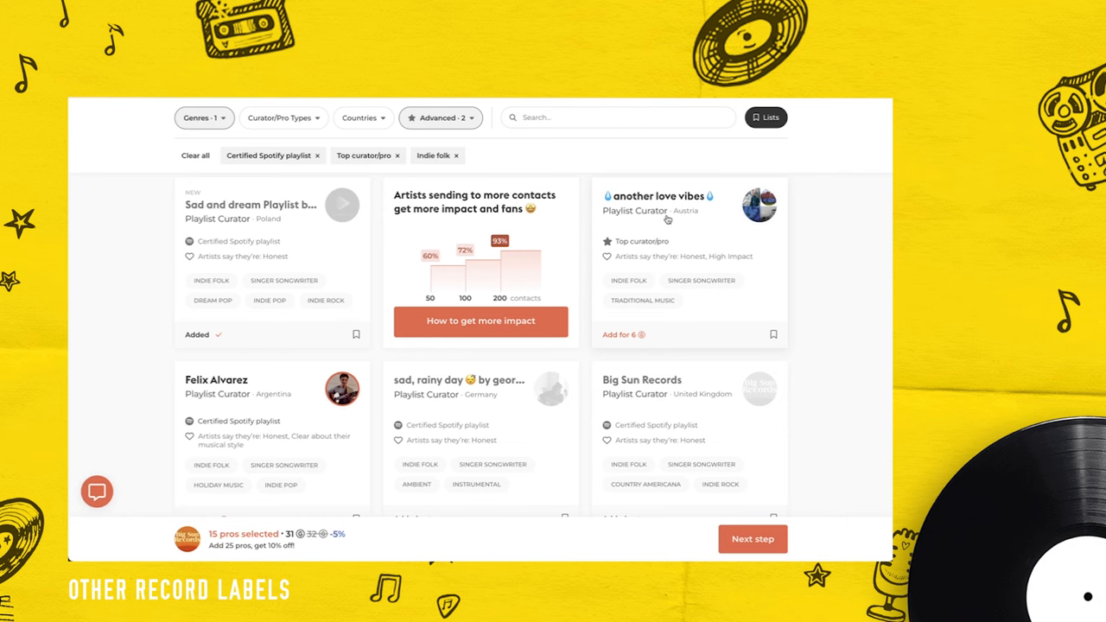
pyautogui.click(658, 196)
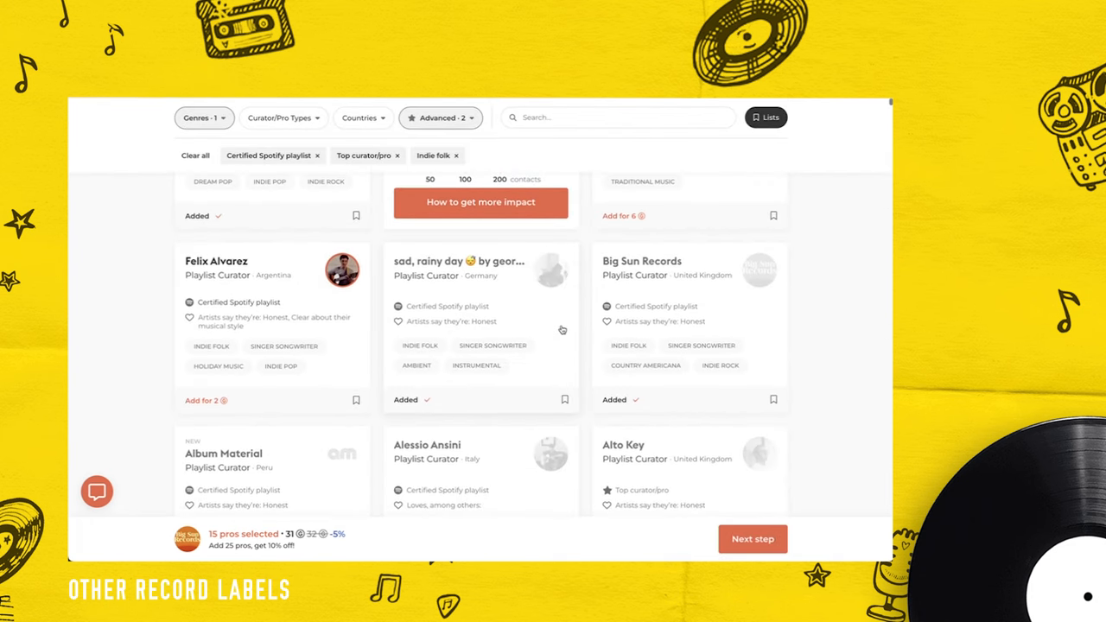
# Add adds spotify from its profile and advance to personalizing the campaign.
pyautogui.scroll(-3)
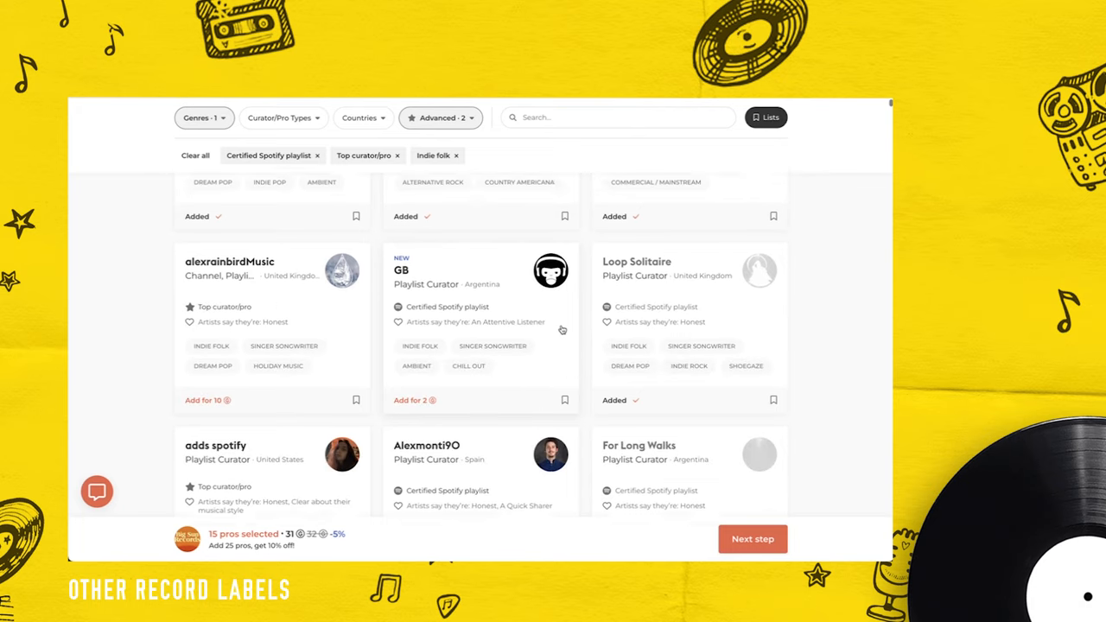
pyautogui.scroll(-3)
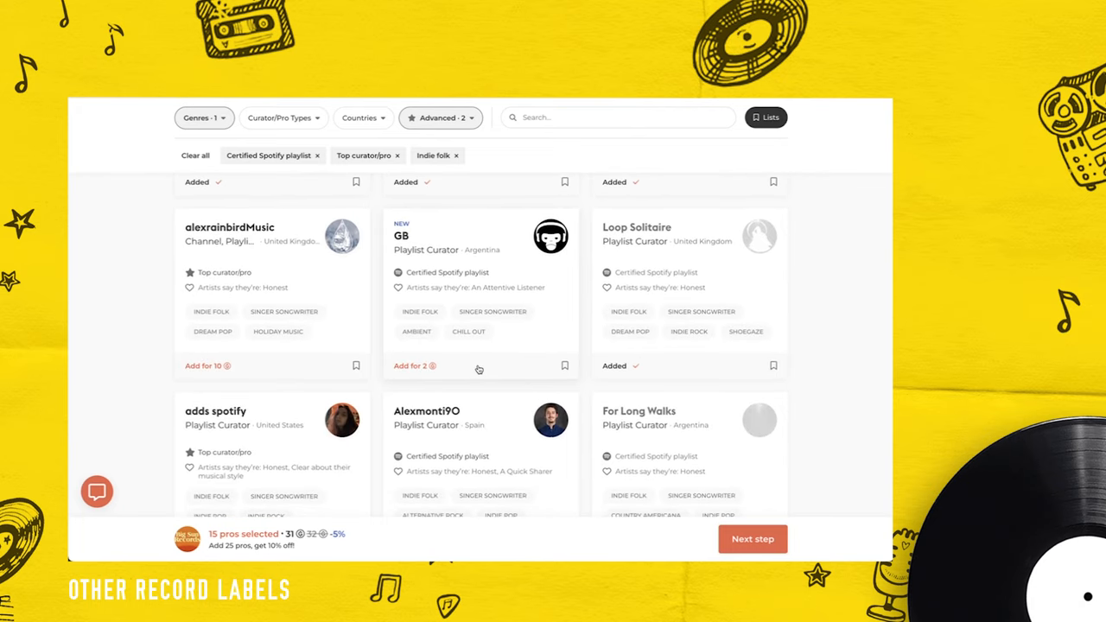
pyautogui.scroll(-3)
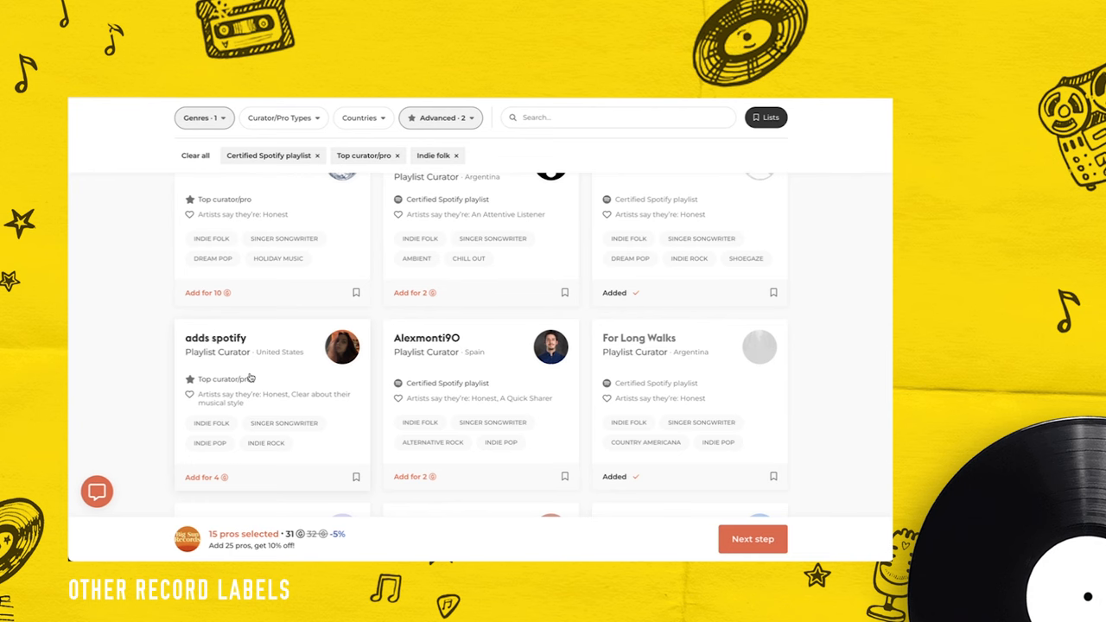
pyautogui.click(214, 338)
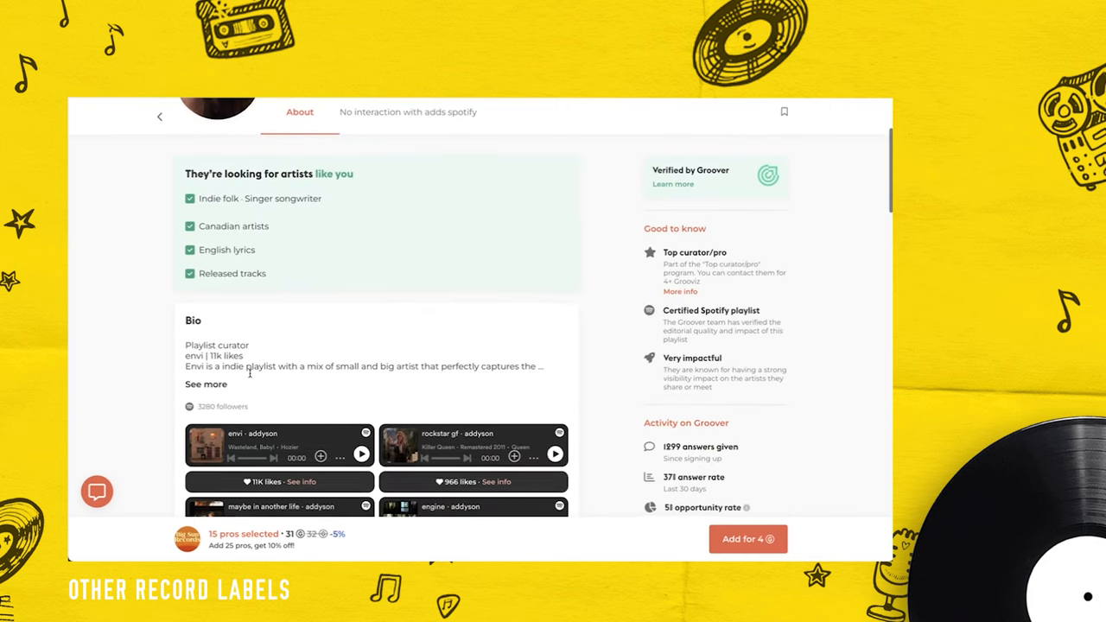
pyautogui.scroll(-3)
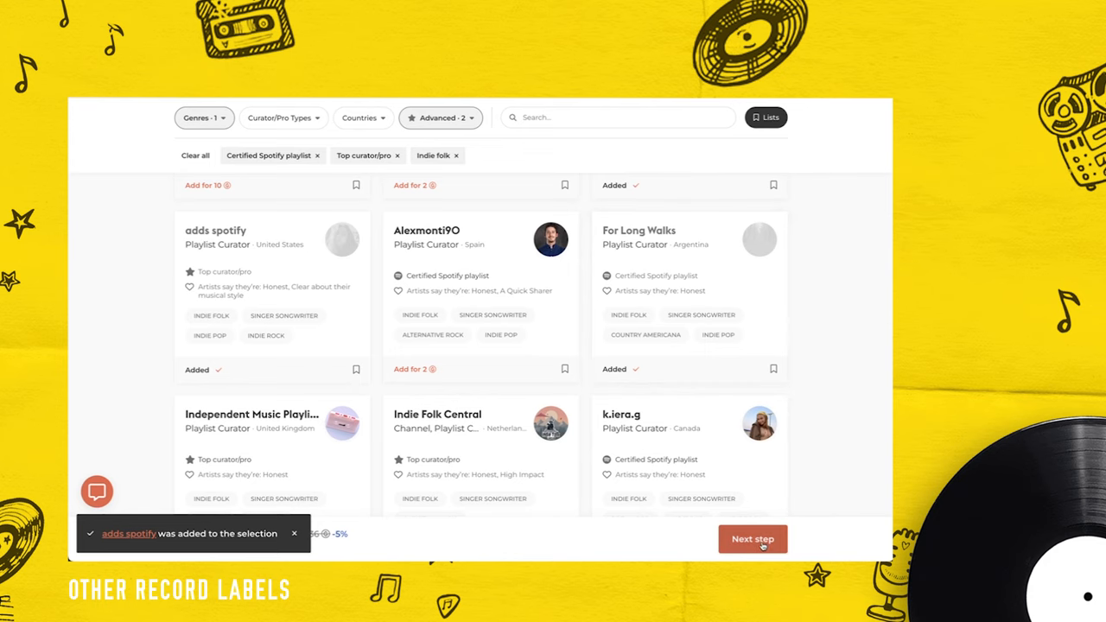
pyautogui.click(751, 538)
pyautogui.write('Hi there, this is my most')
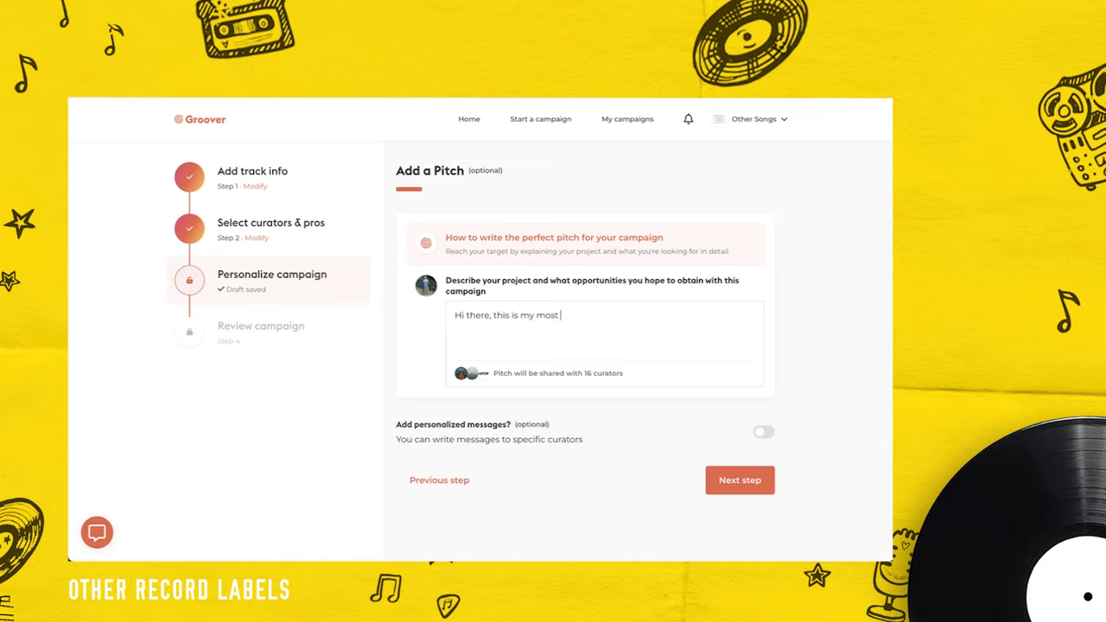
# Finish typing the 'Slow Down' pitch, mentioning 3.5 million plays and ending with thanks.
pyautogui.write('popular song, "S')
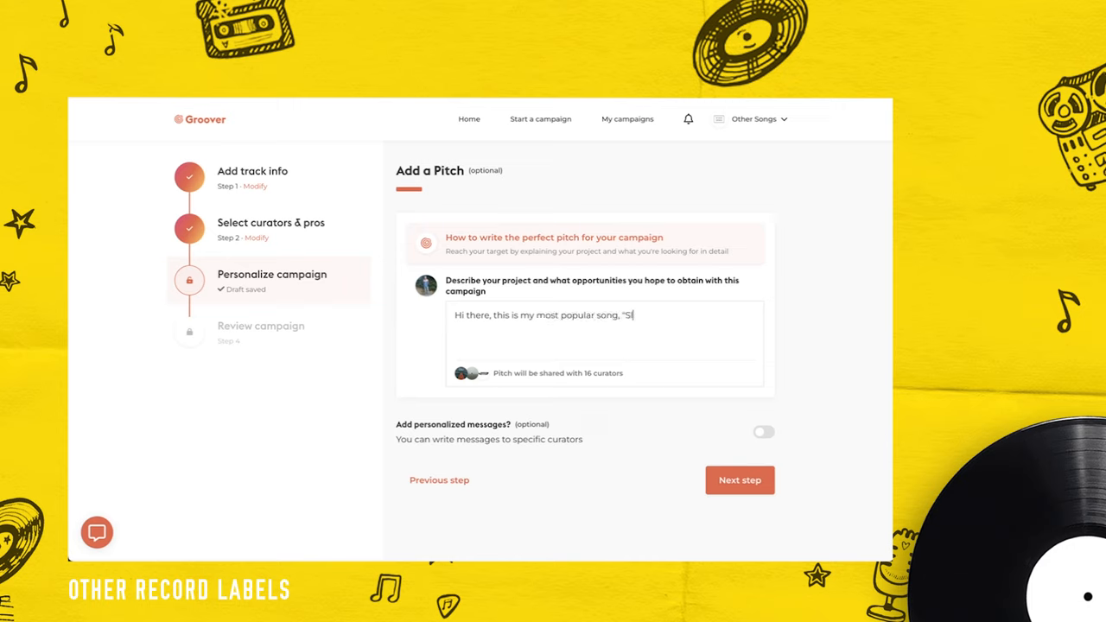
pyautogui.write('low Down" about h')
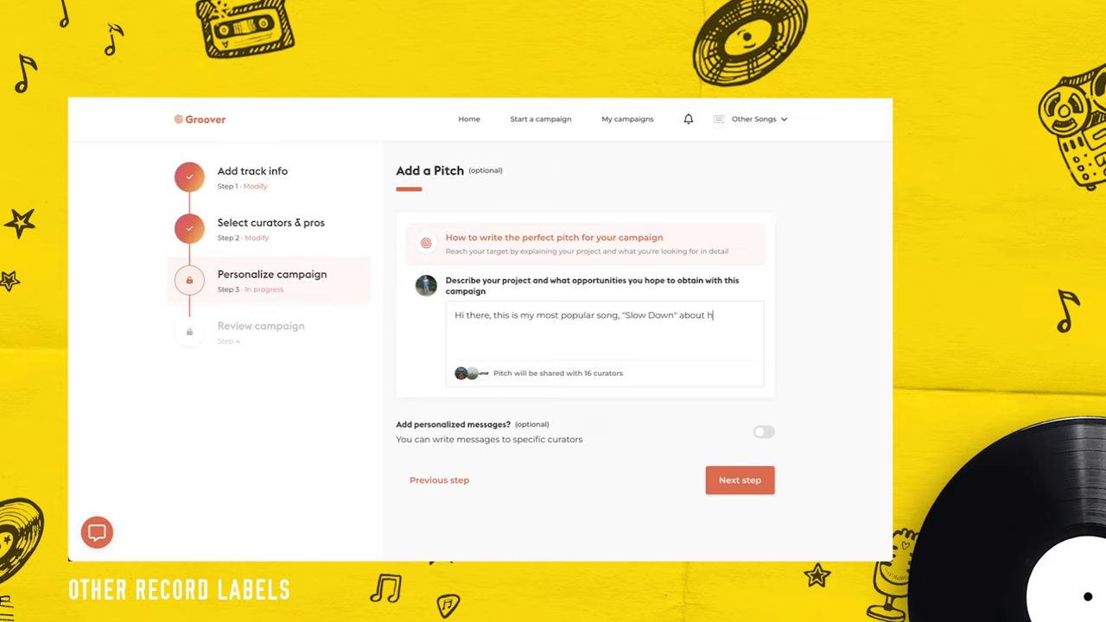
pyautogui.write('ow fast')
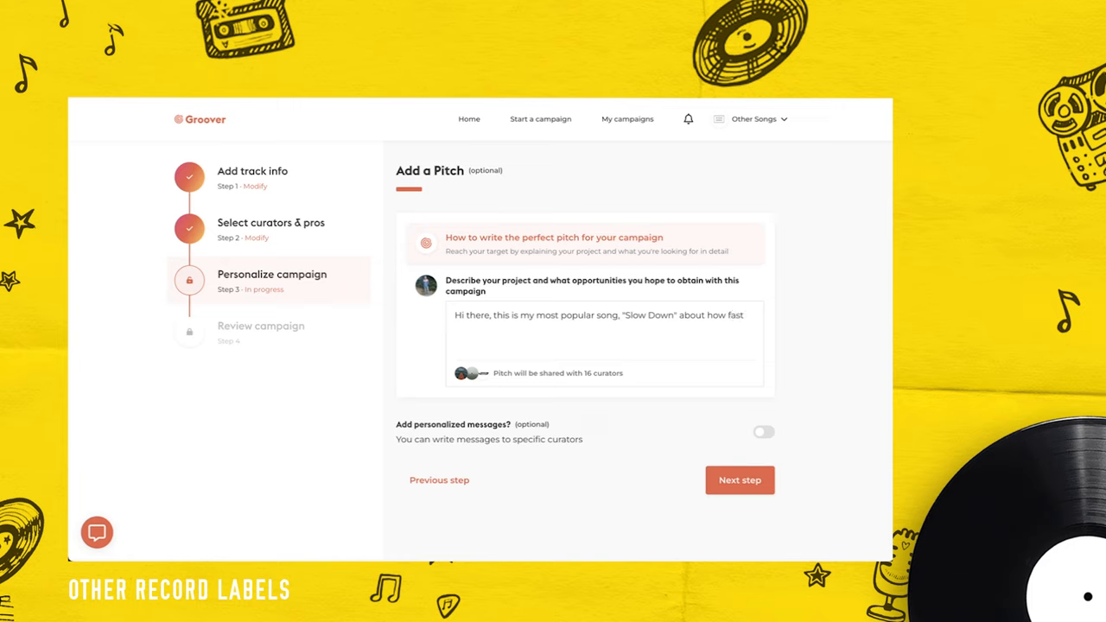
pyautogui.write('life goes by')
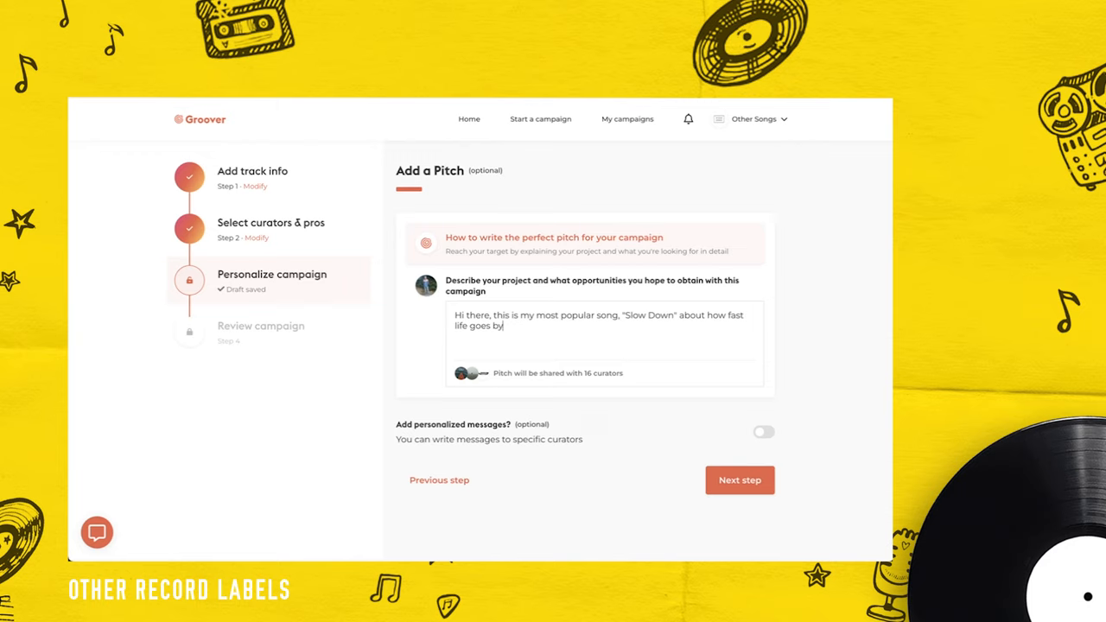
pyautogui.write('... It has over')
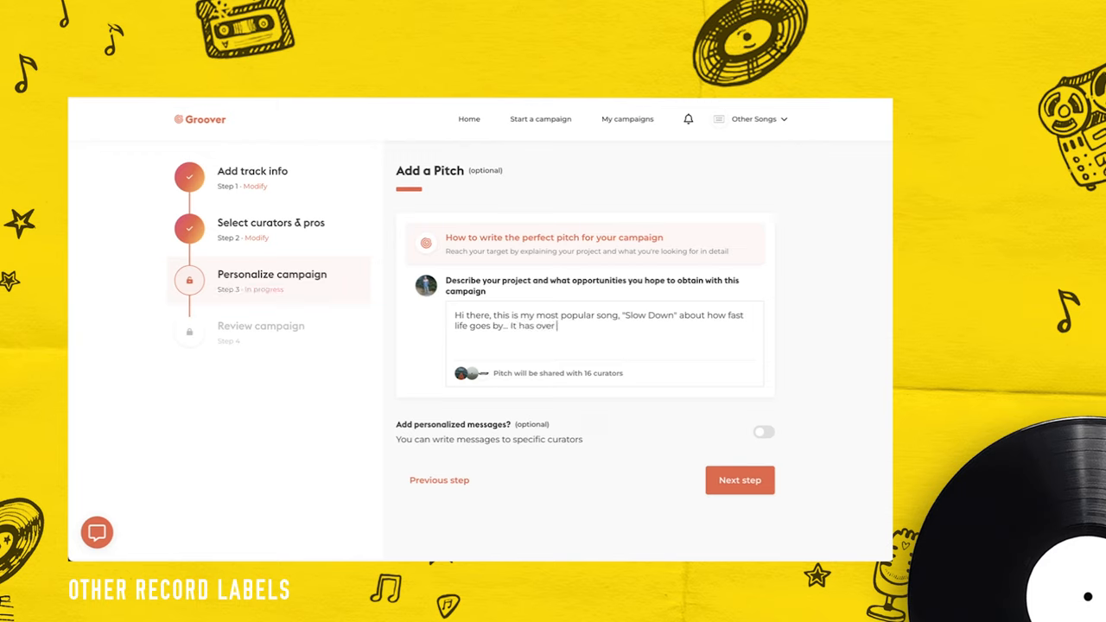
pyautogui.write('3.5 million plays on Spotify, and.')
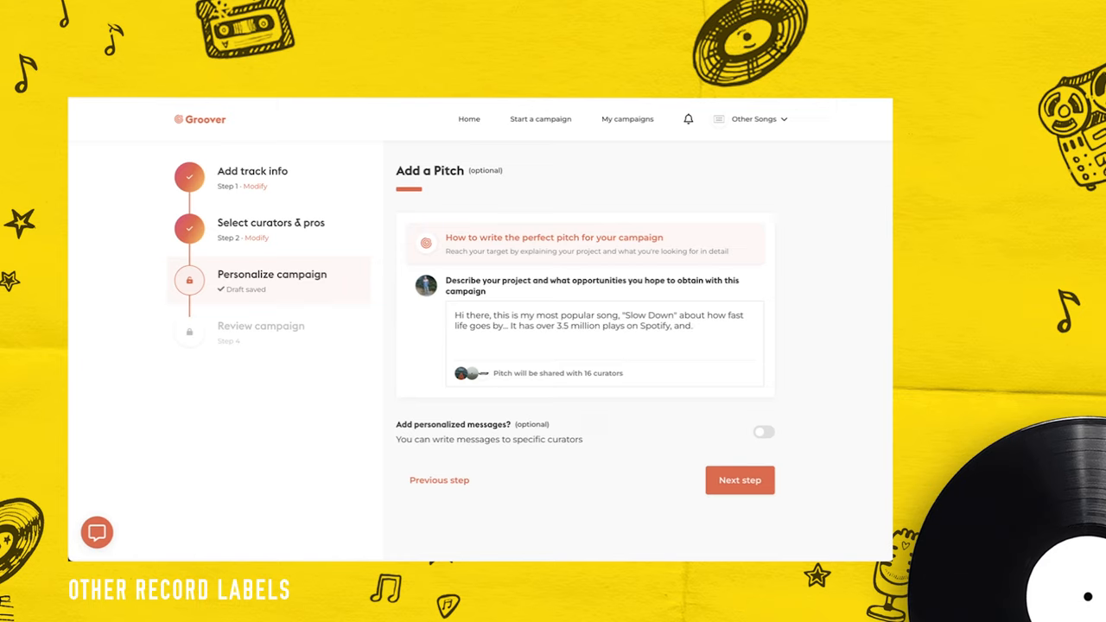
pyautogui.write('I really hope it fits on one of your')
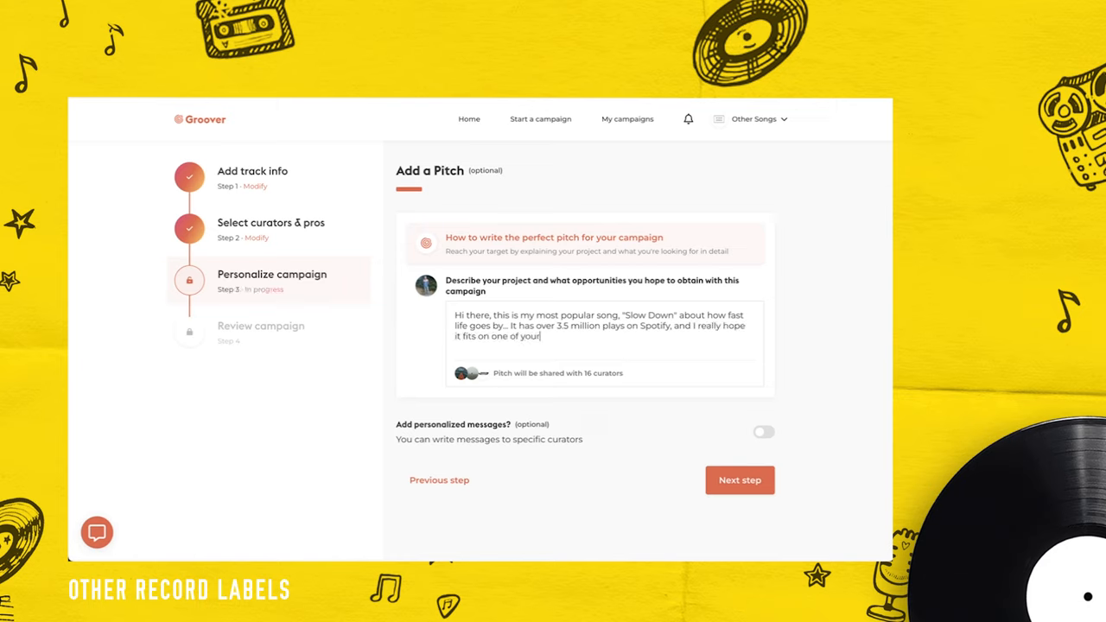
pyautogui.write('play!')
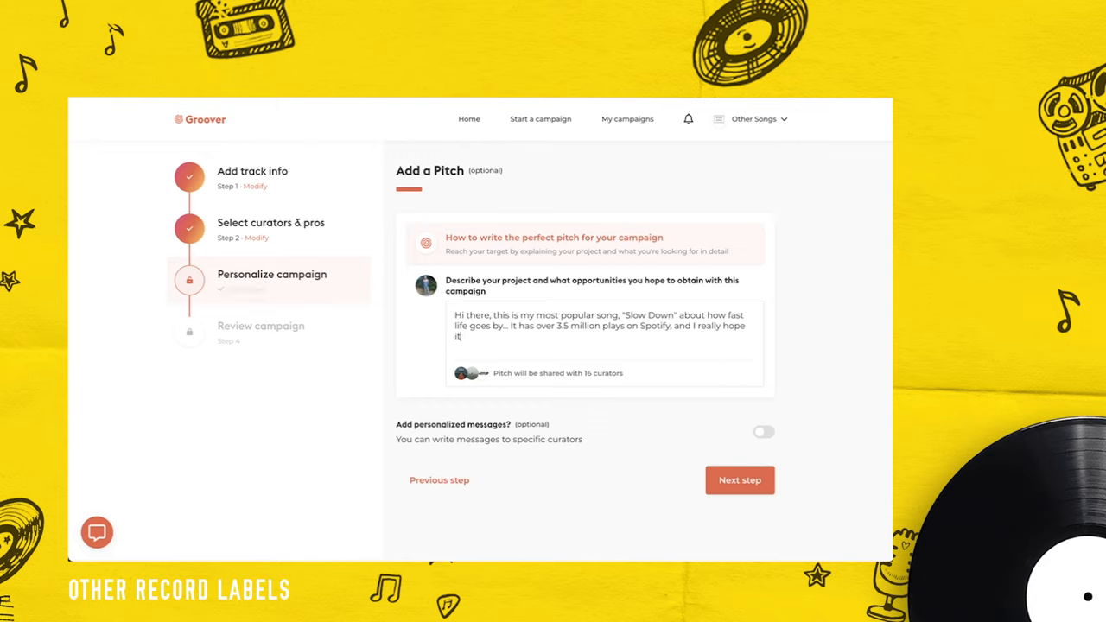
pyautogui.write('you can f')
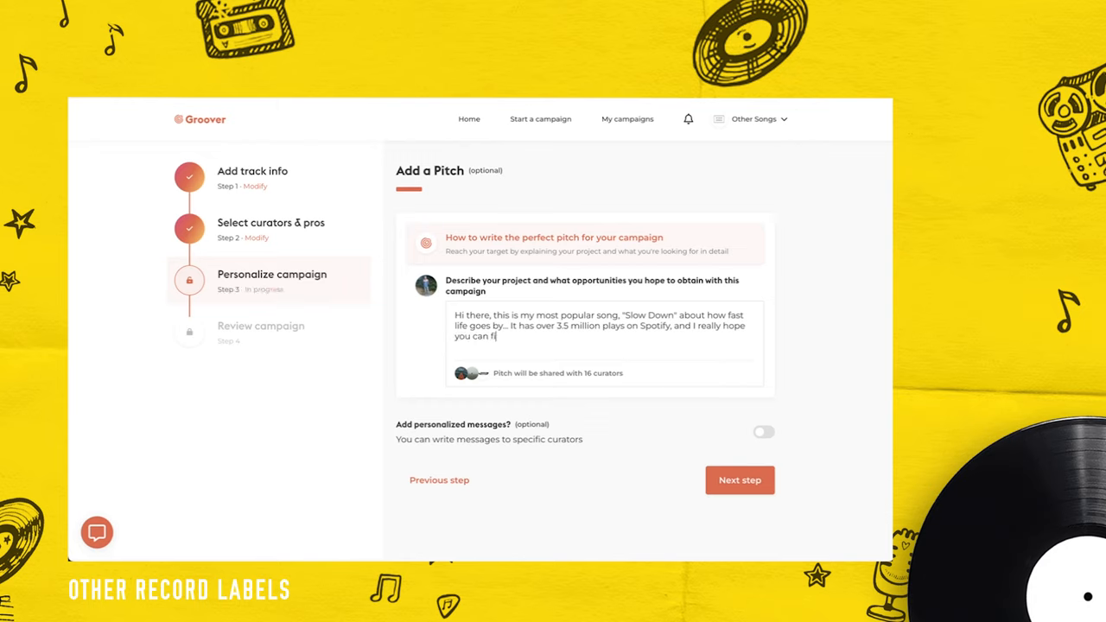
pyautogui.write('nd a place for')
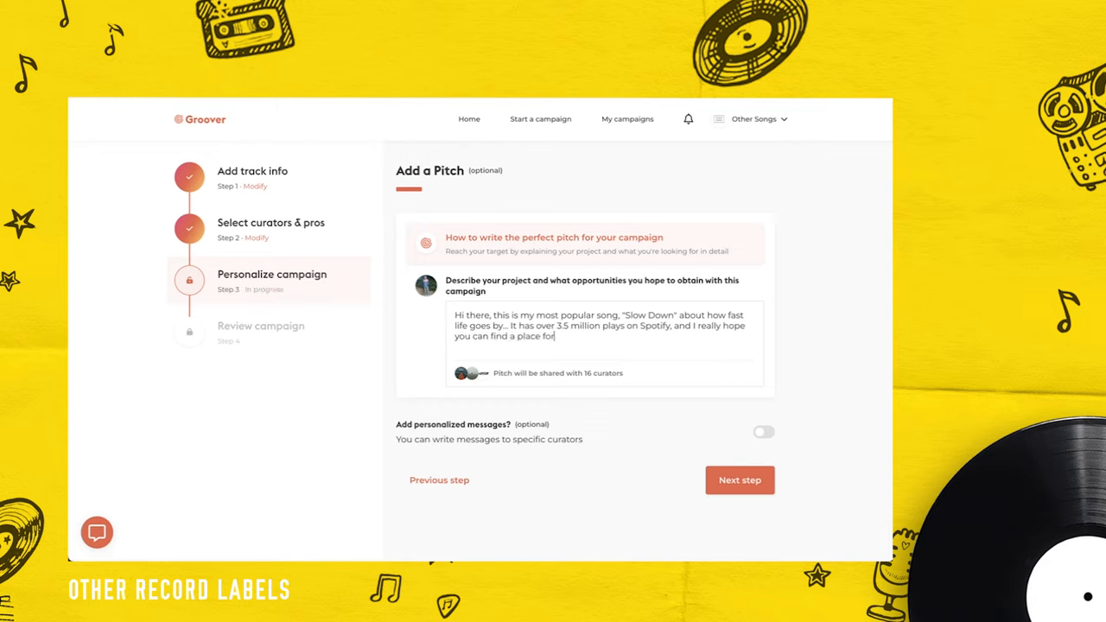
pyautogui.write('it! T')
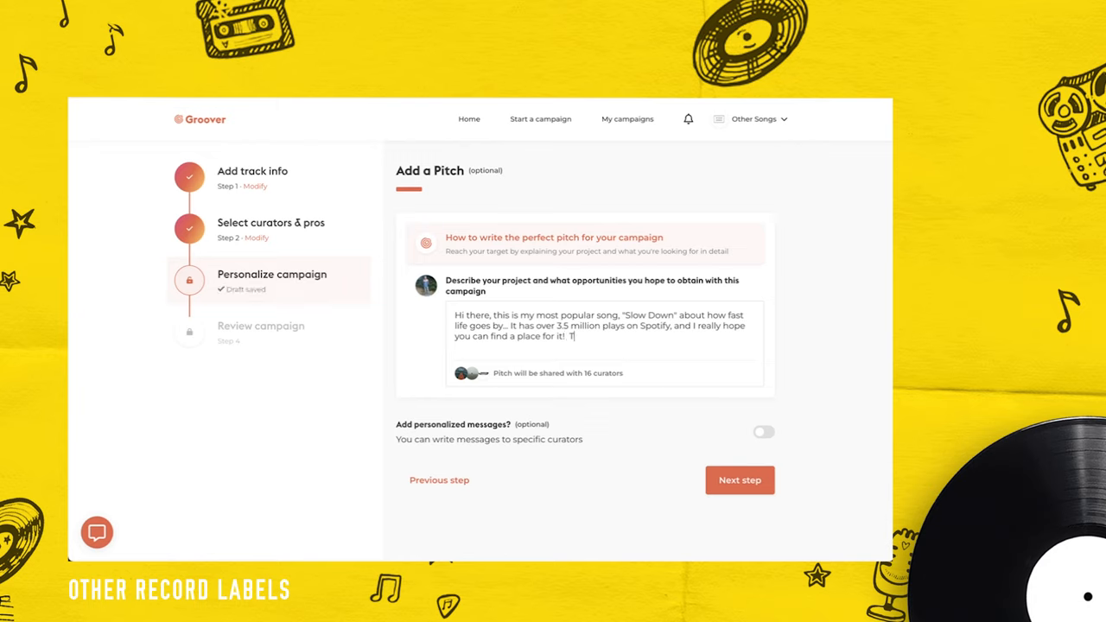
pyautogui.write('hanks!')
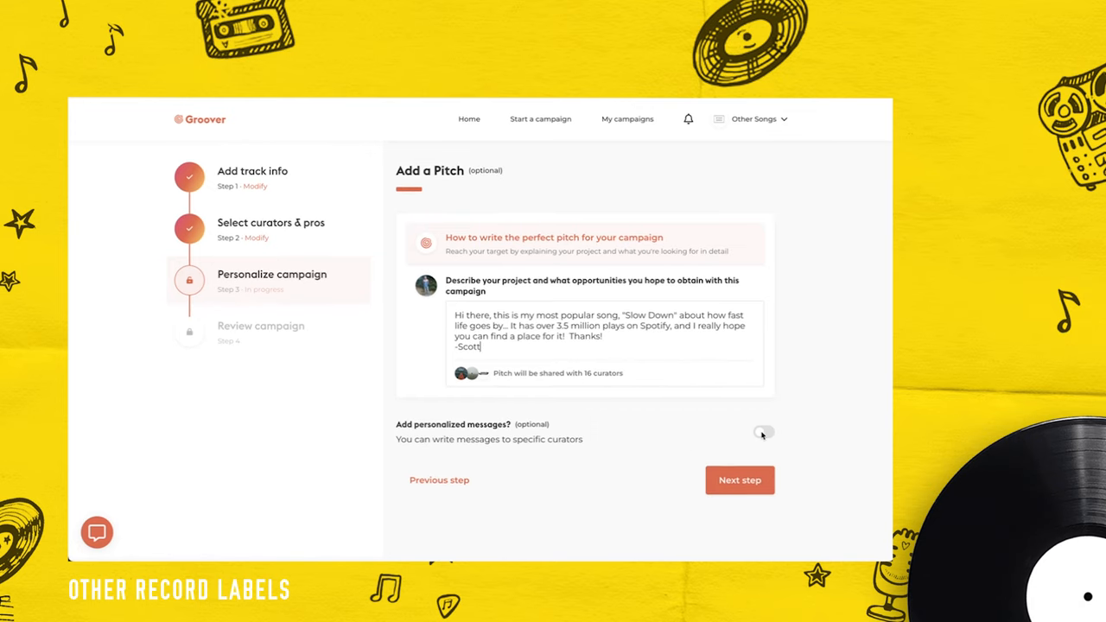
# Toggle personalized messages on then off and advance to the review step.
pyautogui.click(762, 432)
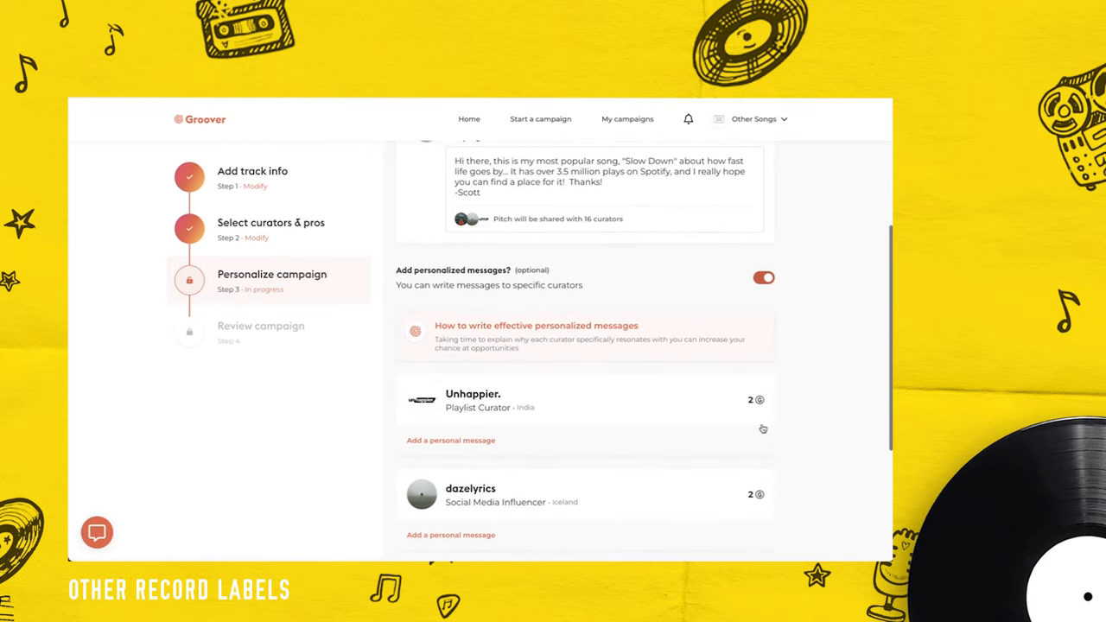
pyautogui.click(762, 278)
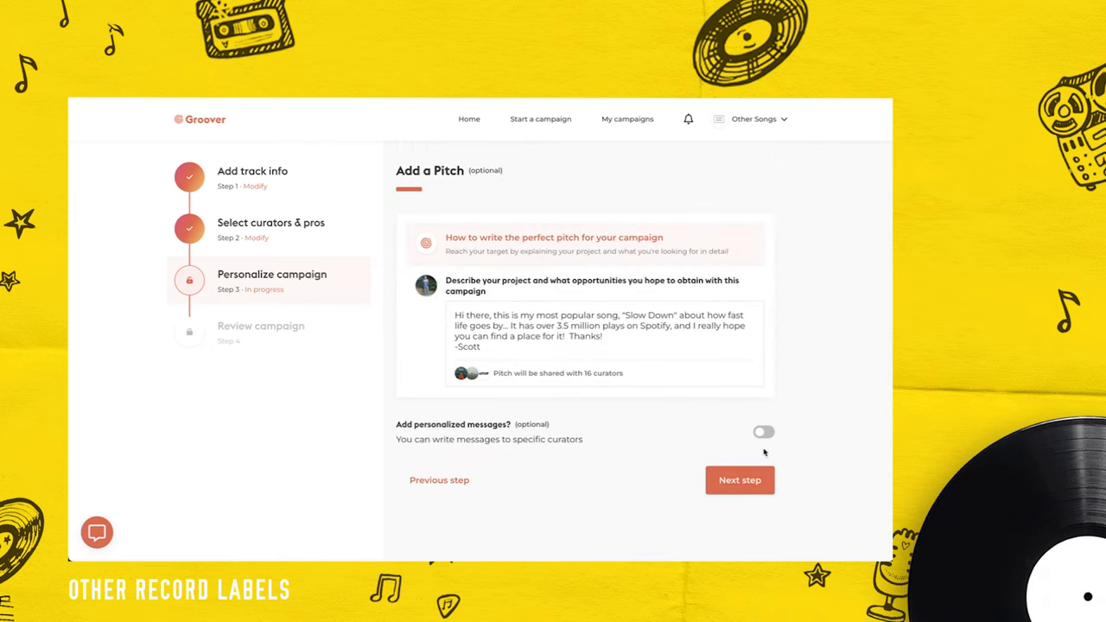
pyautogui.click(738, 480)
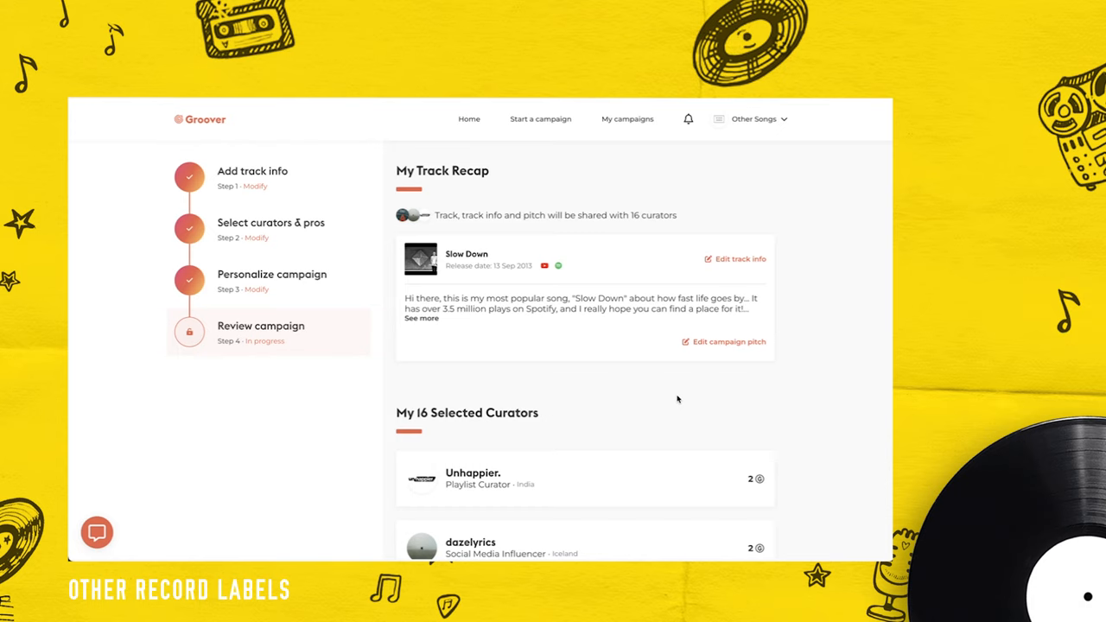
pyautogui.moveTo(641, 351)
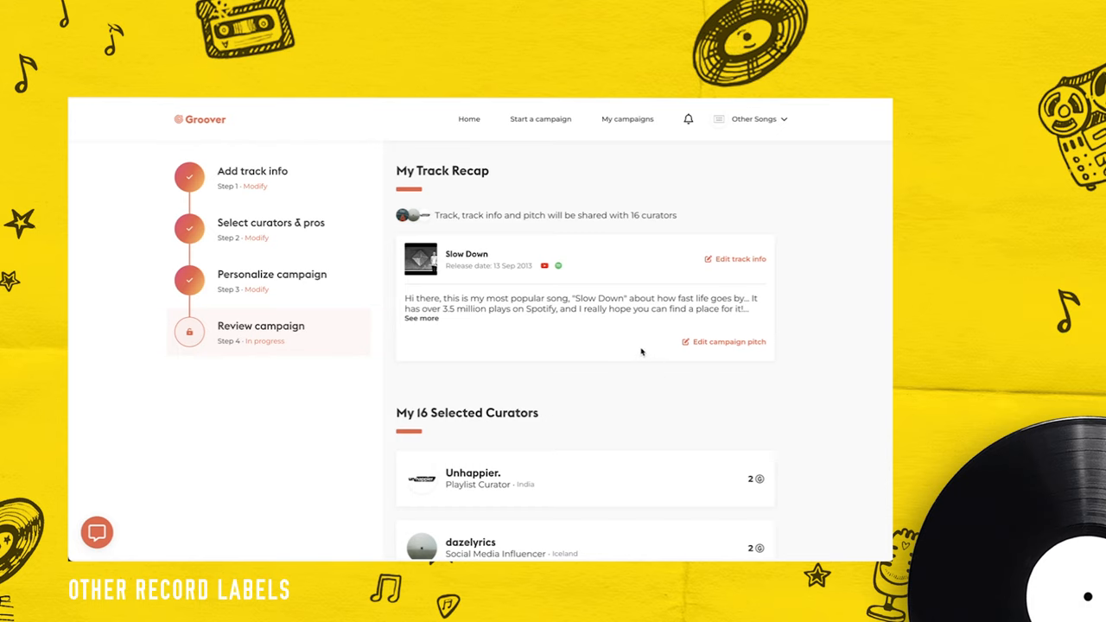
# Scroll through the campaign review of 16 curators for 36 credits and recommended pros.
pyautogui.scroll(-3)
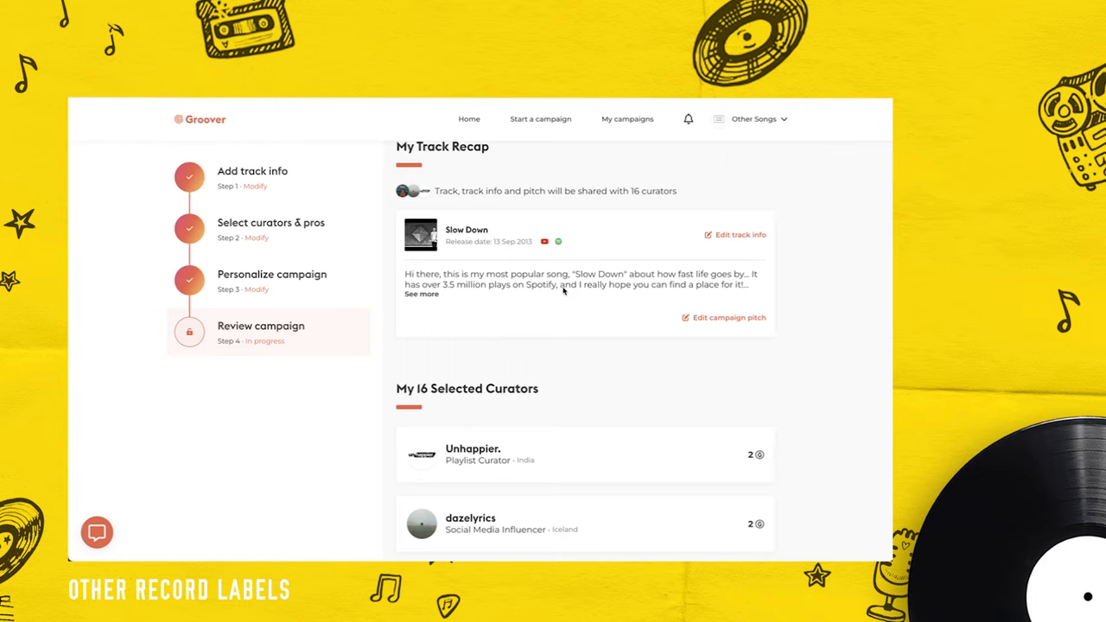
pyautogui.scroll(-3)
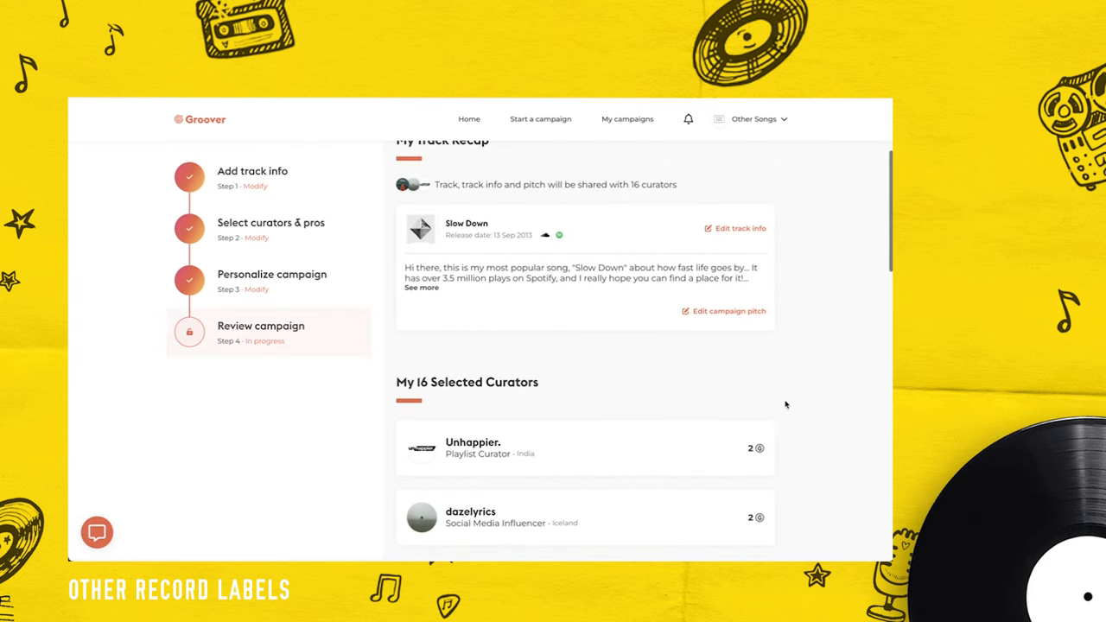
pyautogui.scroll(-3)
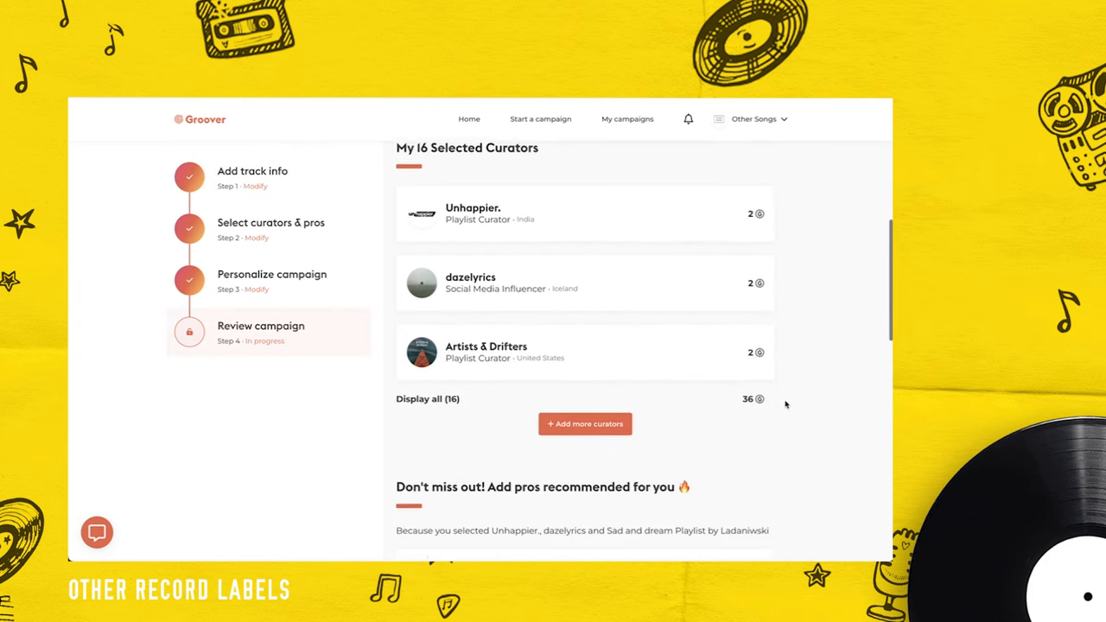
pyautogui.scroll(-3)
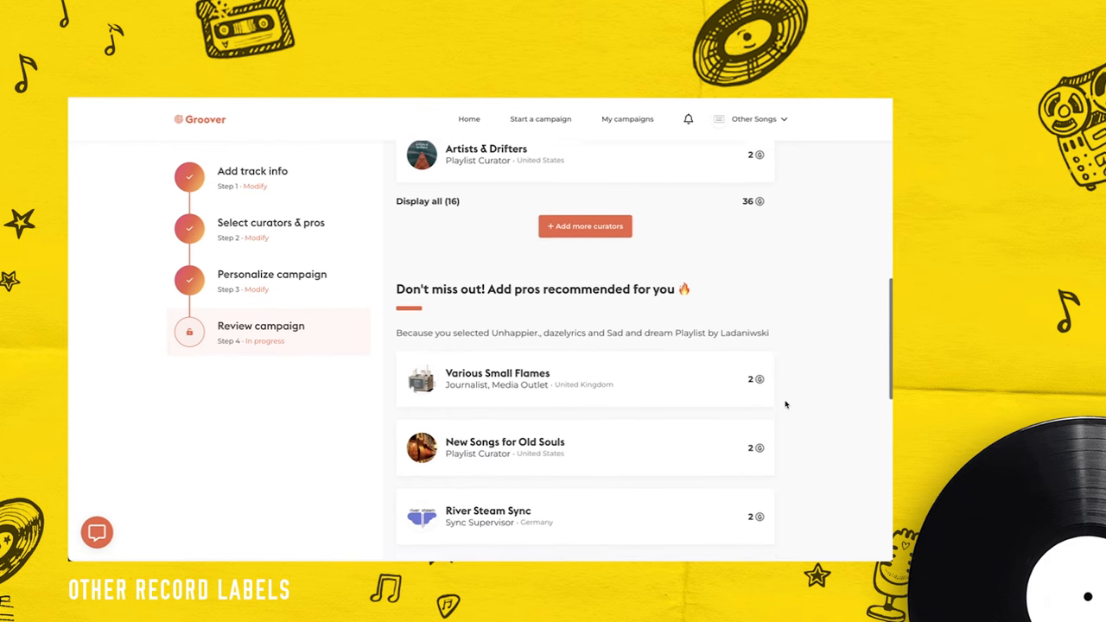
pyautogui.scroll(-3)
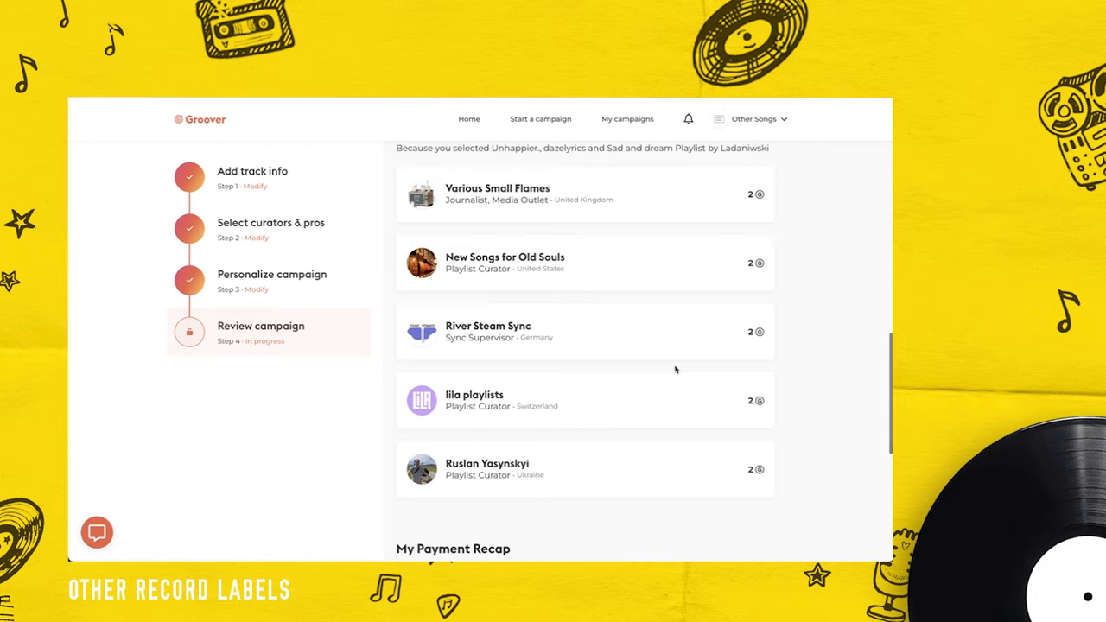
pyautogui.scroll(-3)
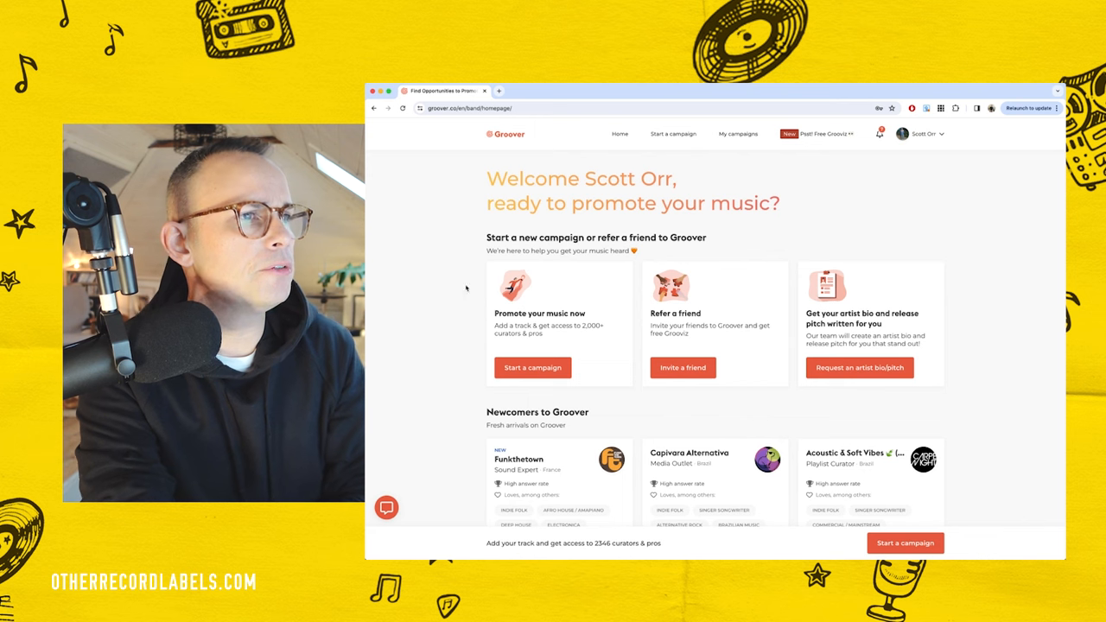
# Open the My campaigns dashboard to see Slow Down's curator responses.
pyautogui.click(738, 134)
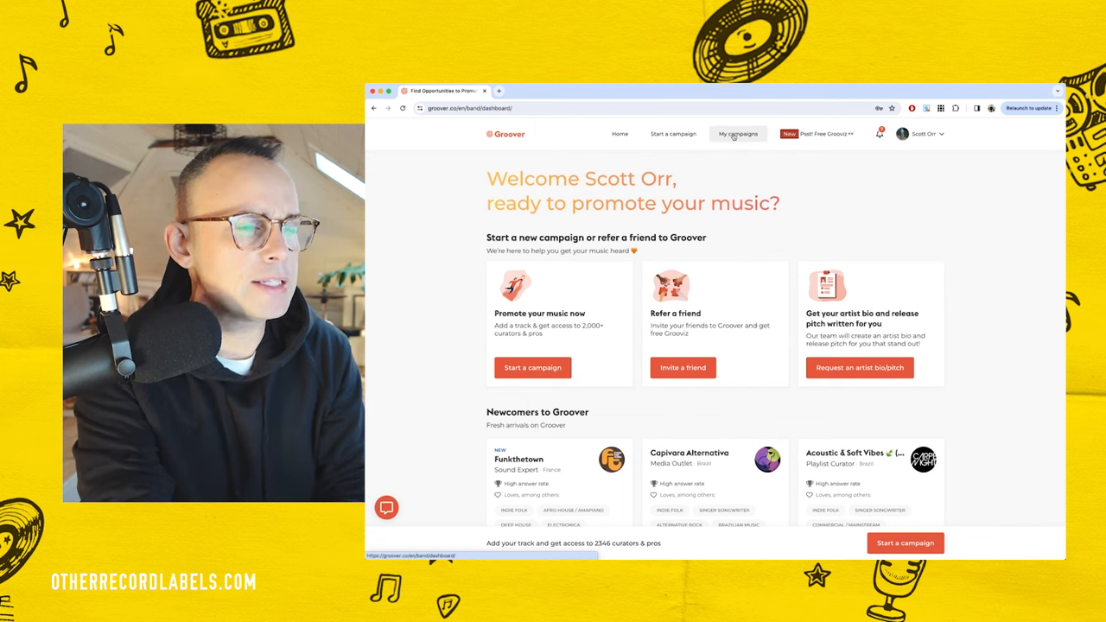
pyautogui.click(736, 134)
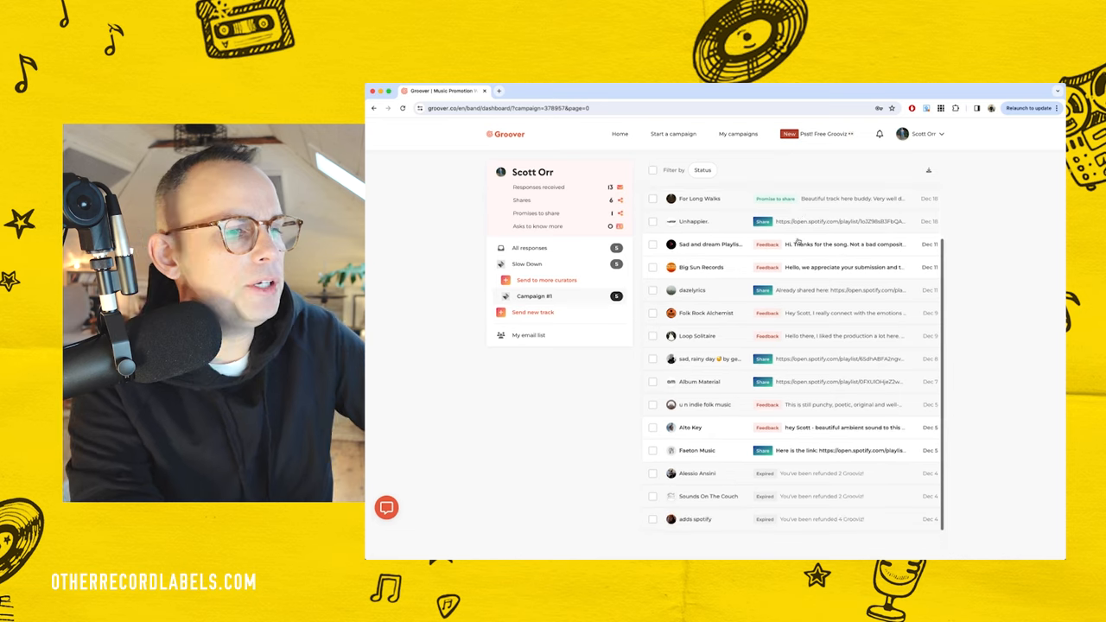
pyautogui.click(534, 296)
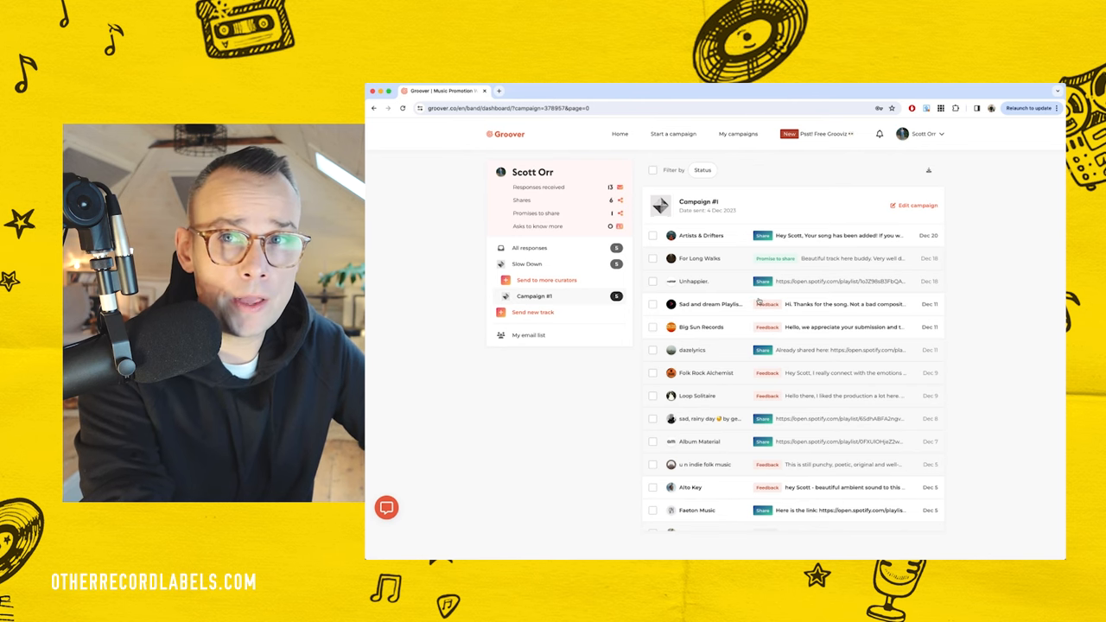
pyautogui.scroll(-3)
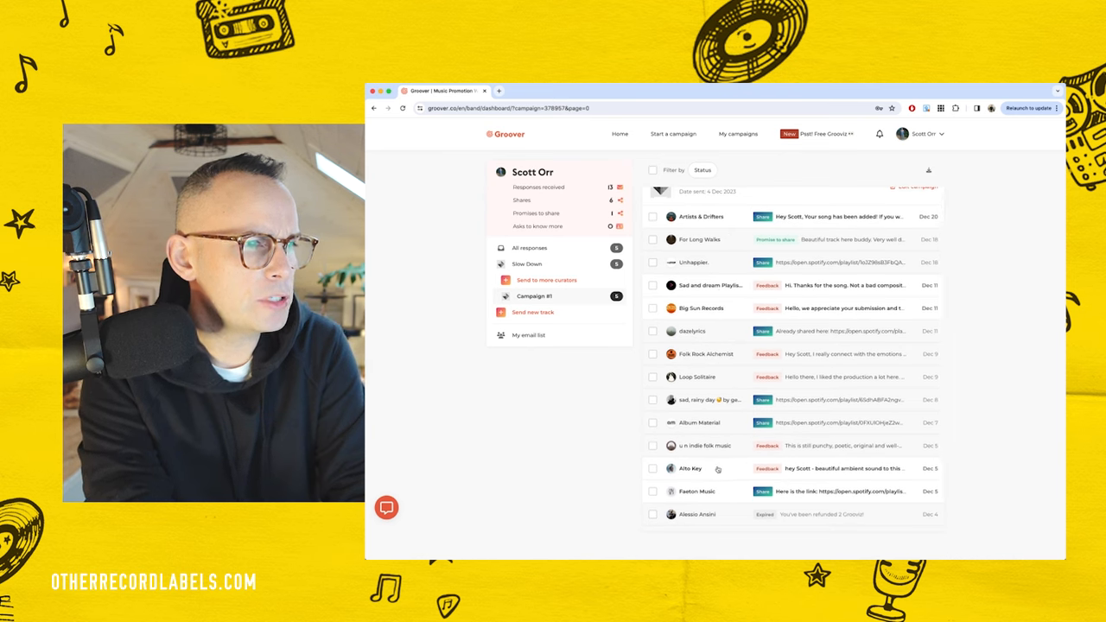
pyautogui.scroll(-3)
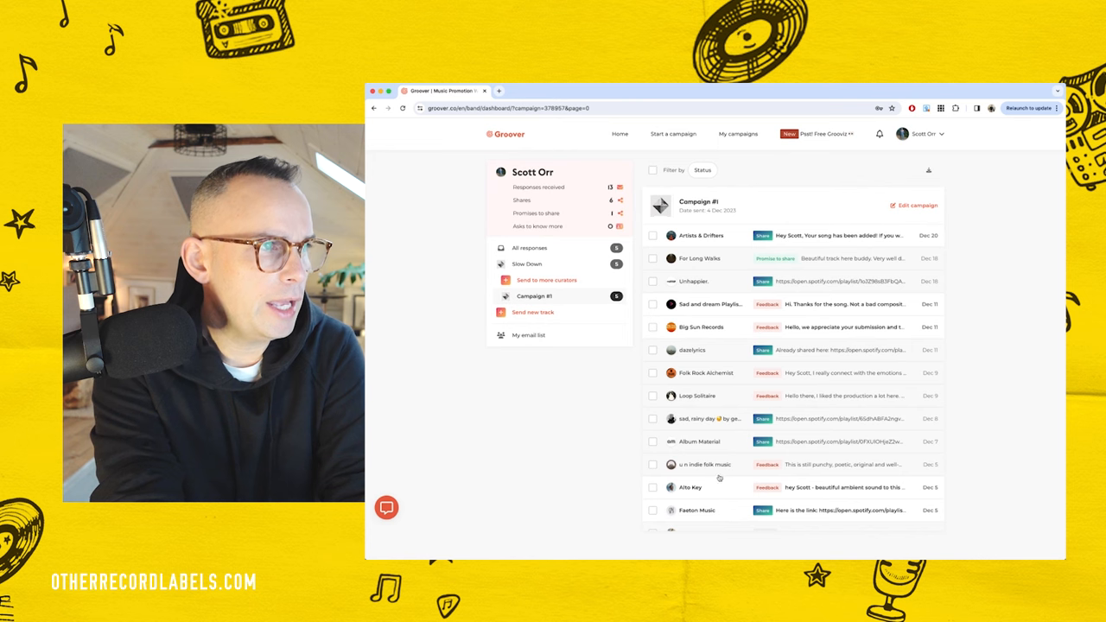
pyautogui.scroll(-3)
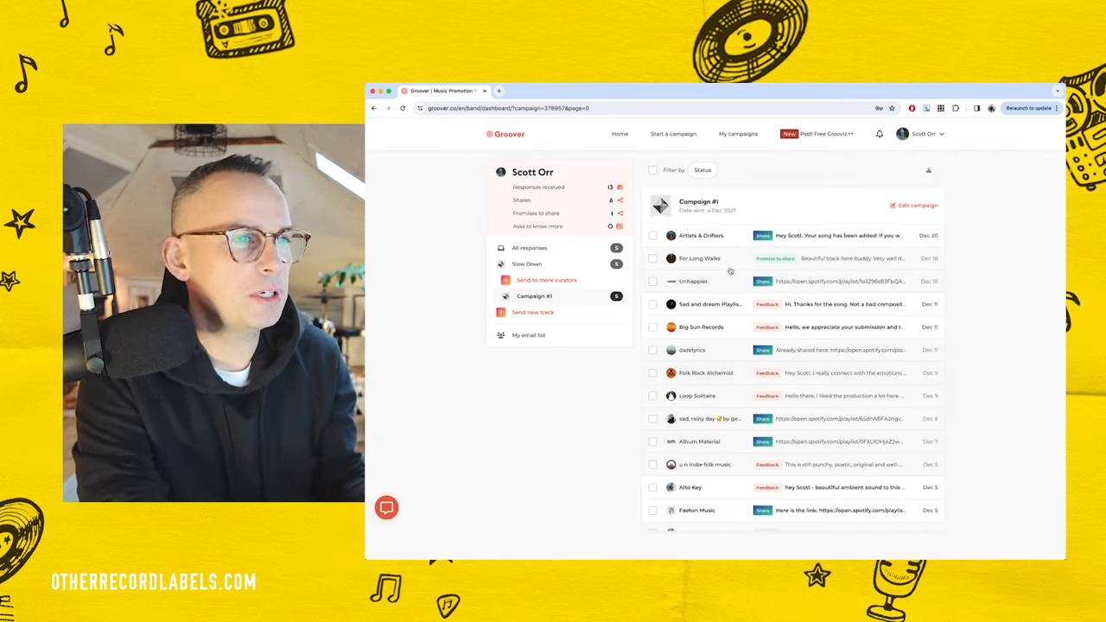
pyautogui.click(700, 257)
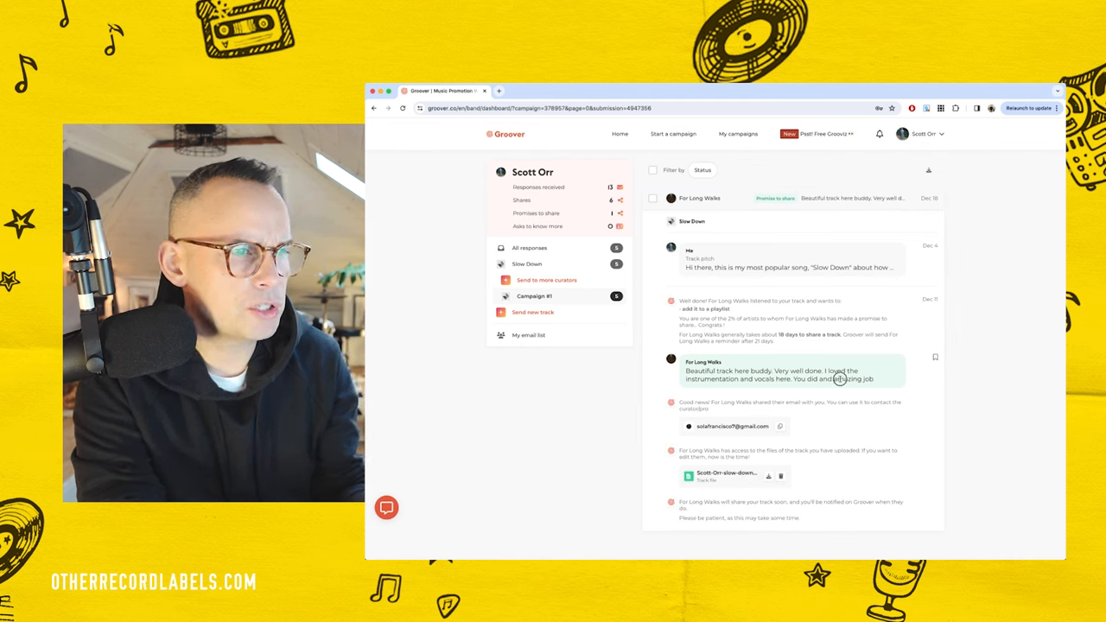
pyautogui.scroll(-3)
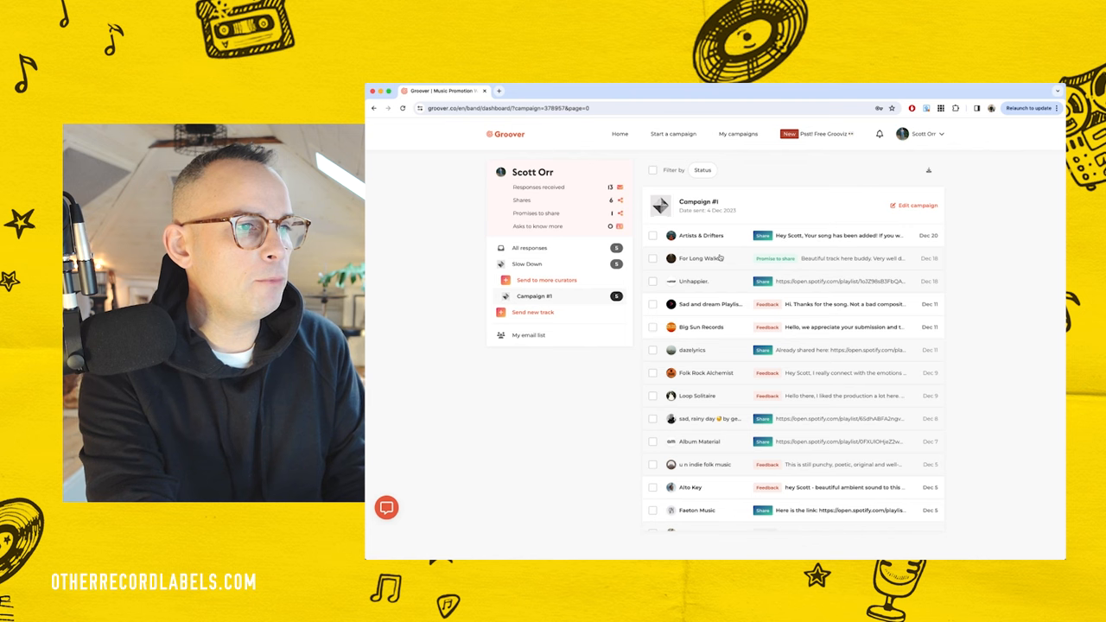
pyautogui.click(701, 257)
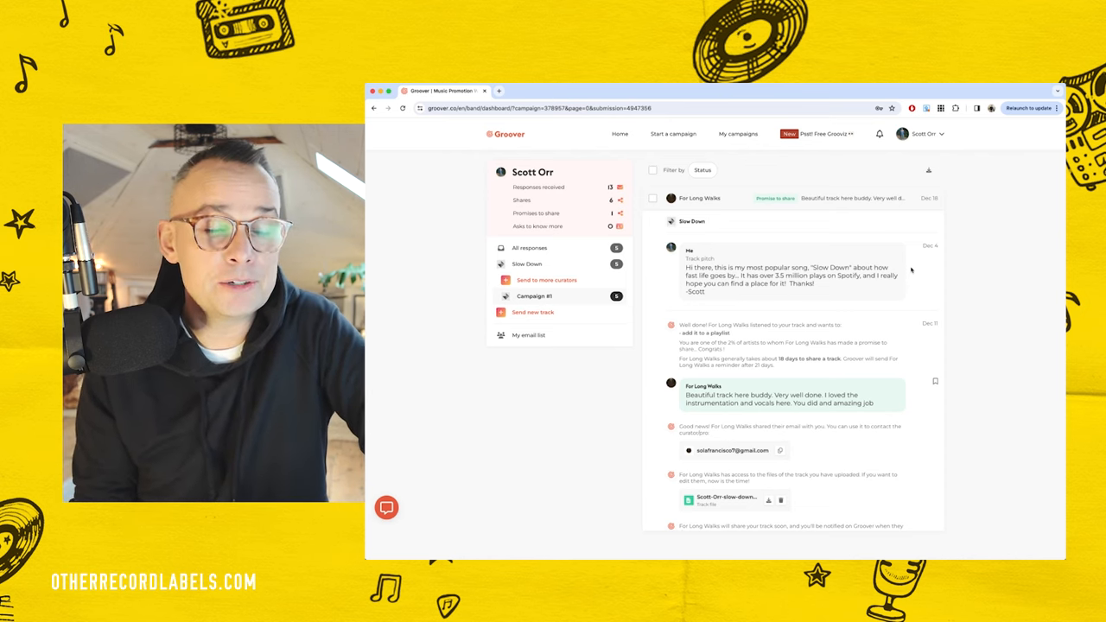
pyautogui.scroll(-3)
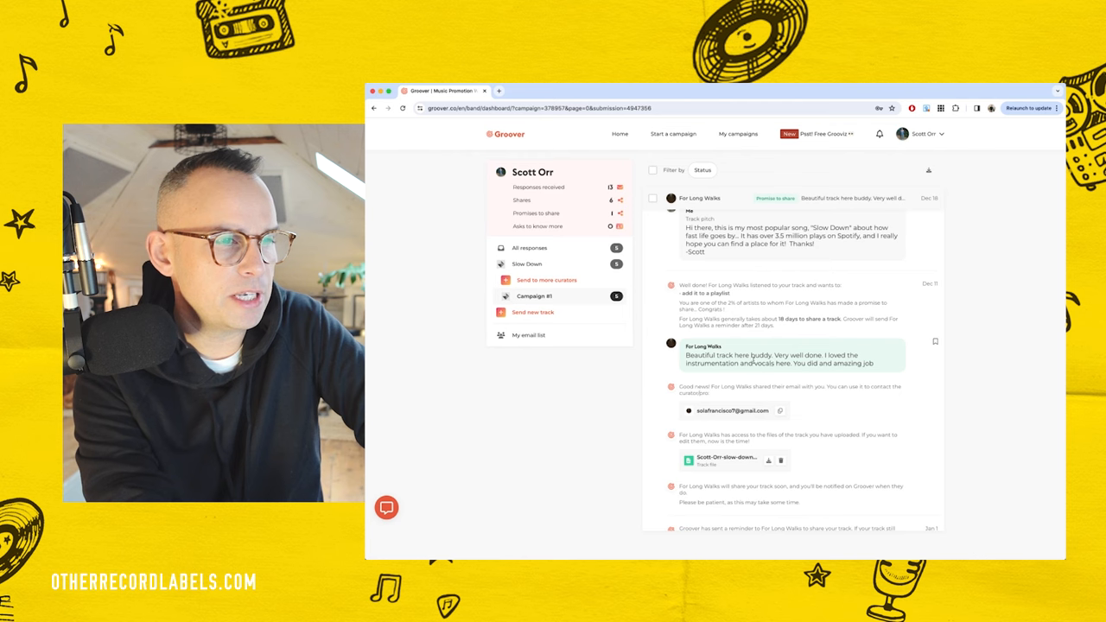
pyautogui.scroll(-3)
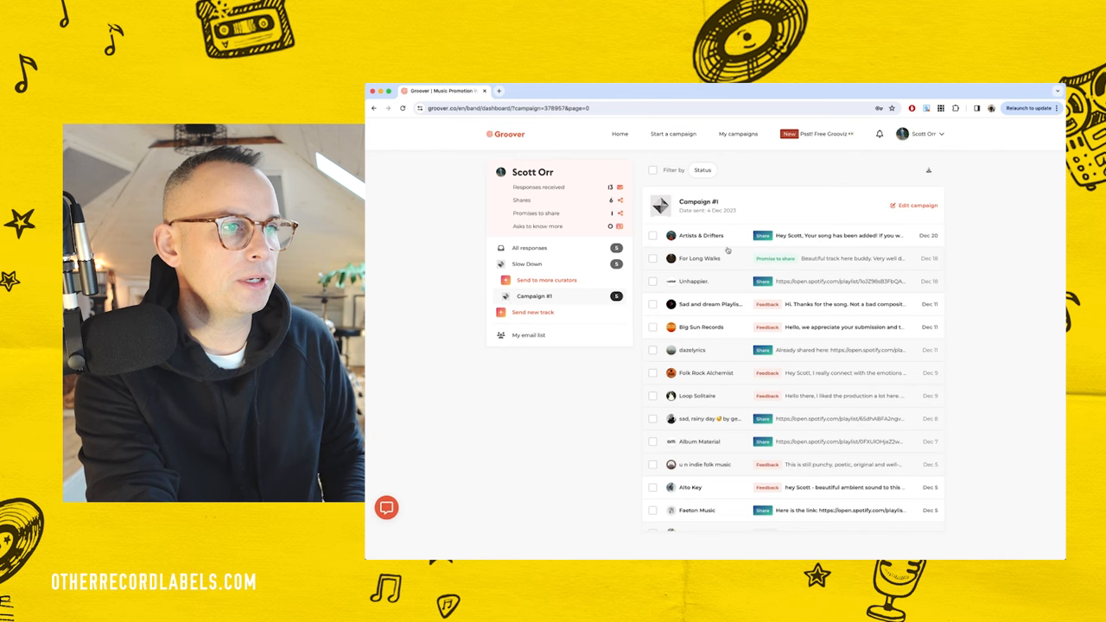
# Scroll through the Sweet sadness playlist and pick out the Slow Down track.
pyautogui.scroll(-3)
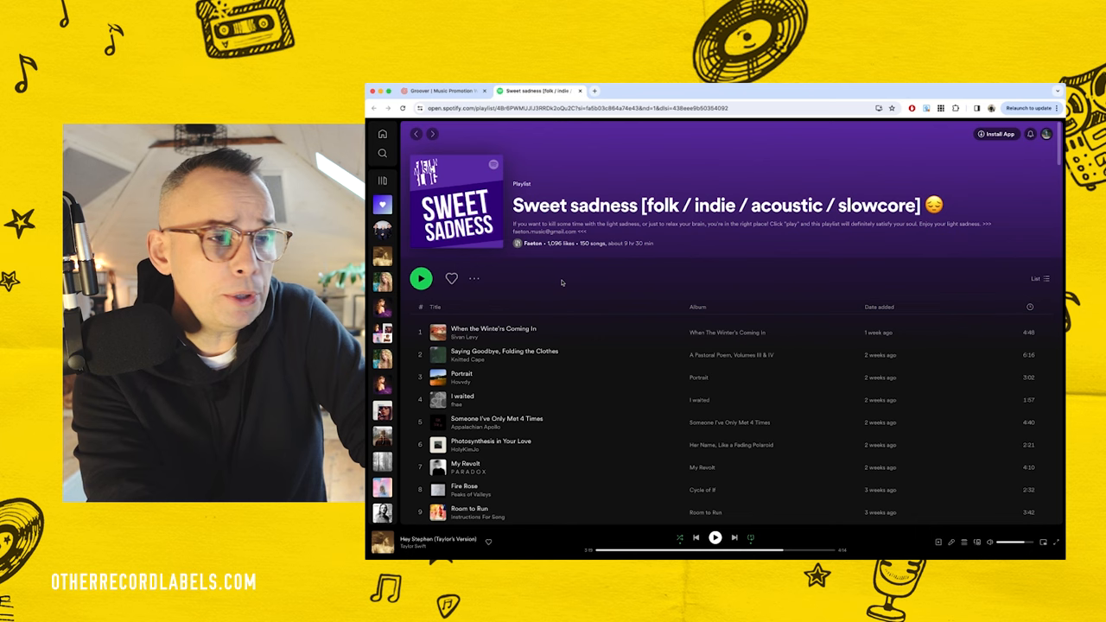
pyautogui.scroll(-3)
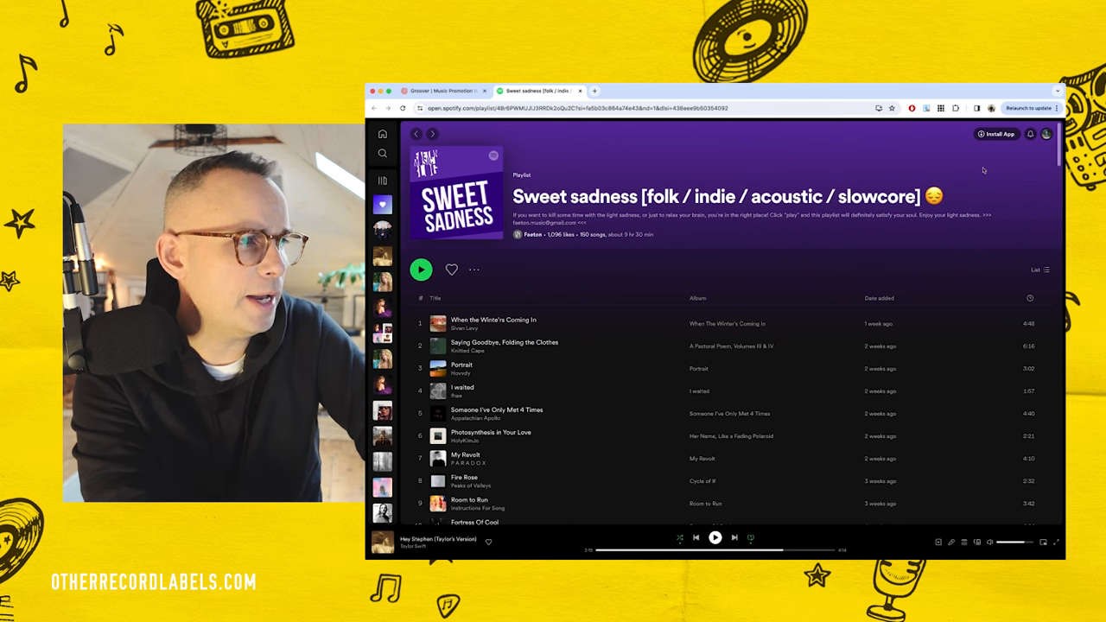
pyautogui.scroll(-3)
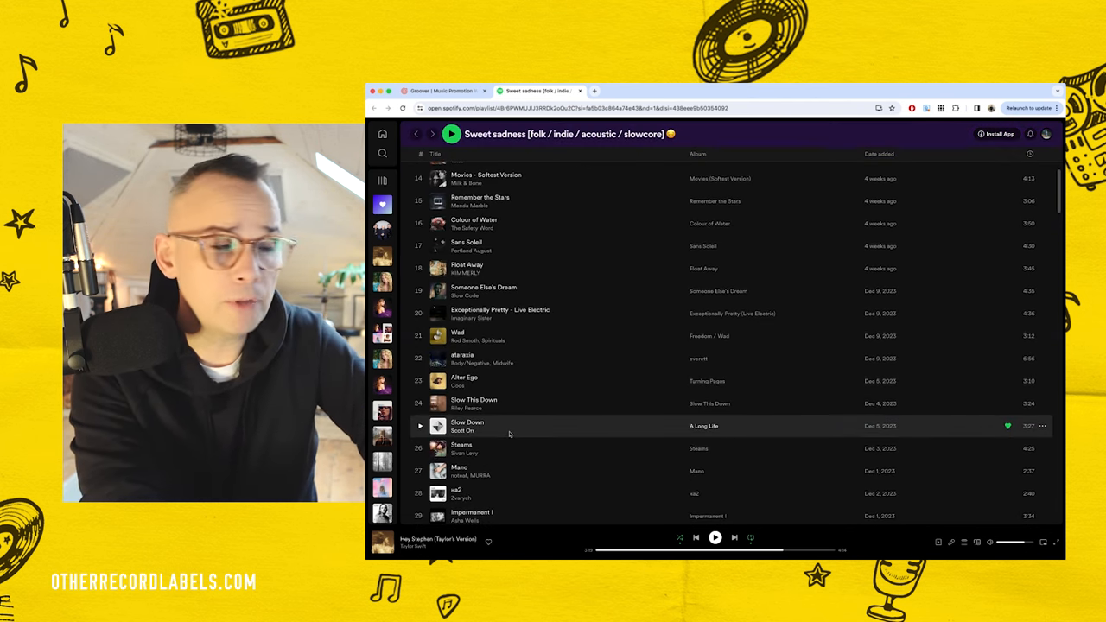
pyautogui.click(440, 91)
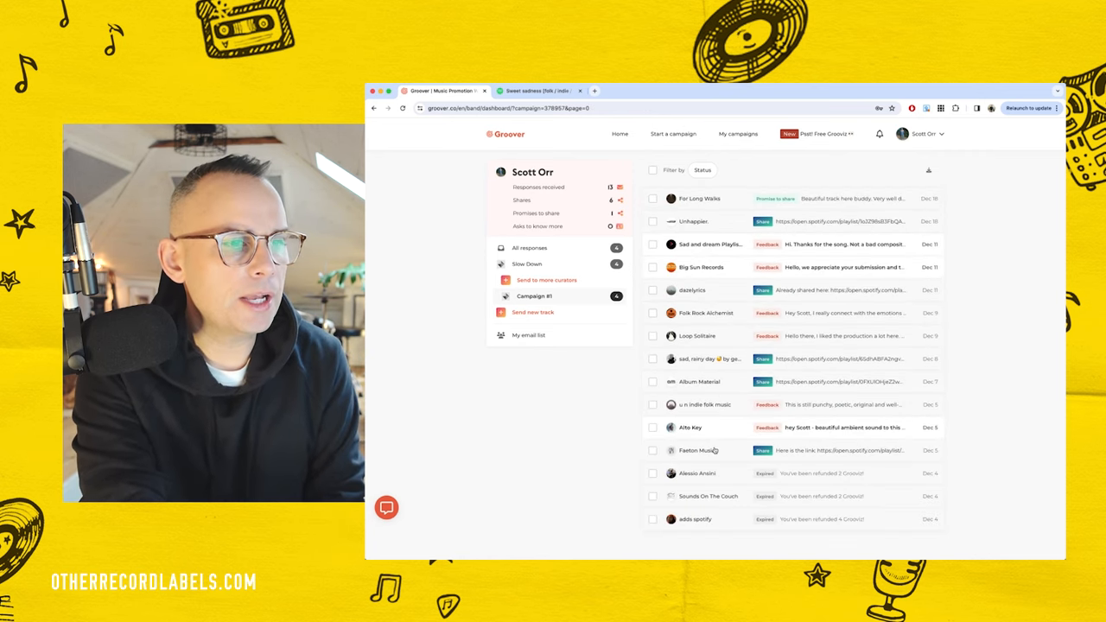
pyautogui.click(697, 449)
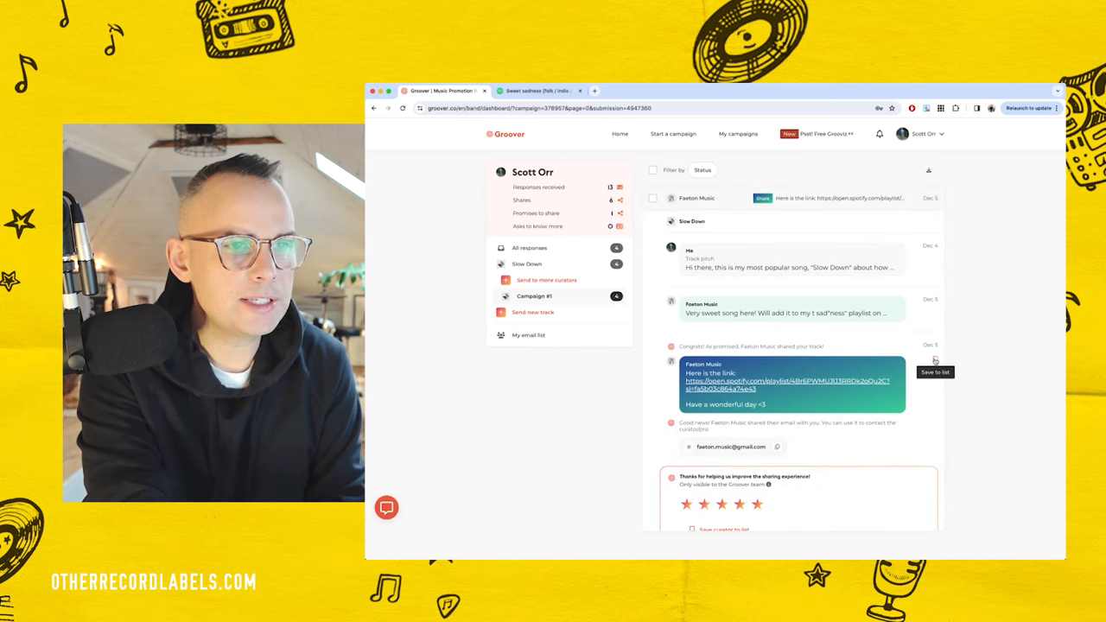
pyautogui.click(934, 372)
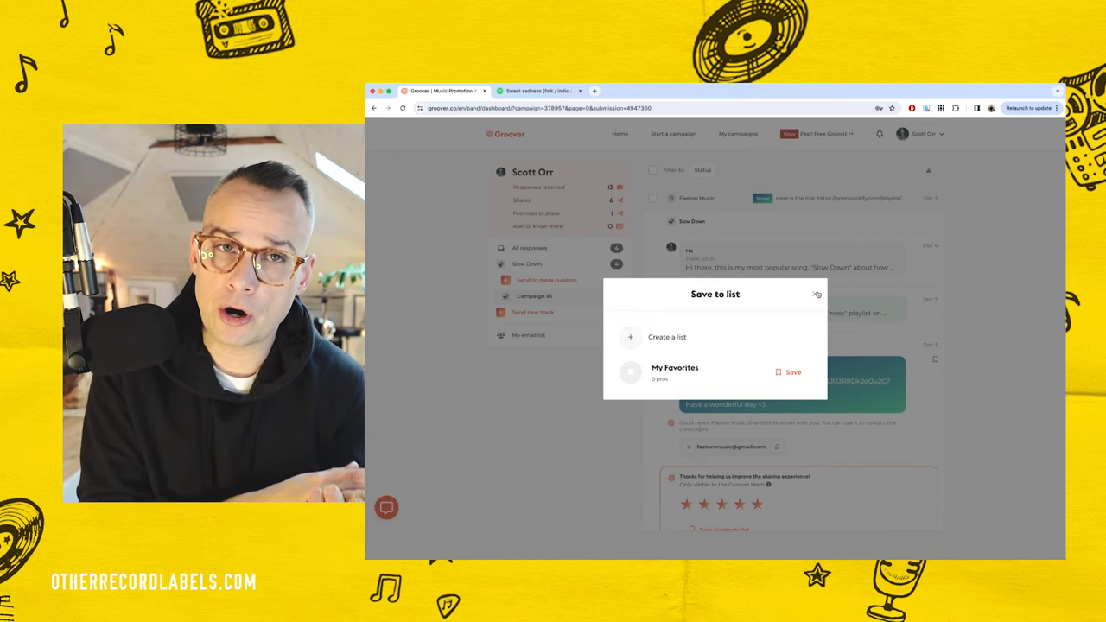
pyautogui.click(816, 293)
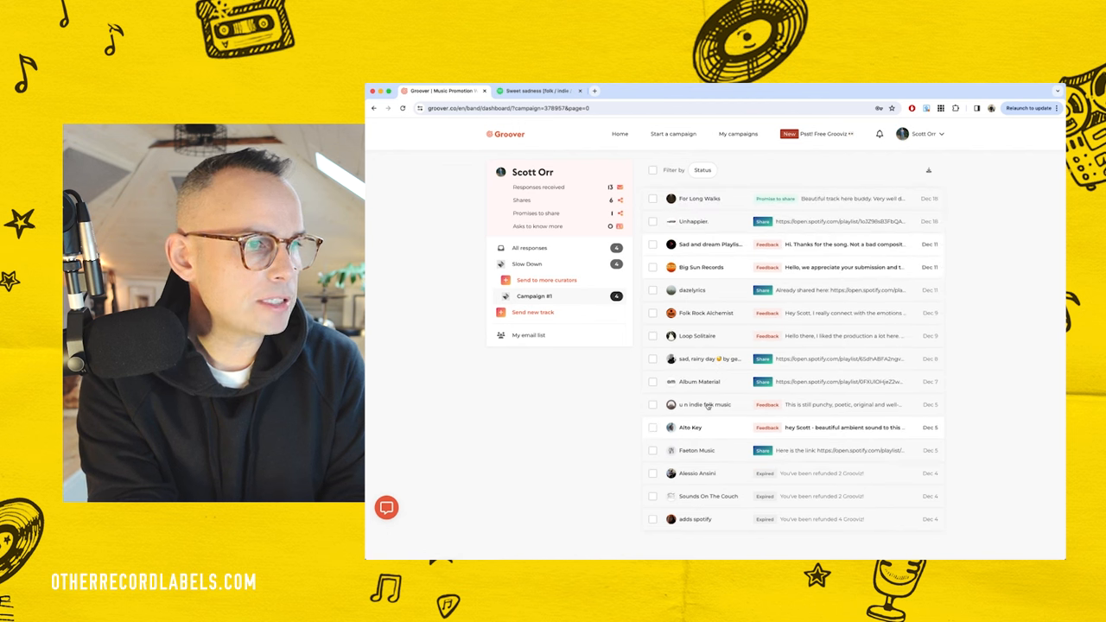
pyautogui.click(704, 426)
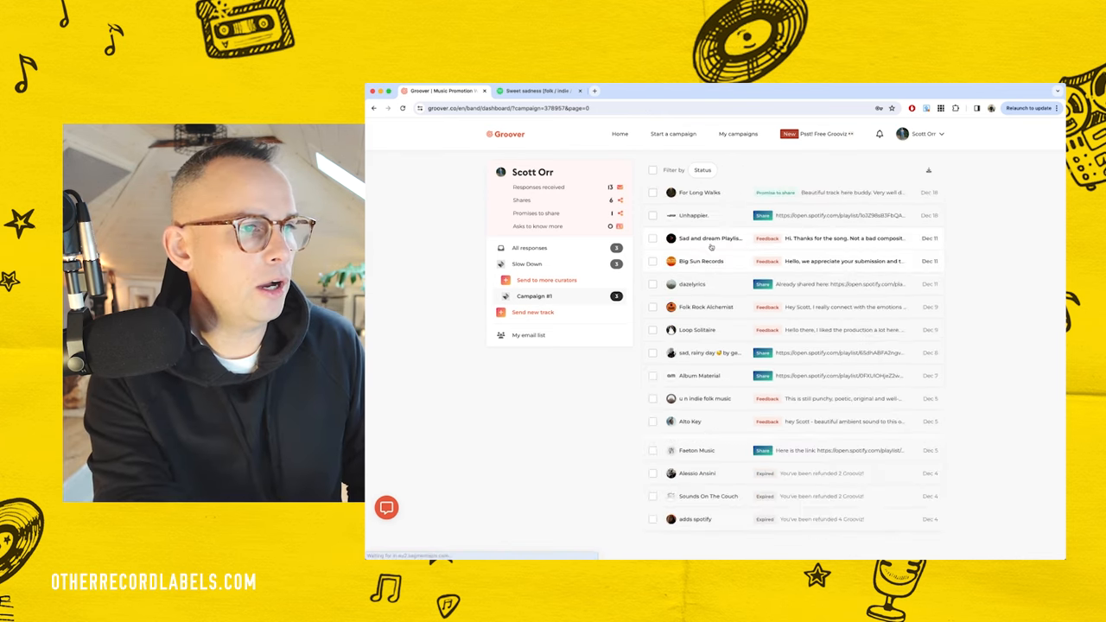
# Collapse Alto Key's read feedback back into the response list.
pyautogui.click(704, 398)
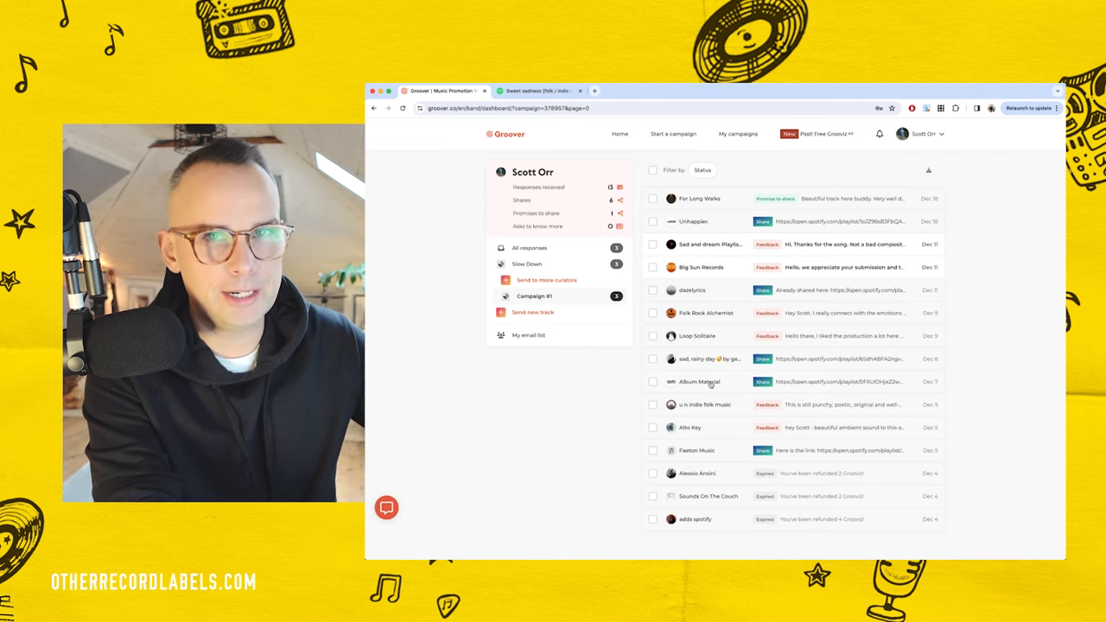
# Open Album Material's share response and scroll through its message.
pyautogui.click(700, 381)
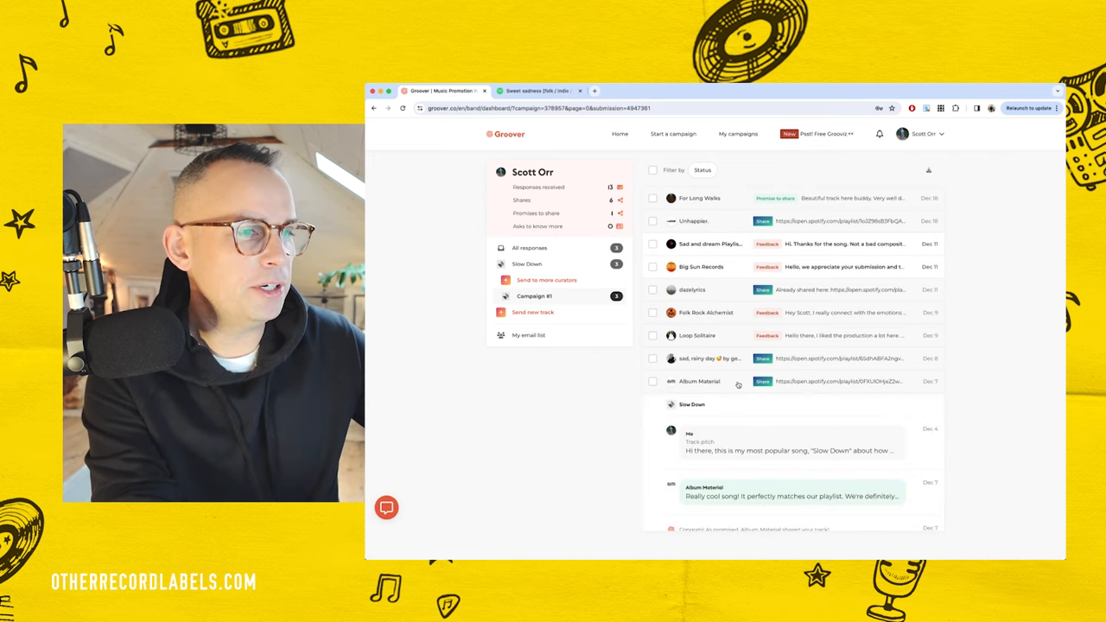
pyautogui.scroll(-3)
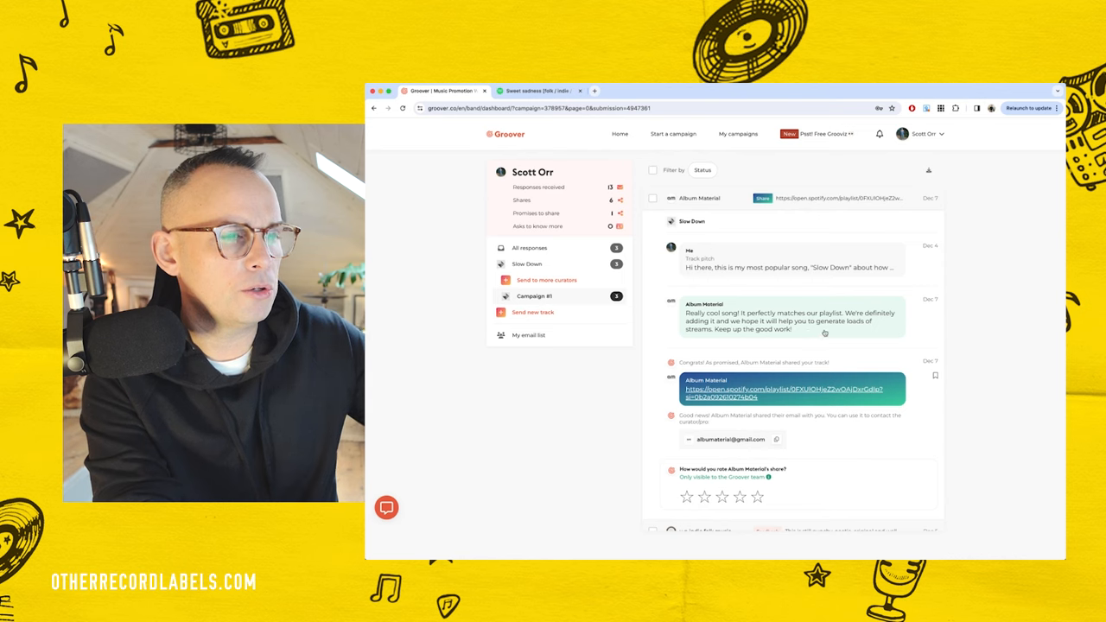
pyautogui.scroll(-3)
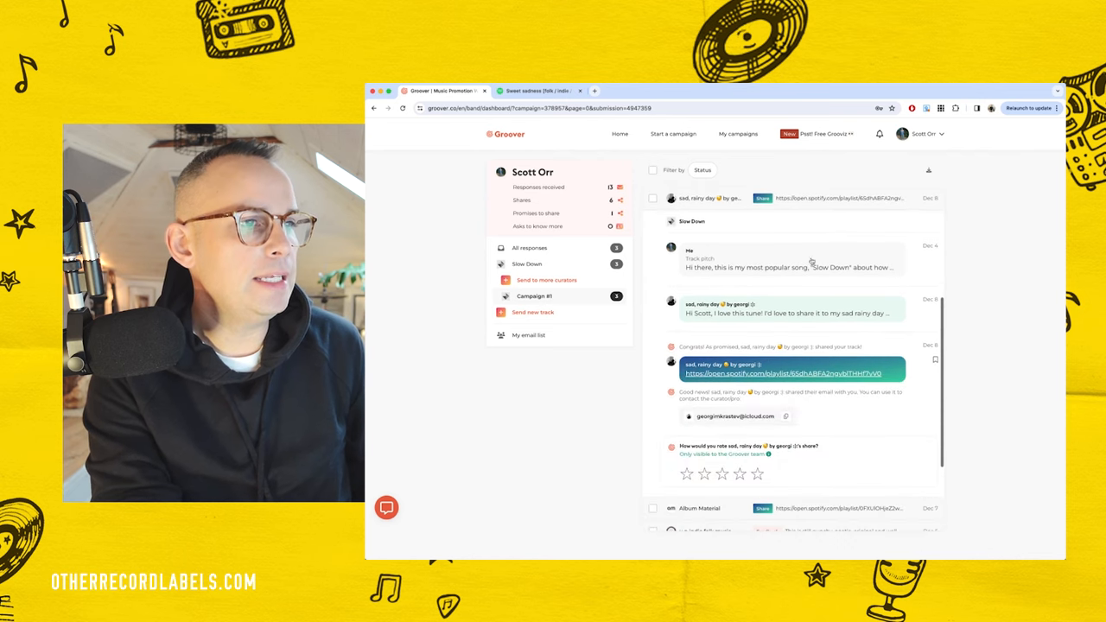
pyautogui.moveTo(822, 259)
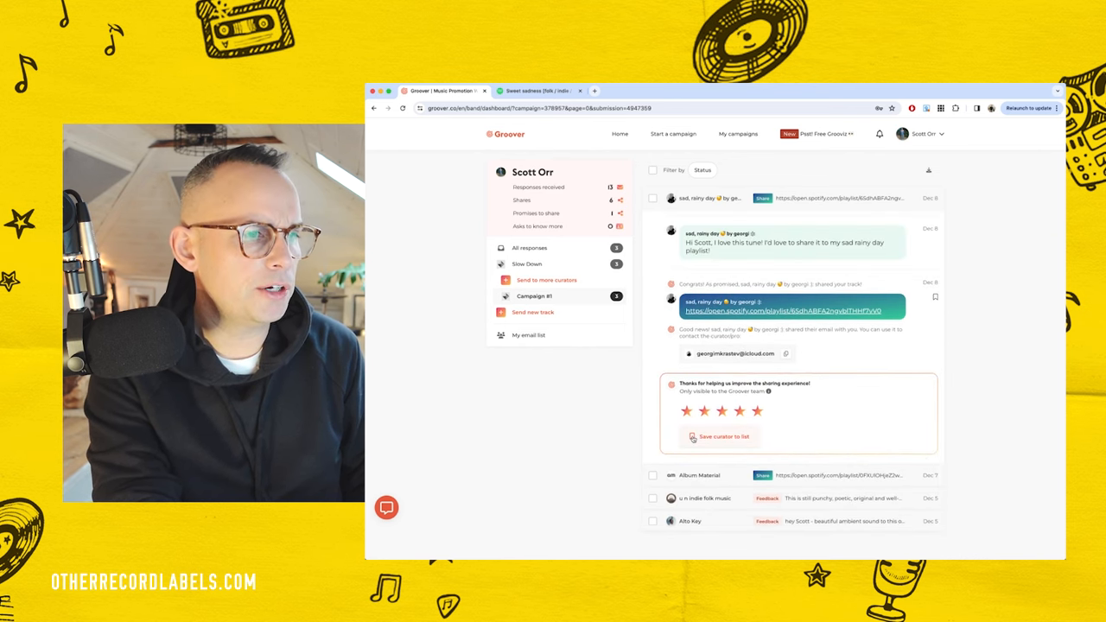
# Save sad, rainy day to a new "Slow Down" Shares list, then add Album Material.
pyautogui.click(724, 436)
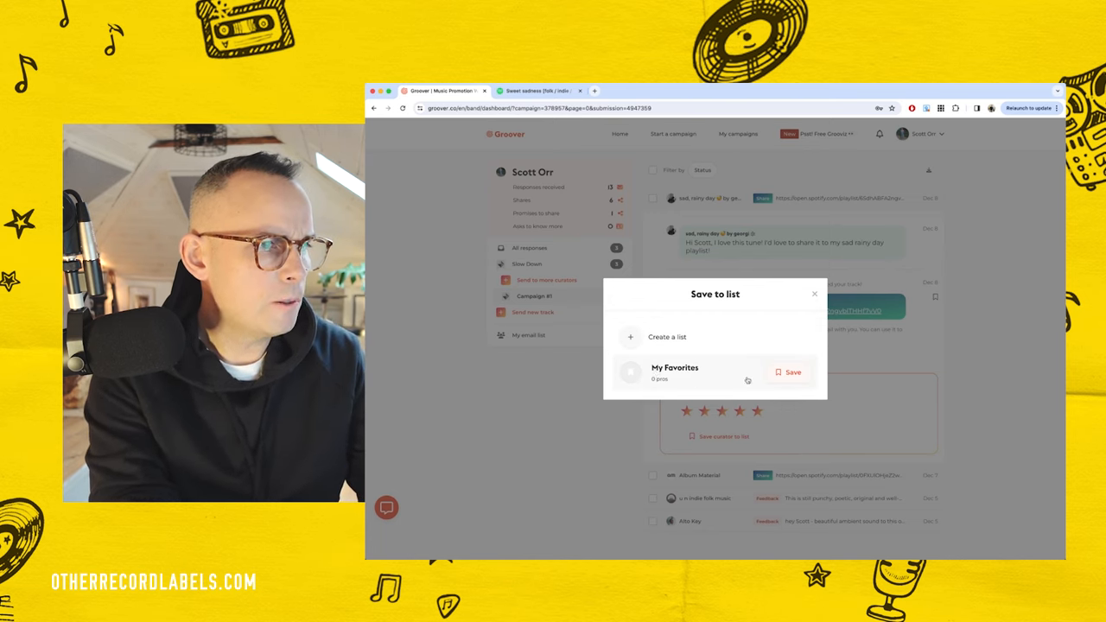
pyautogui.click(667, 337)
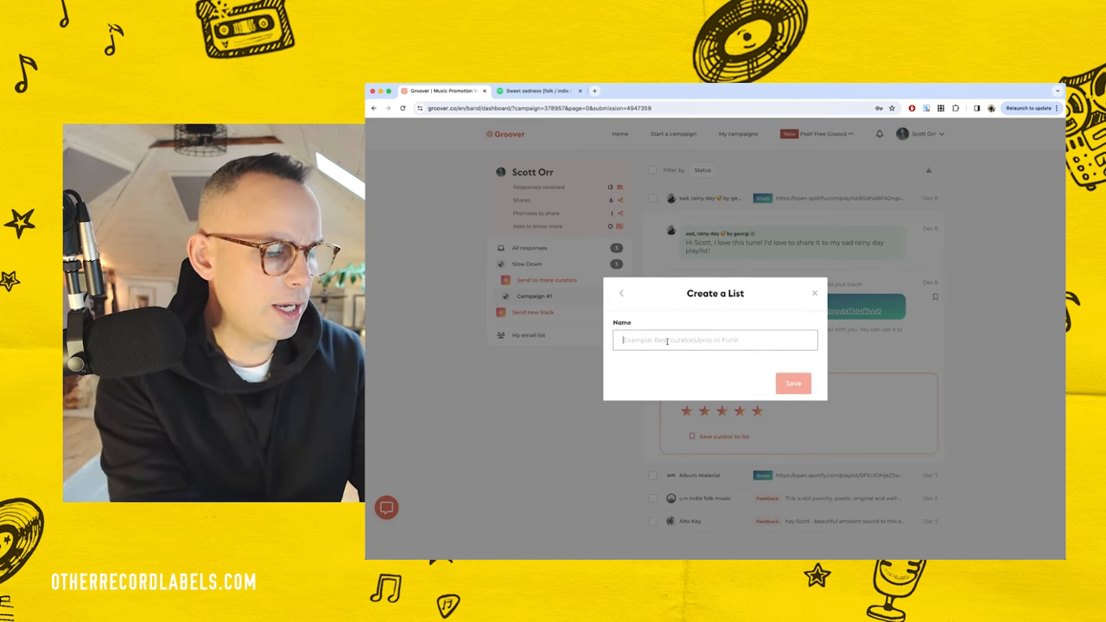
pyautogui.write('Slow Down" Shares')
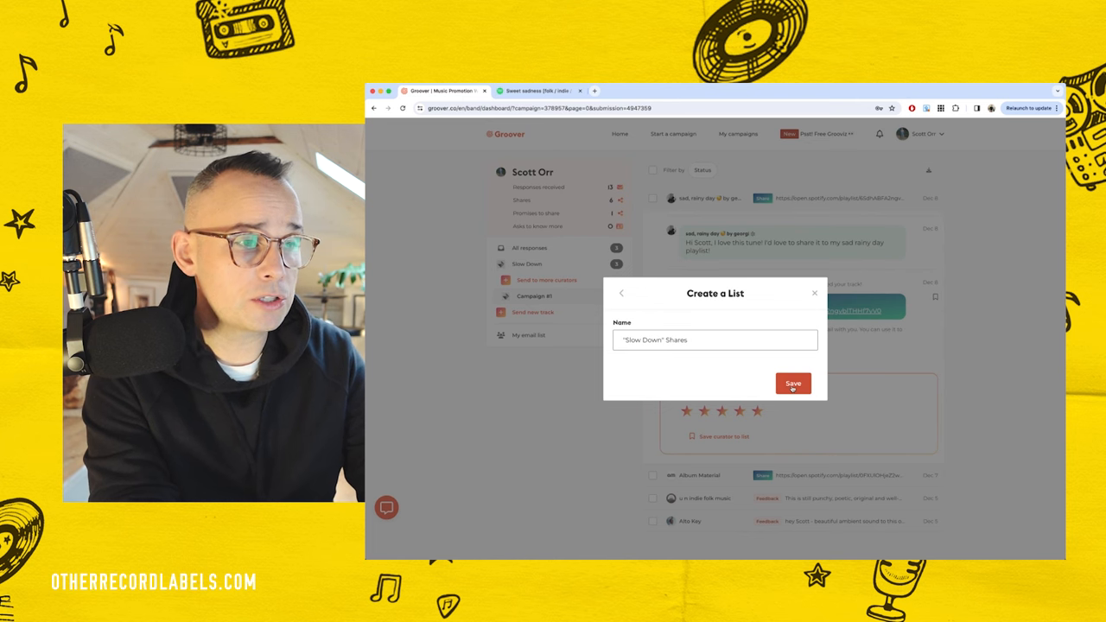
pyautogui.click(792, 383)
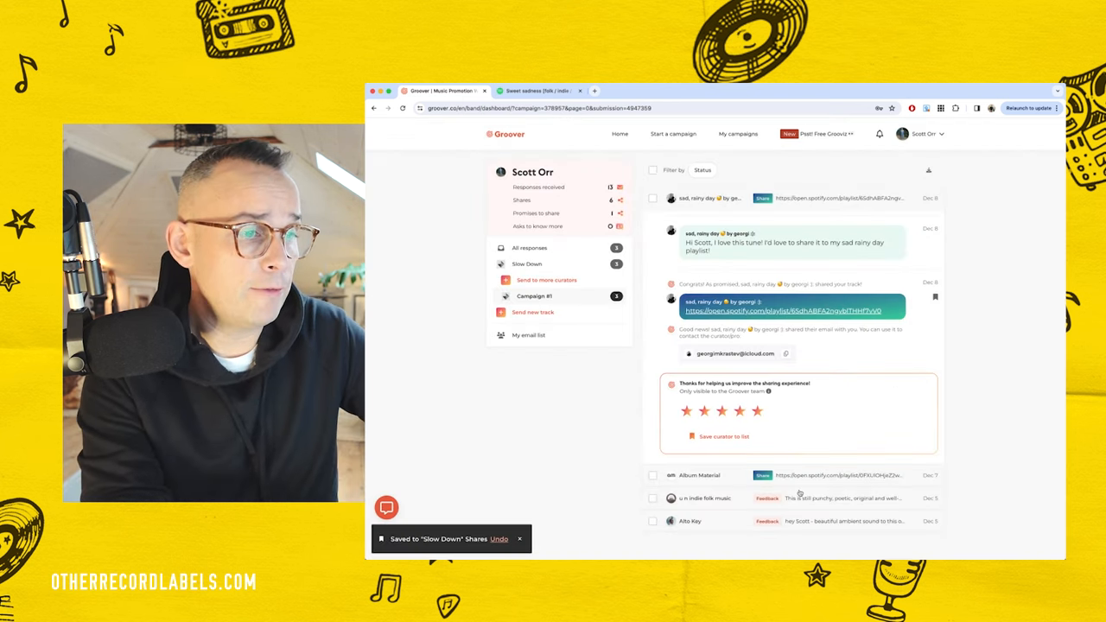
pyautogui.click(724, 436)
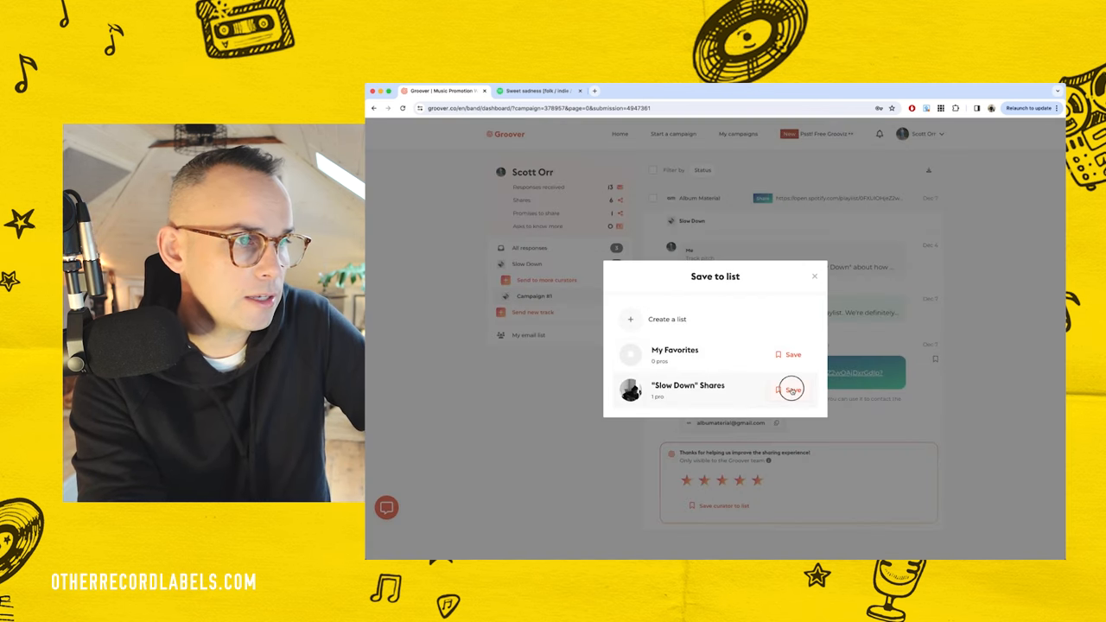
pyautogui.click(792, 390)
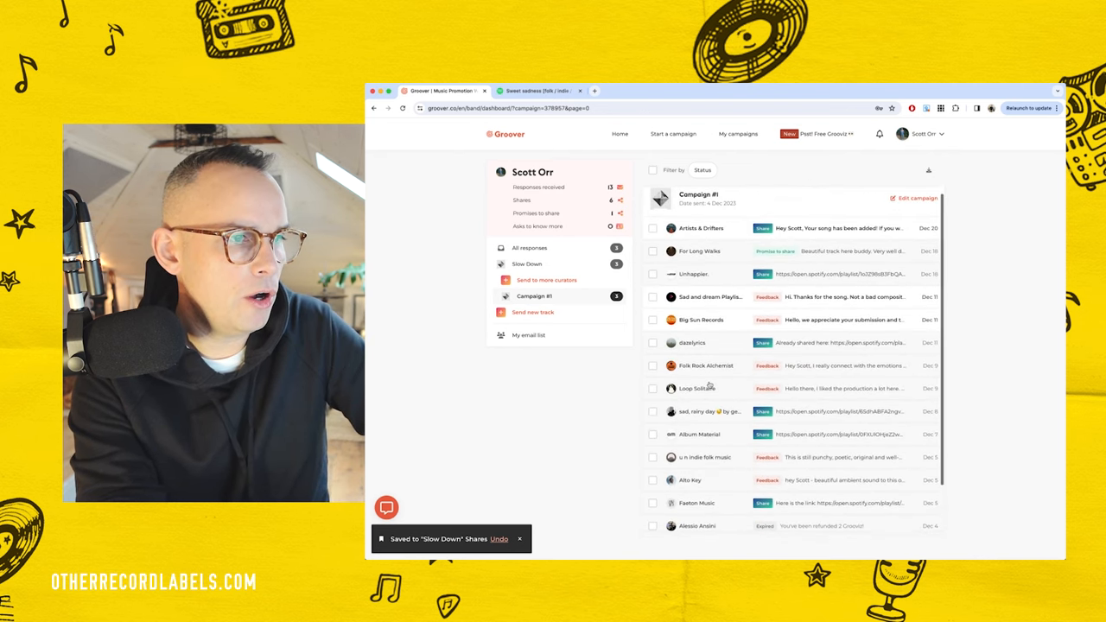
# Open dazelyrics' share response and give it a rating.
pyautogui.click(705, 388)
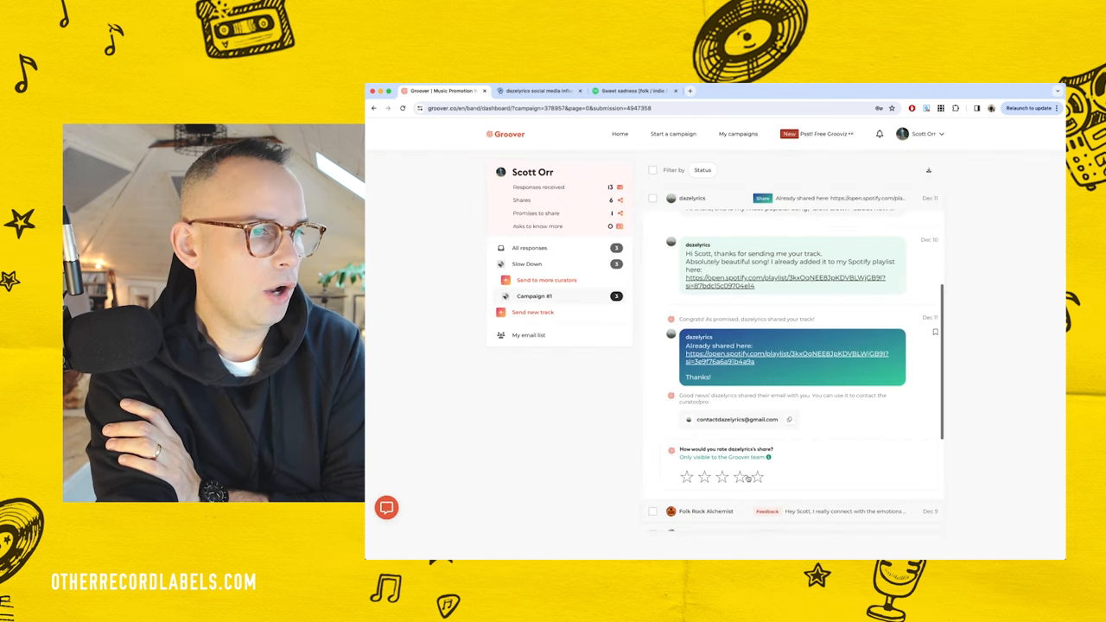
pyautogui.click(757, 477)
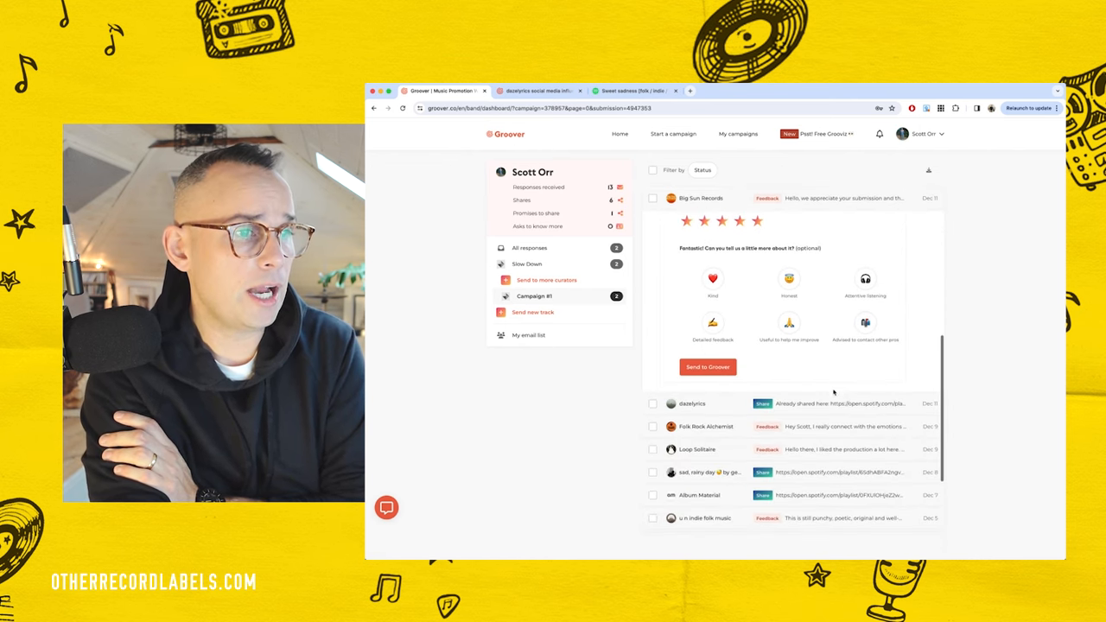
# Close the open conversation to return to the Campaign #1 response list.
pyautogui.click(788, 278)
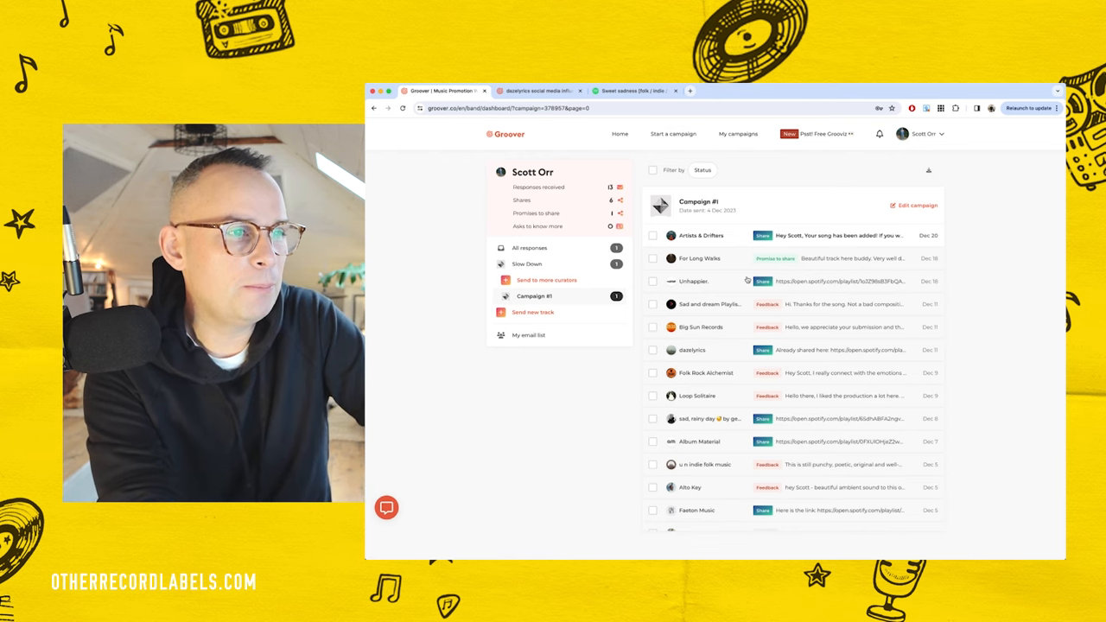
pyautogui.click(694, 281)
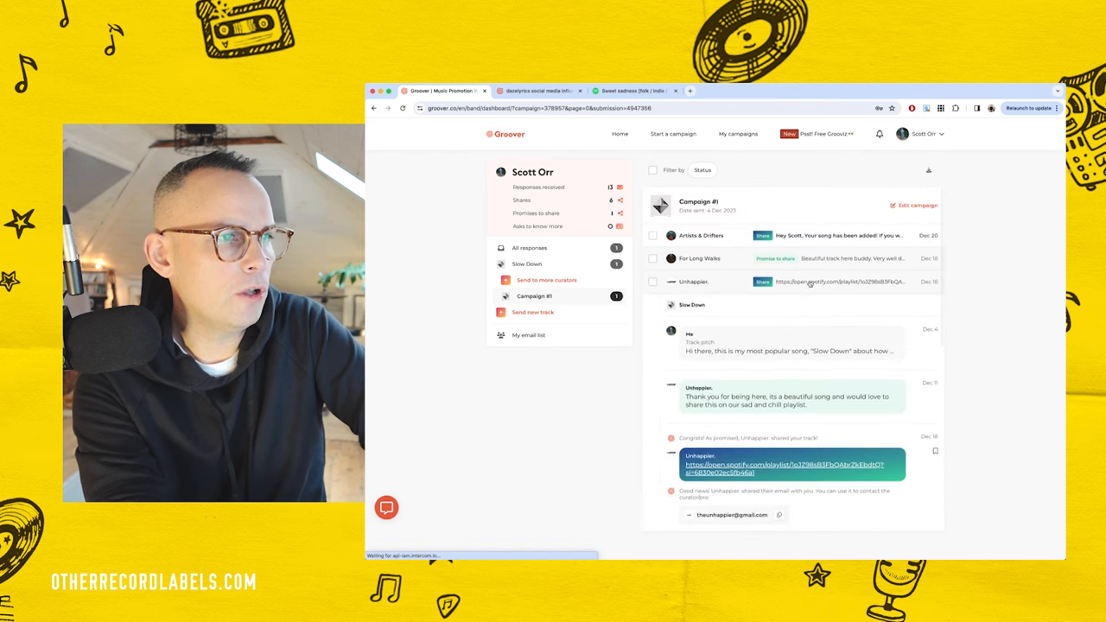
pyautogui.click(699, 257)
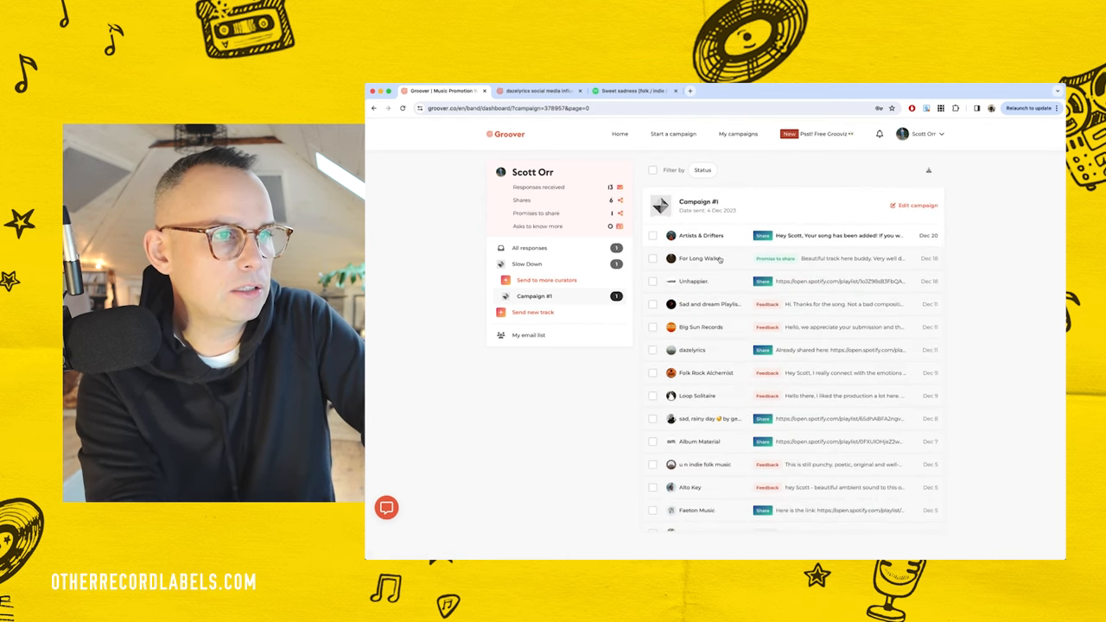
# Open the For Long Walks conversation and scroll the response list.
pyautogui.click(708, 257)
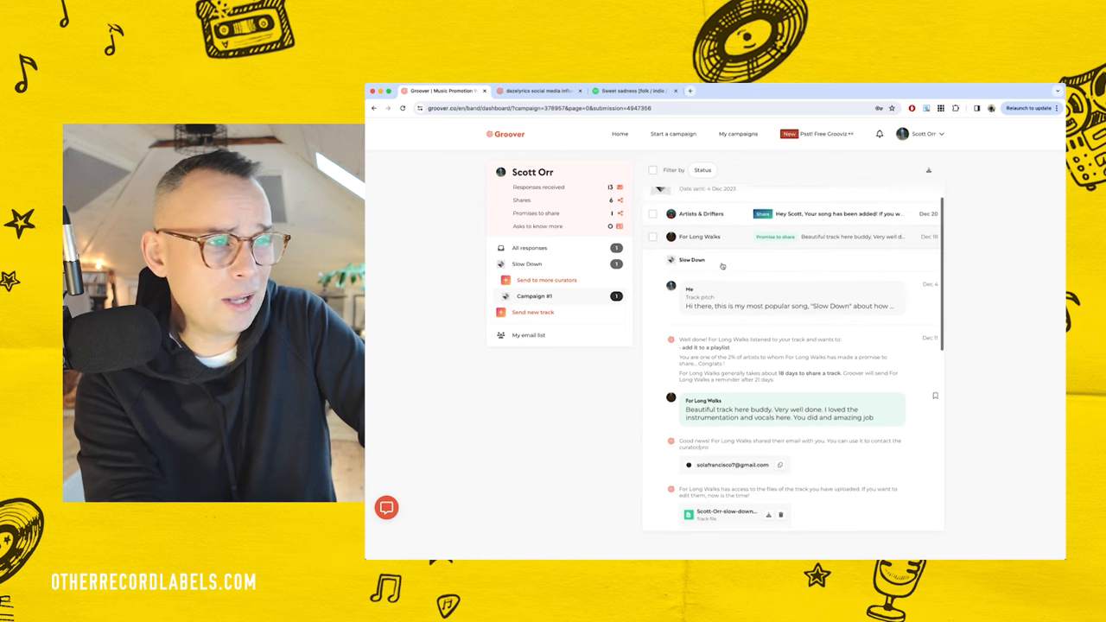
pyautogui.scroll(3)
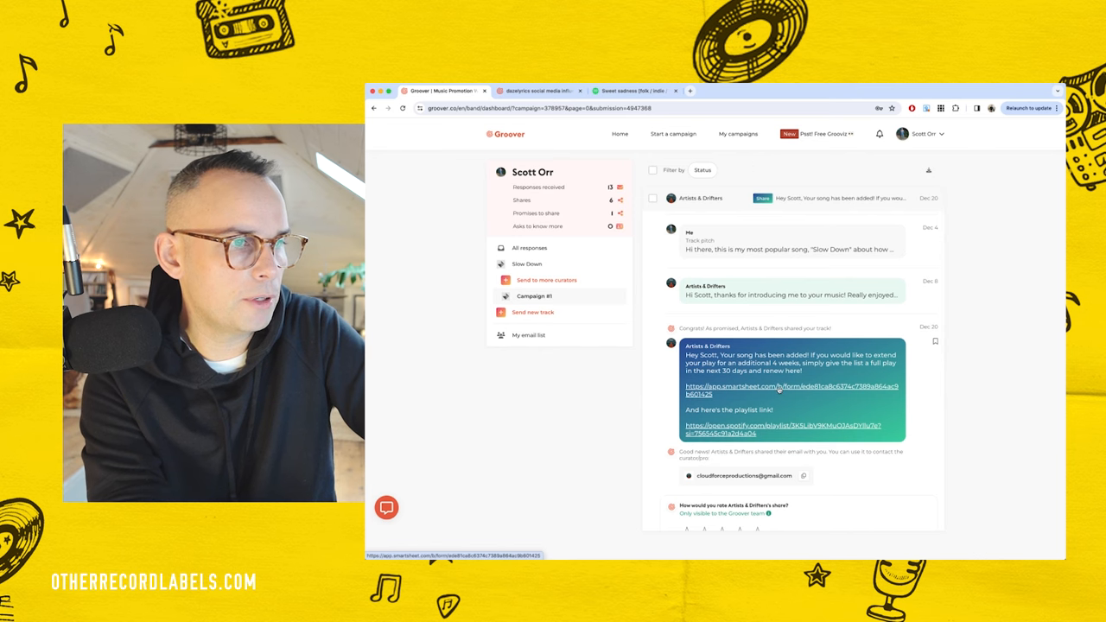
pyautogui.scroll(-3)
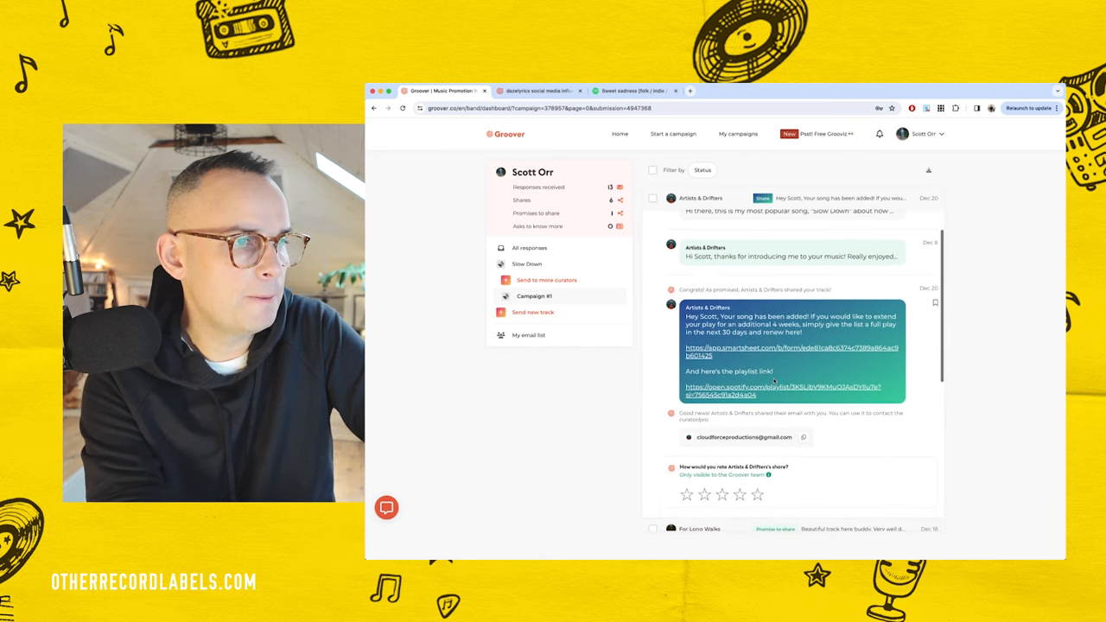